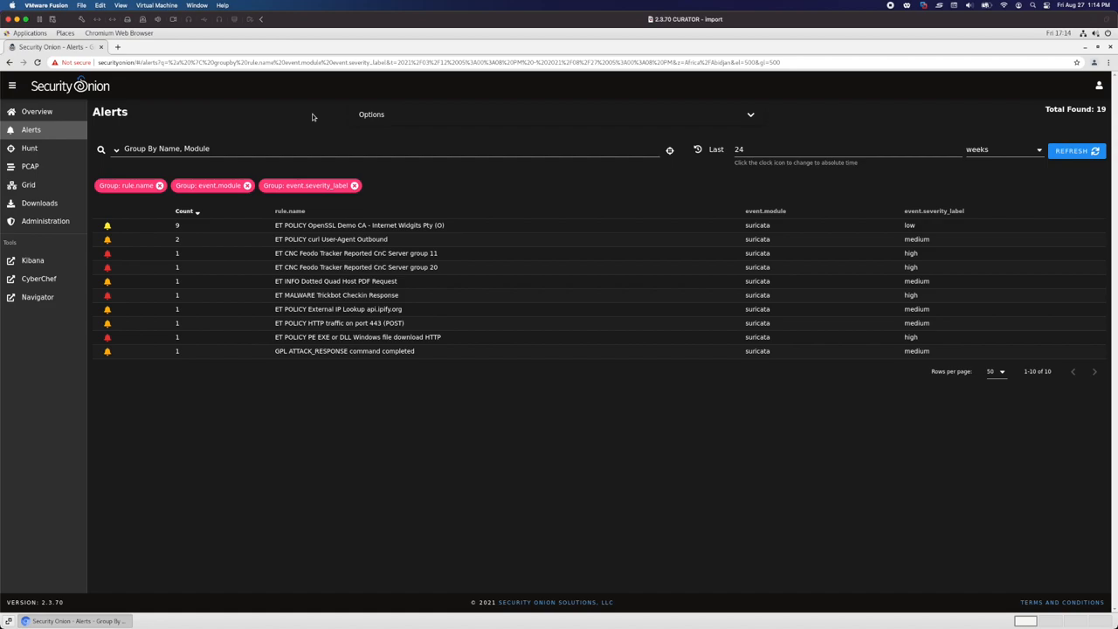
{"action": "mouse_move", "coordinate": [131, 133]}
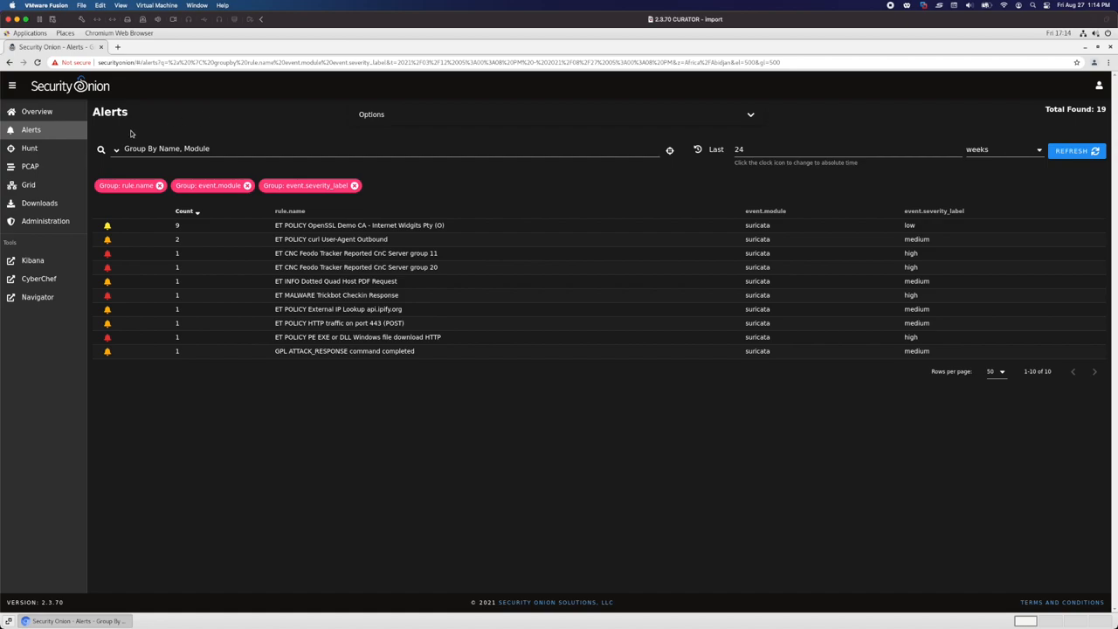
Step: Switch the Alerts query to Ungroup so each alert event is listed individually
{"action": "left_click", "coordinate": [115, 148]}
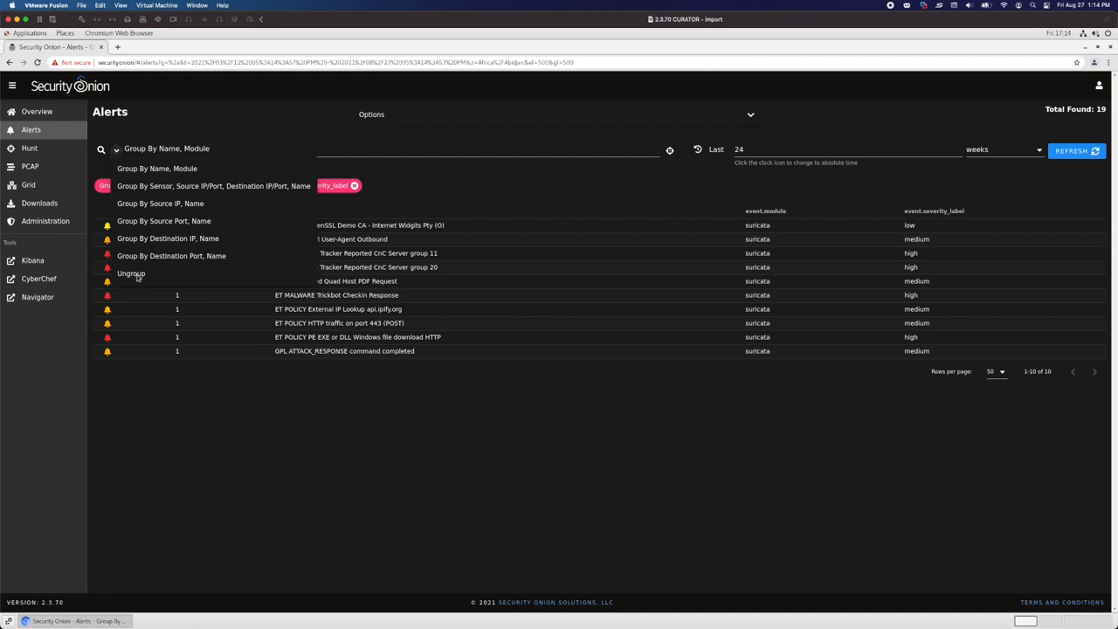
{"action": "left_click", "coordinate": [129, 272]}
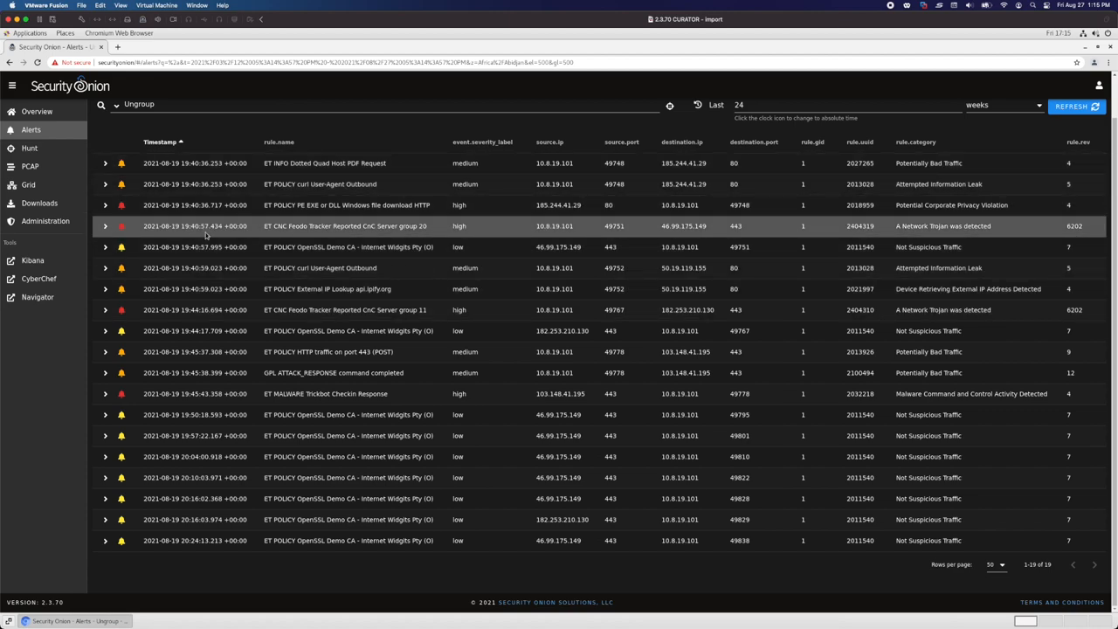
{"action": "mouse_move", "coordinate": [216, 248]}
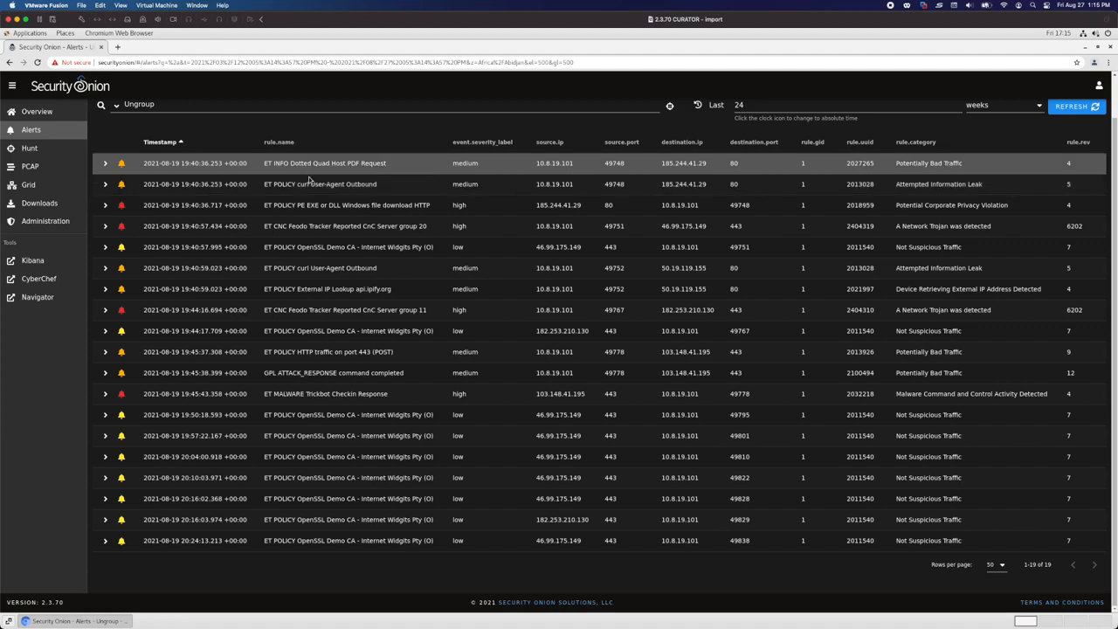
{"action": "mouse_move", "coordinate": [574, 185]}
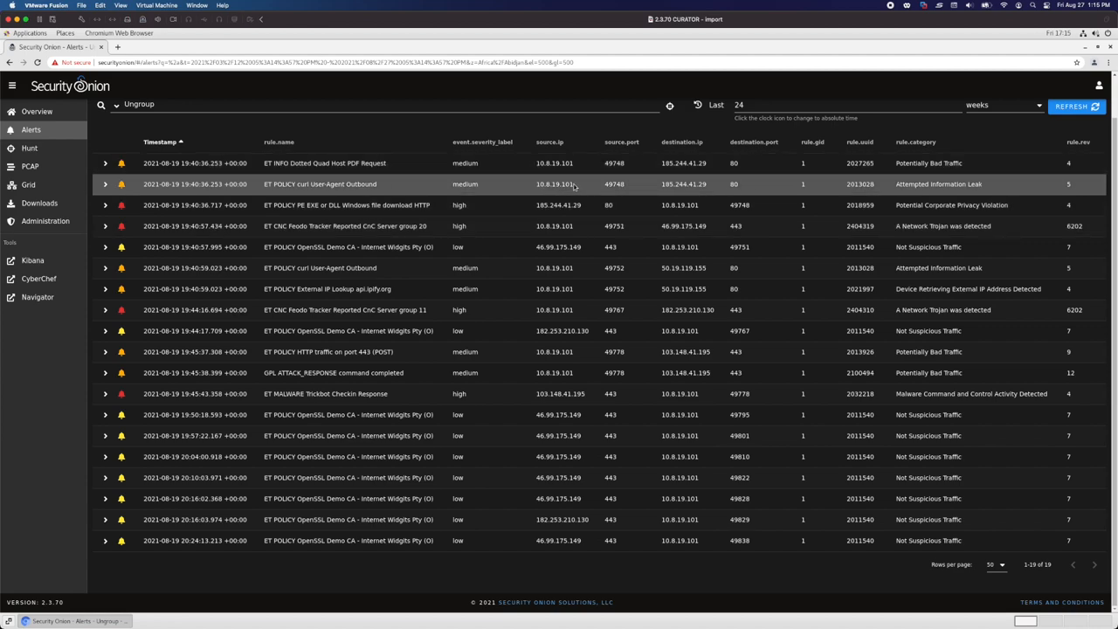
{"action": "mouse_move", "coordinate": [604, 183]}
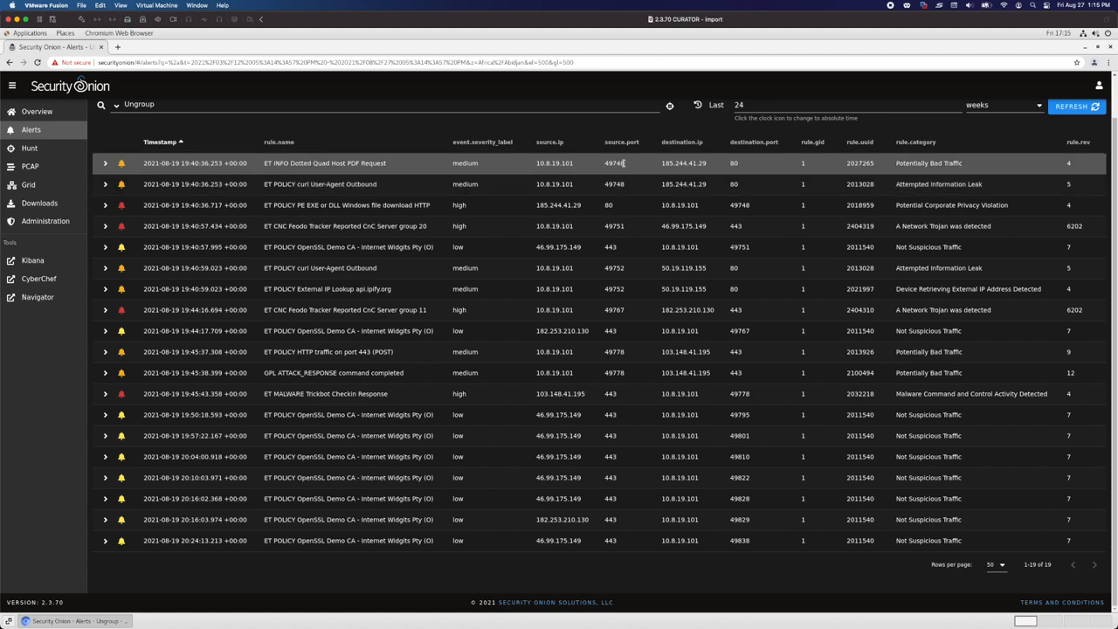
{"action": "mouse_move", "coordinate": [627, 166]}
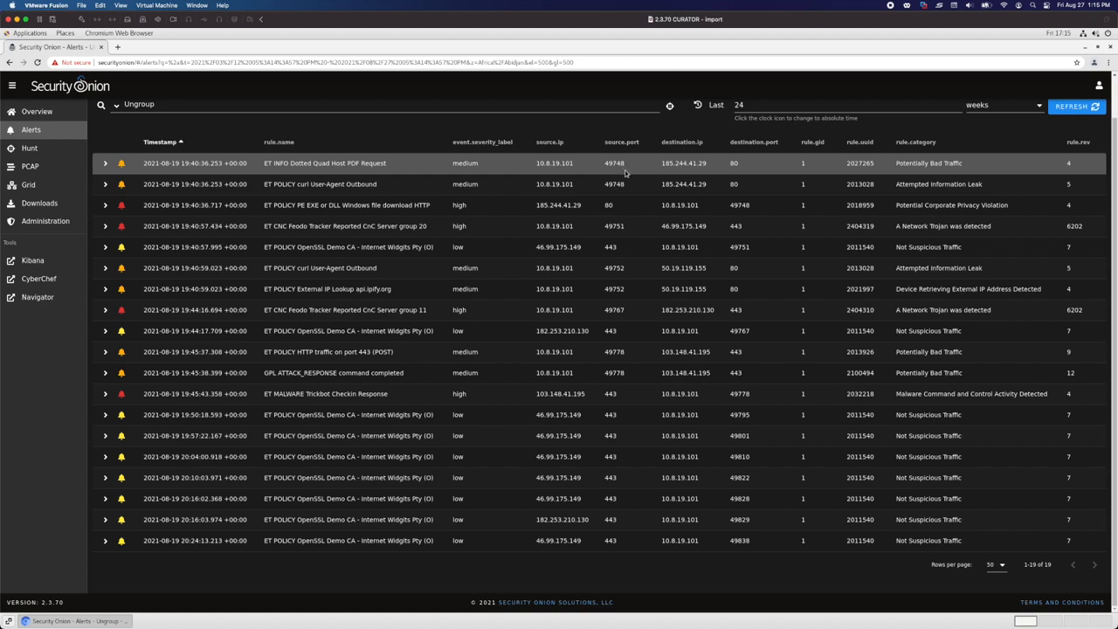
{"action": "mouse_move", "coordinate": [630, 166]}
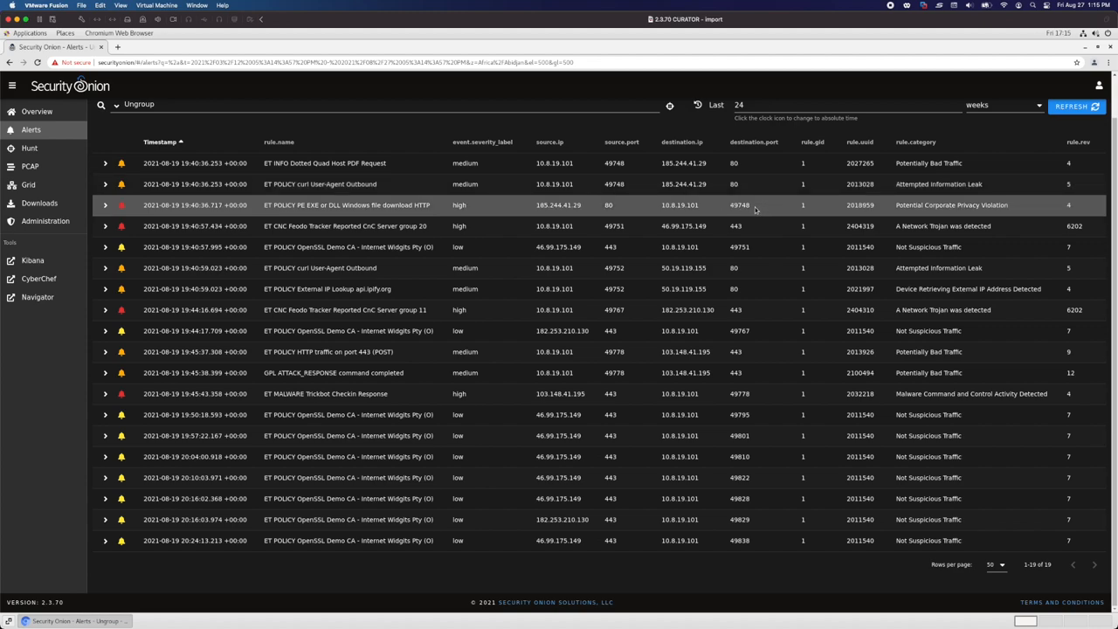
{"action": "mouse_move", "coordinate": [285, 209]}
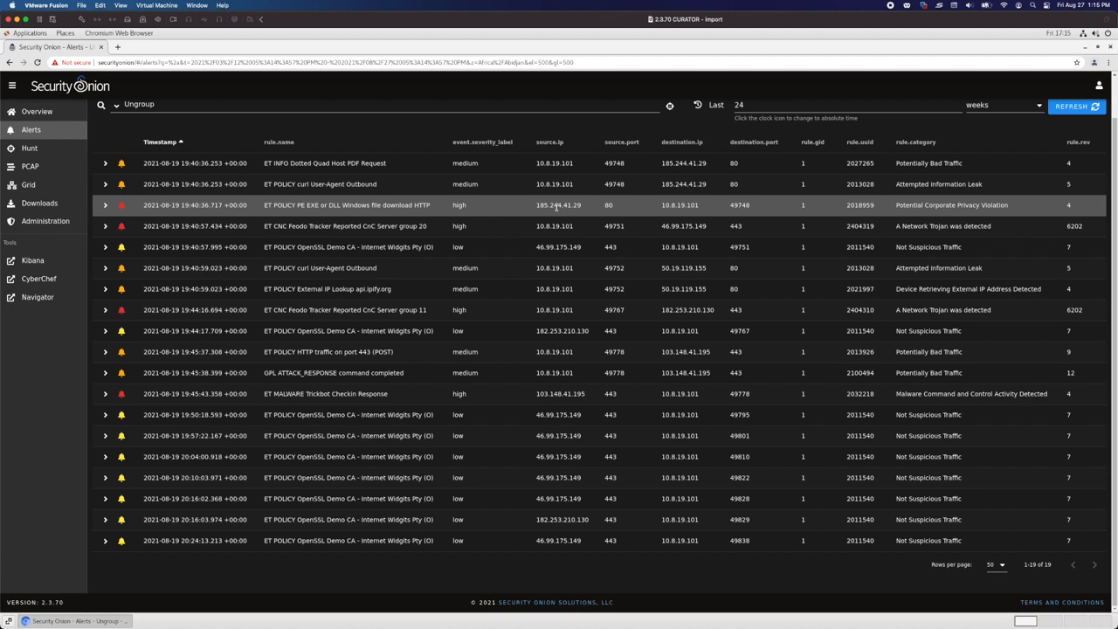
{"action": "mouse_move", "coordinate": [709, 205]}
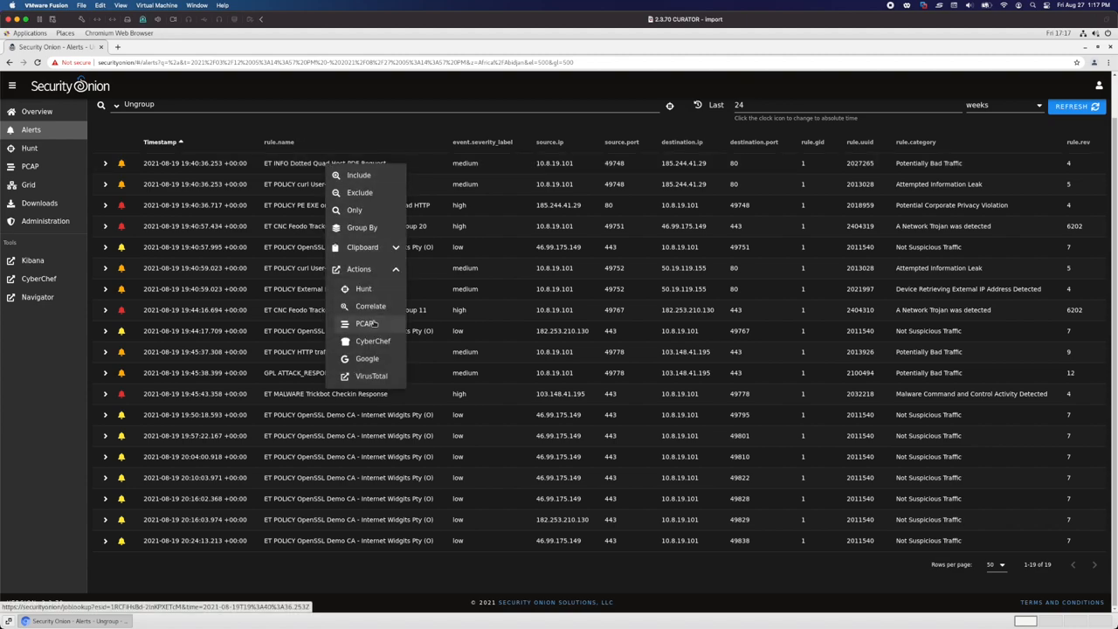
Step: Open the PCAP transcript for the wivp.pdf download alert from 185.244.41.29
{"action": "left_click", "coordinate": [356, 323]}
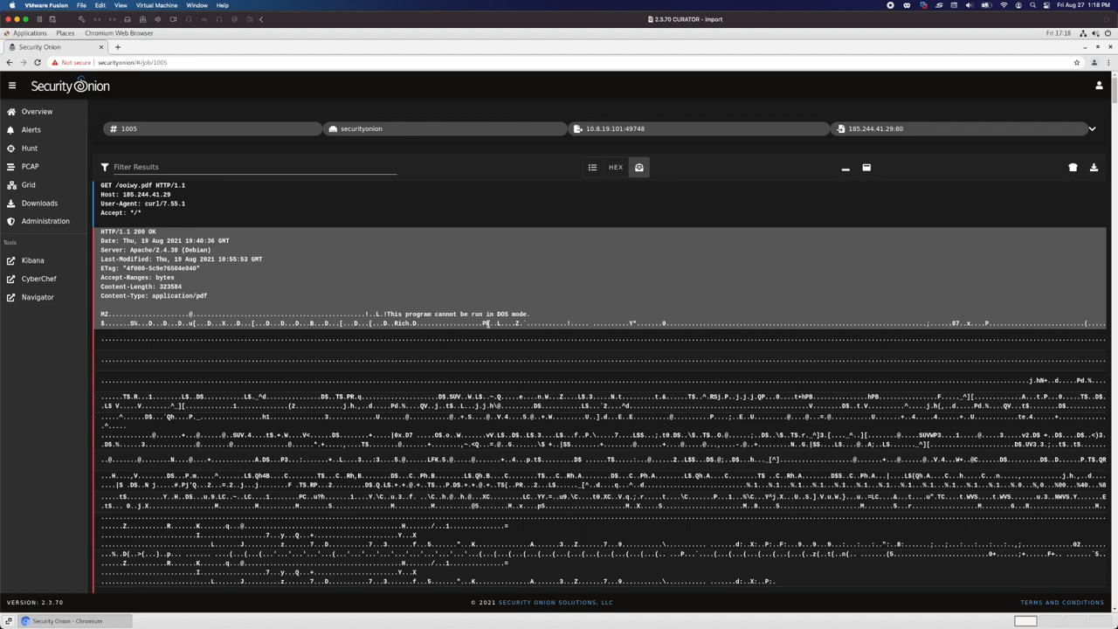
{"action": "mouse_move", "coordinate": [1069, 168]}
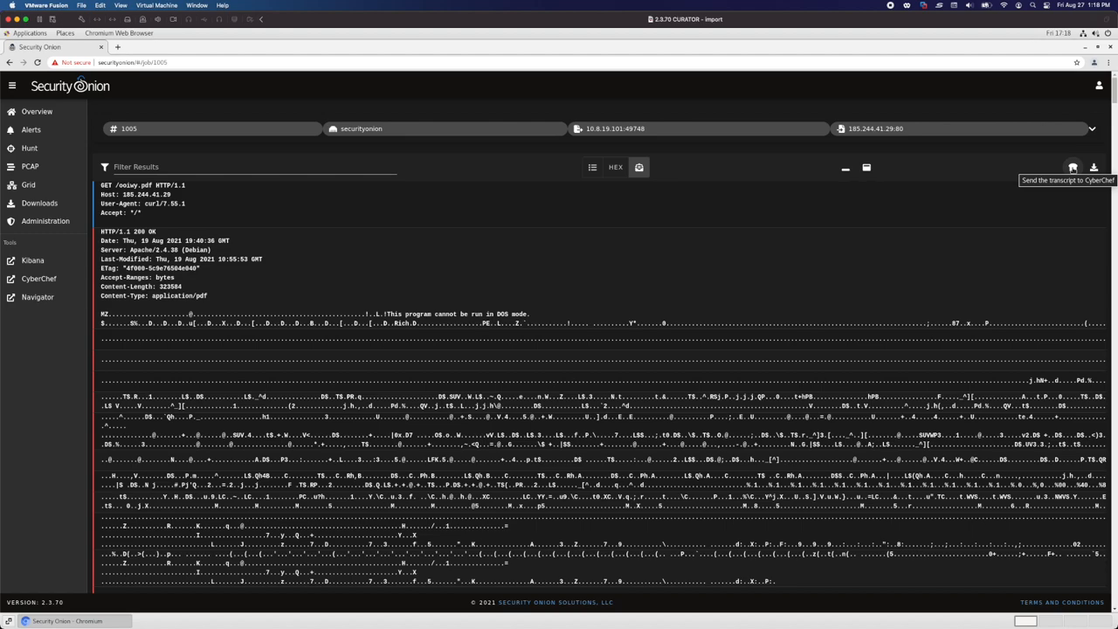
Step: Send the PCAP transcript to CyberChef to decode it from hexdump
{"action": "left_click", "coordinate": [1093, 168]}
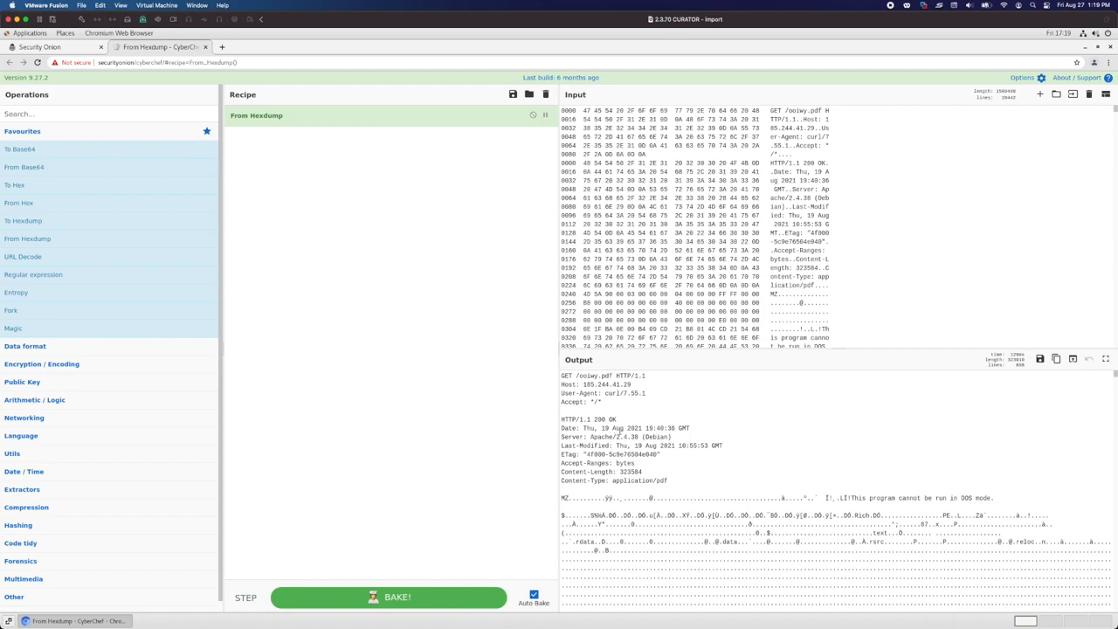
{"action": "mouse_move", "coordinate": [408, 253]}
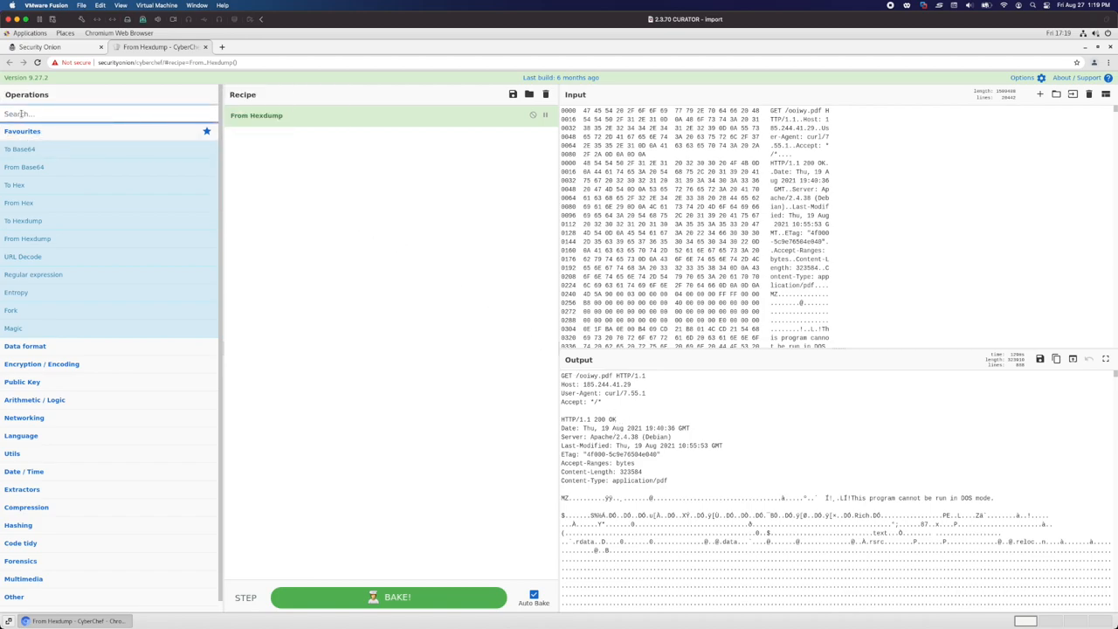
Step: Add Strip HTTP headers twice to remove the request and response headers
{"action": "type", "text": "strip"}
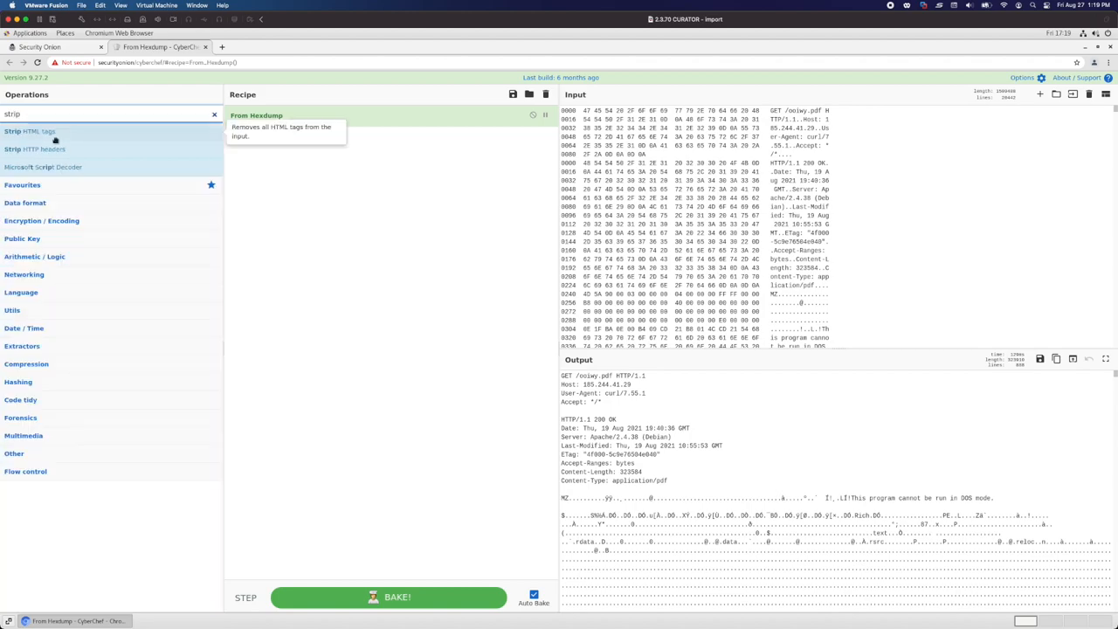
{"action": "double_click", "coordinate": [35, 149]}
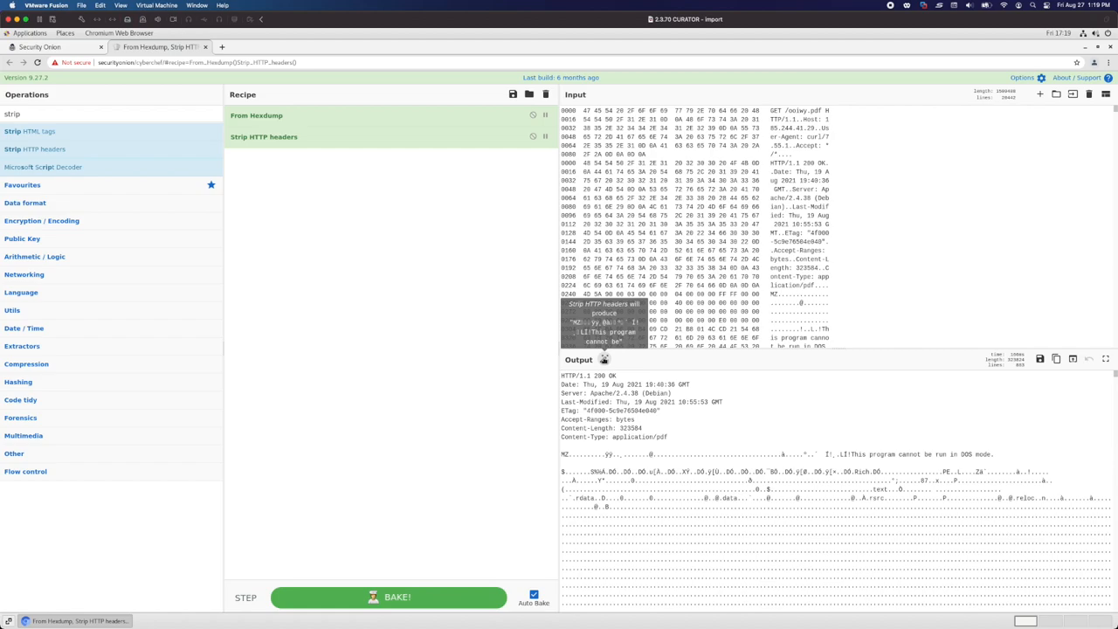
{"action": "double_click", "coordinate": [35, 149]}
{"action": "type", "text": "ng"}
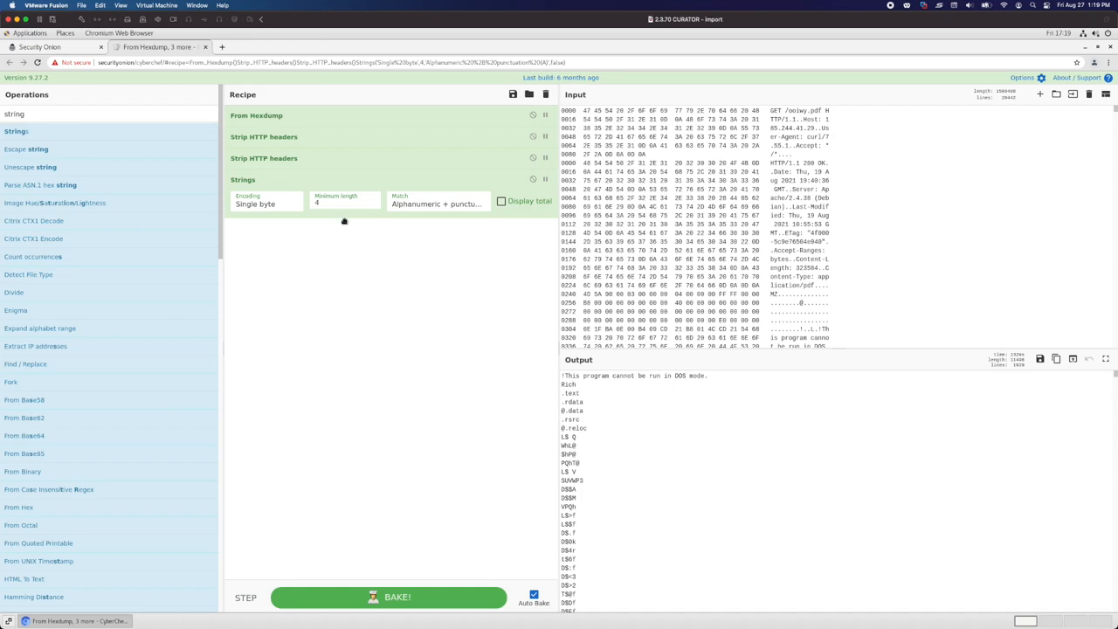
Step: Review the extracted strings, marking suspicious Windows API names, then return to Security Onion
{"action": "scroll", "scroll_direction": "down", "scroll_amount": 3}
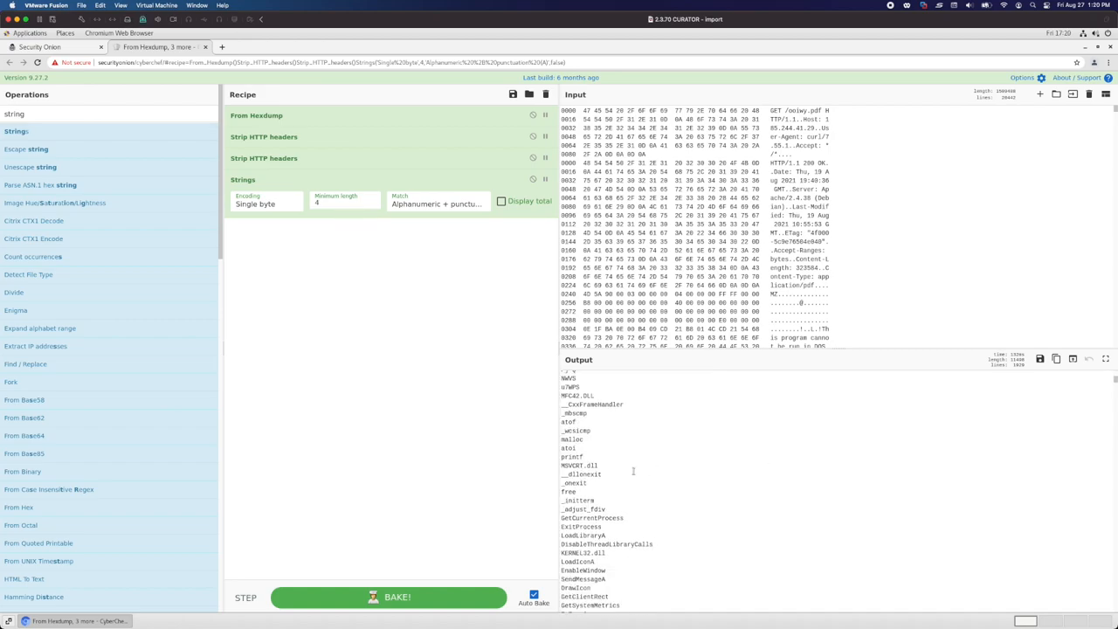
{"action": "double_click", "coordinate": [577, 464]}
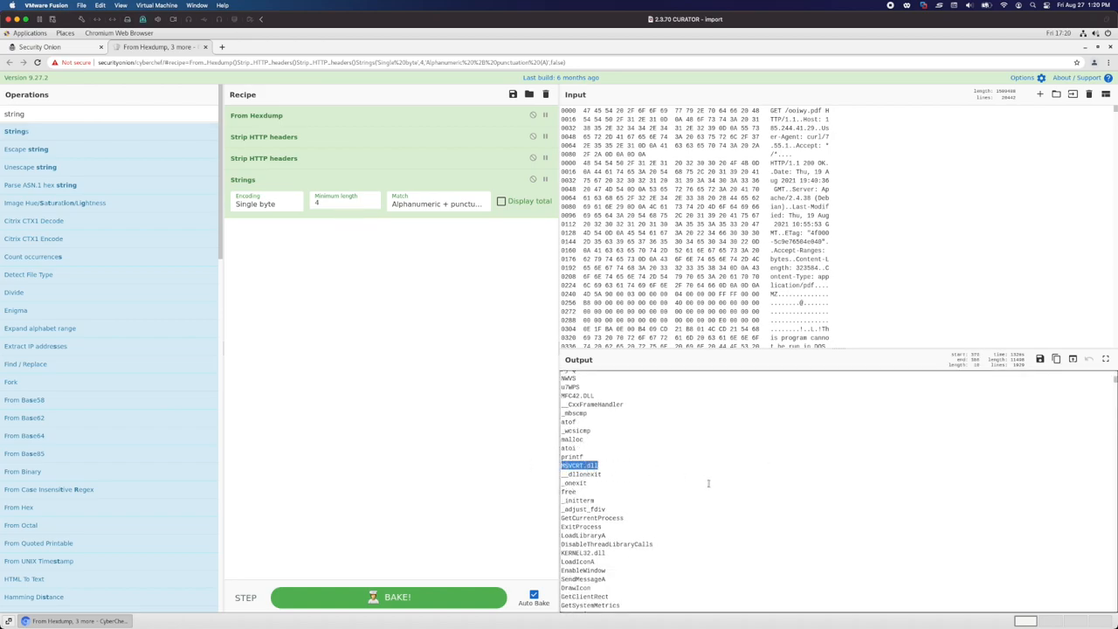
{"action": "scroll", "scroll_direction": "down", "scroll_amount": 3}
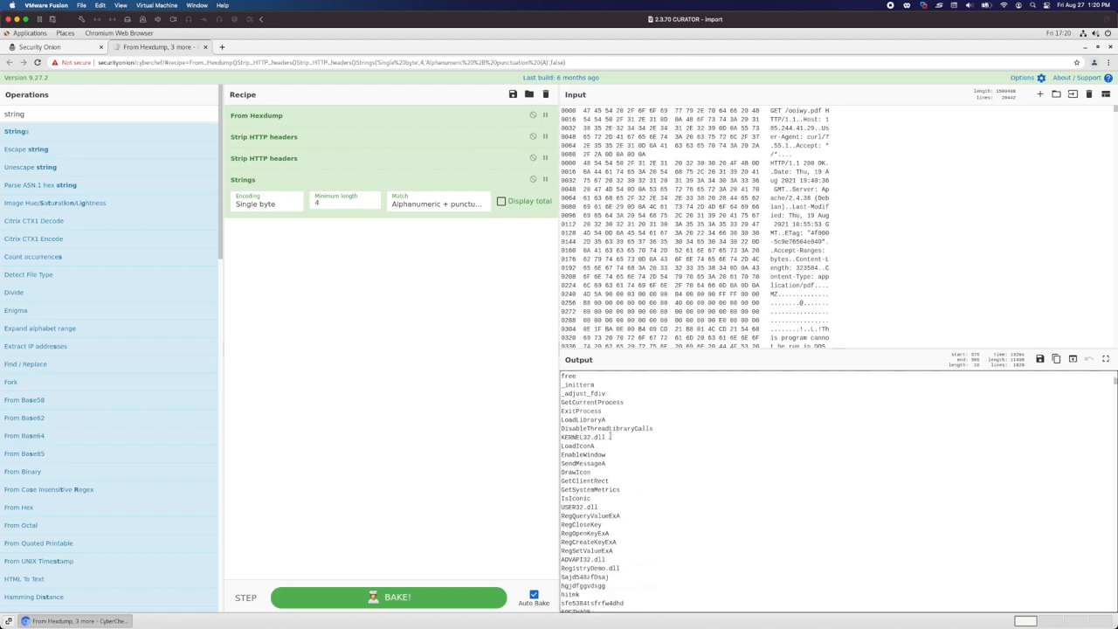
{"action": "scroll", "scroll_direction": "down", "scroll_amount": 3}
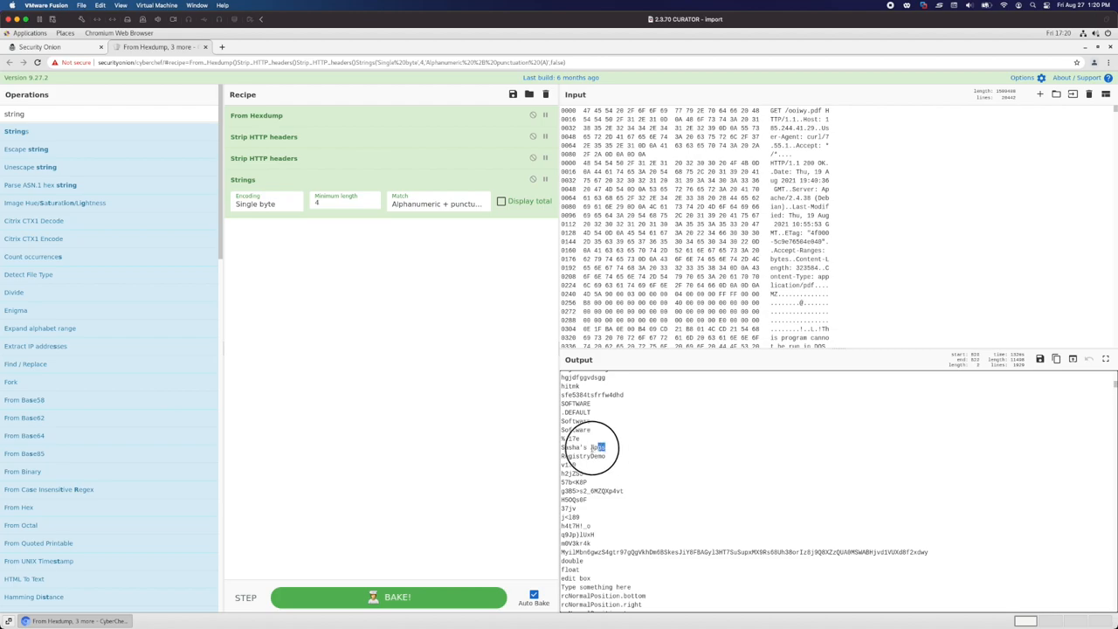
{"action": "double_click", "coordinate": [584, 447]}
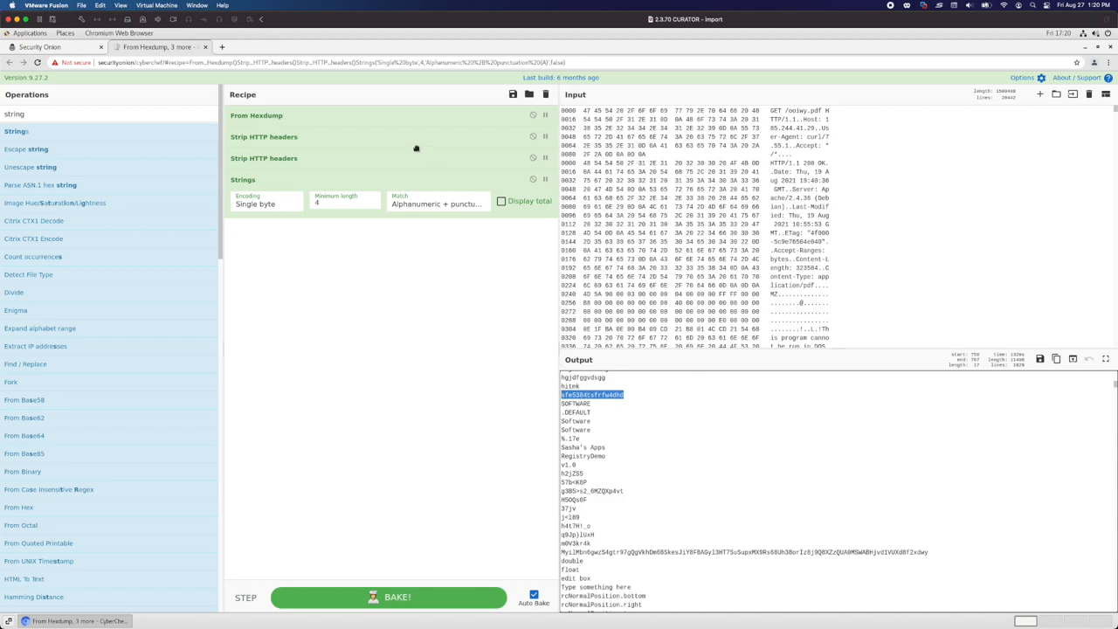
{"action": "left_click", "coordinate": [49, 45]}
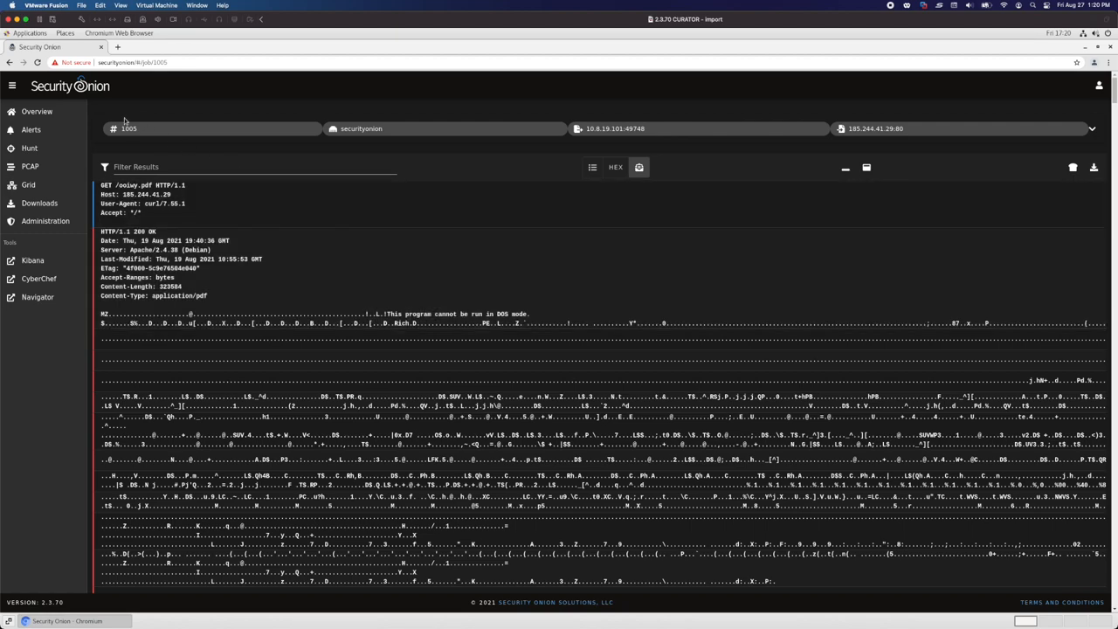
Step: Return to the Alerts page and switch its query to Ungroup for individual events
{"action": "left_click", "coordinate": [32, 129]}
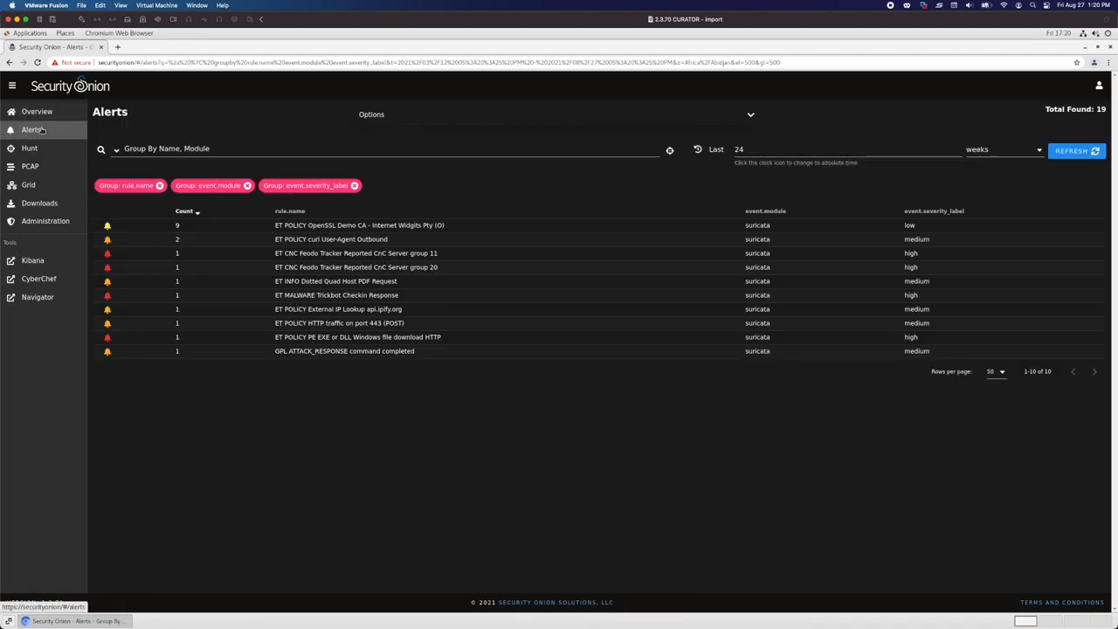
{"action": "left_click", "coordinate": [115, 148]}
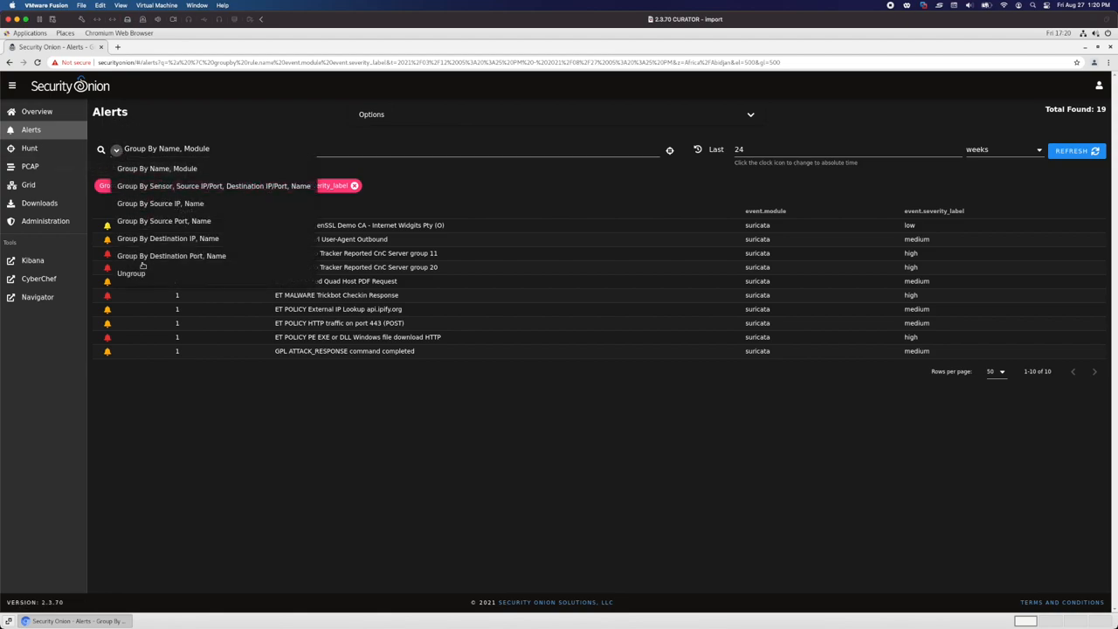
{"action": "left_click", "coordinate": [129, 272]}
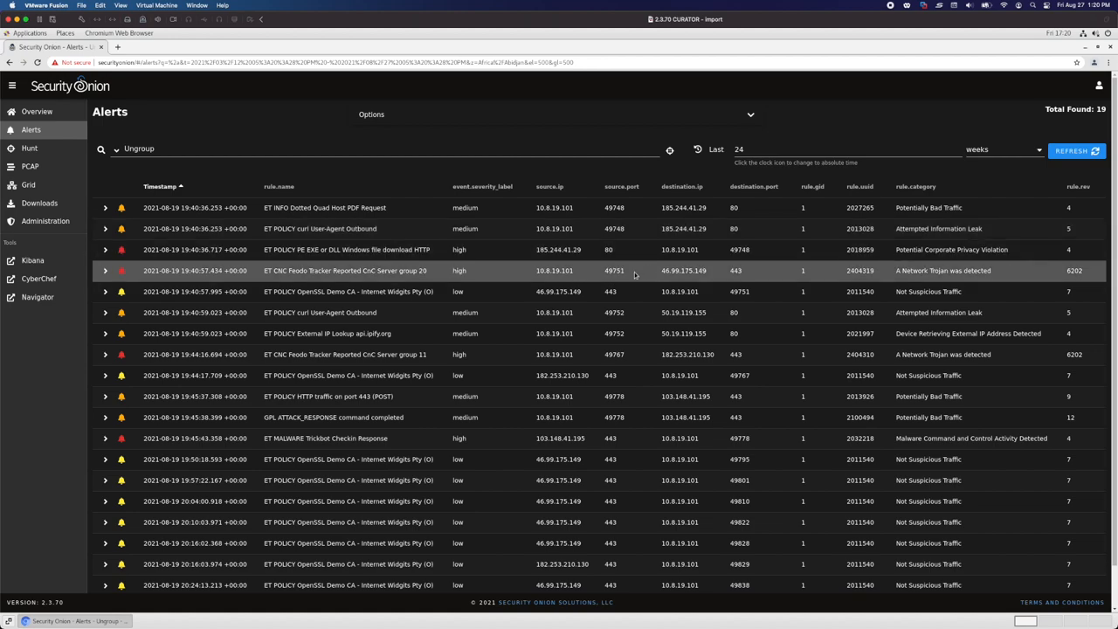
{"action": "mouse_move", "coordinate": [614, 273]}
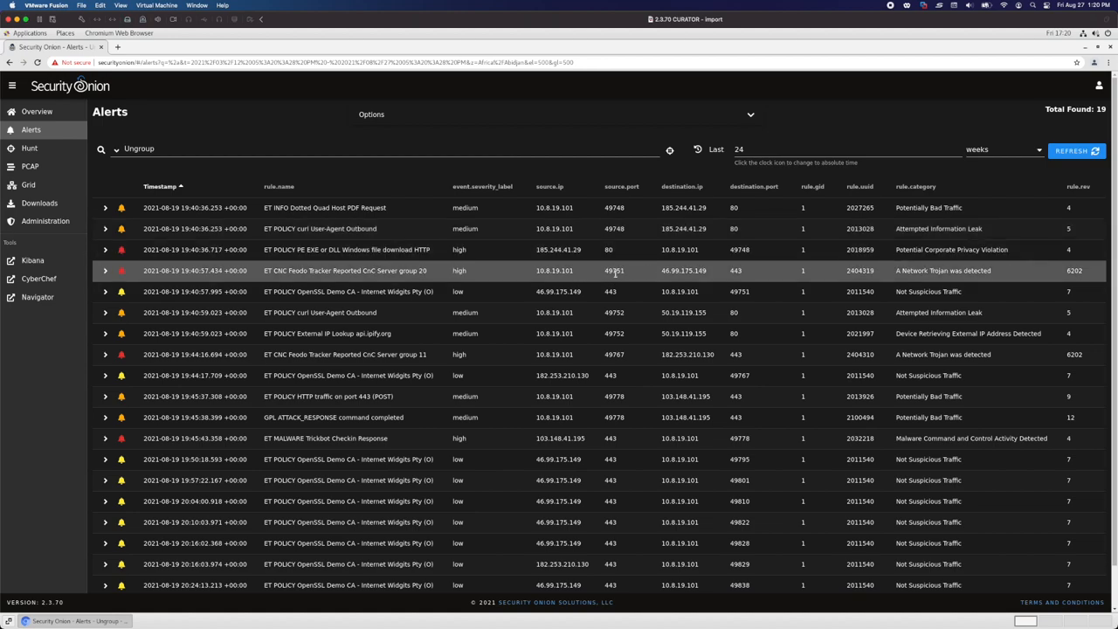
{"action": "mouse_move", "coordinate": [627, 276]}
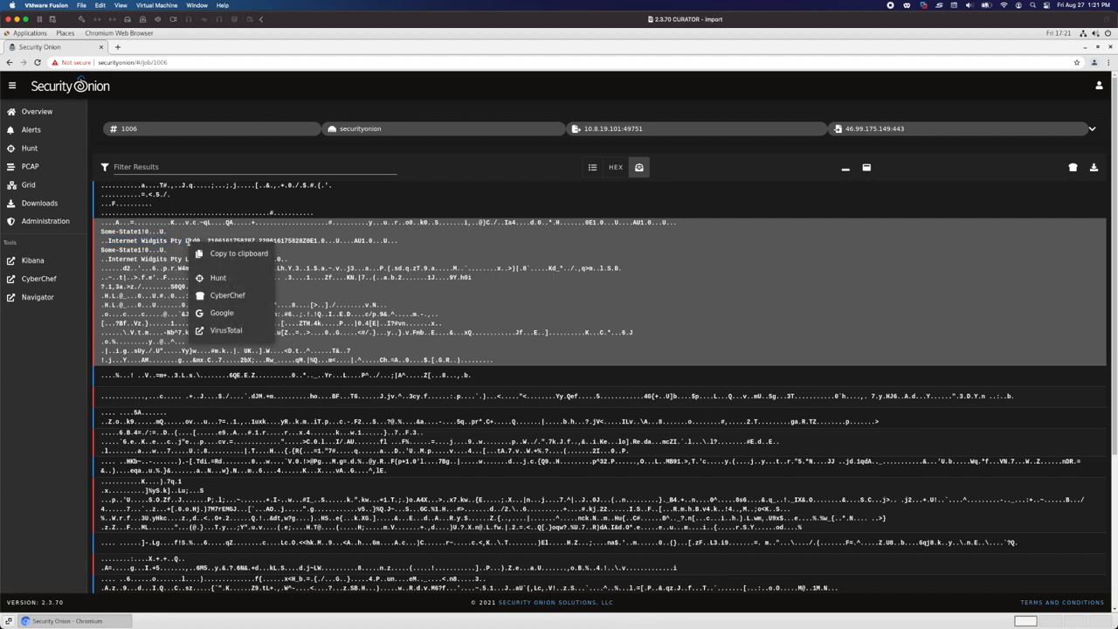
{"action": "mouse_move", "coordinate": [904, 140]}
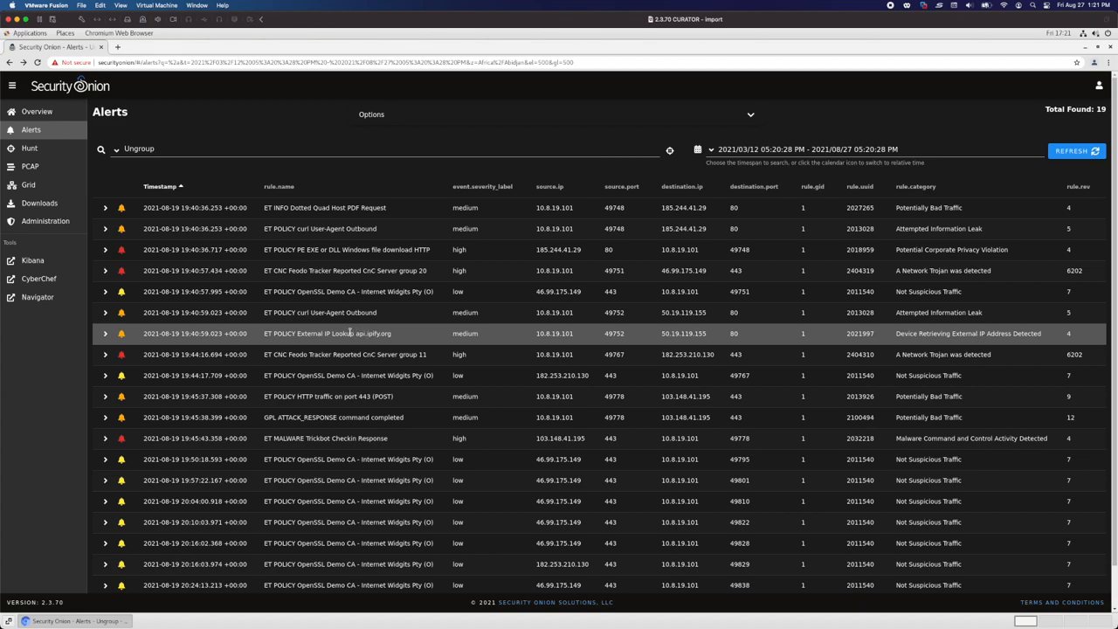
Step: Bring up the action menu for the ET POLICY api.ipify.org external IP lookup alert
{"action": "right_click", "coordinate": [328, 332]}
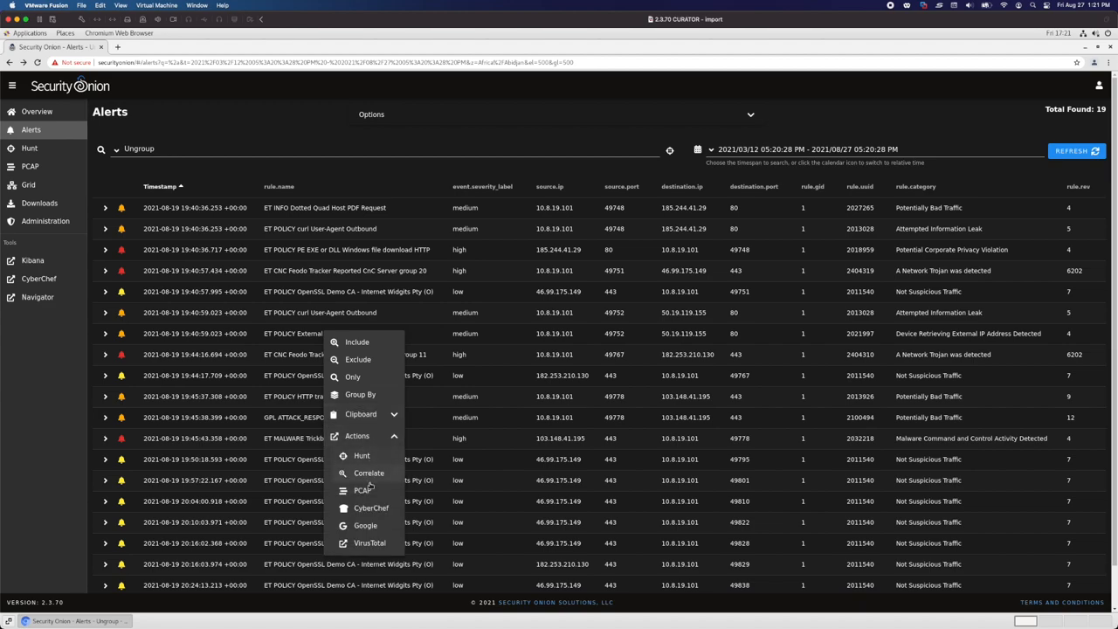
Step: Open the PCAP transcript of the api.ipify.org curl GET and its plain-text IP reply
{"action": "left_click", "coordinate": [359, 491]}
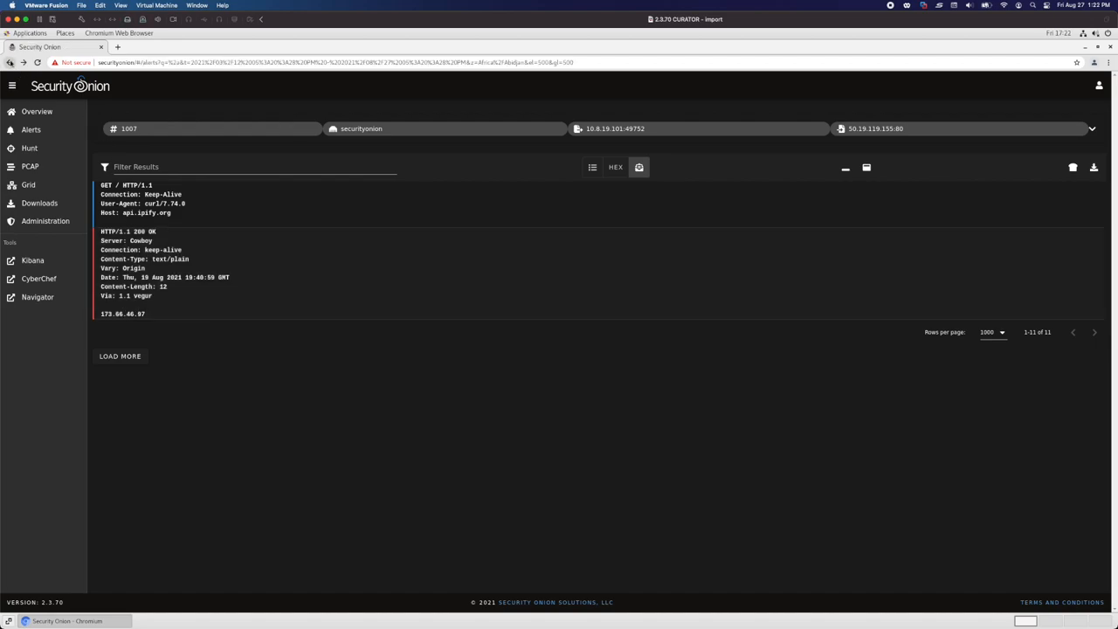
Step: Return from the ipify transcript to the ungrouped Alerts list
{"action": "left_click", "coordinate": [26, 63]}
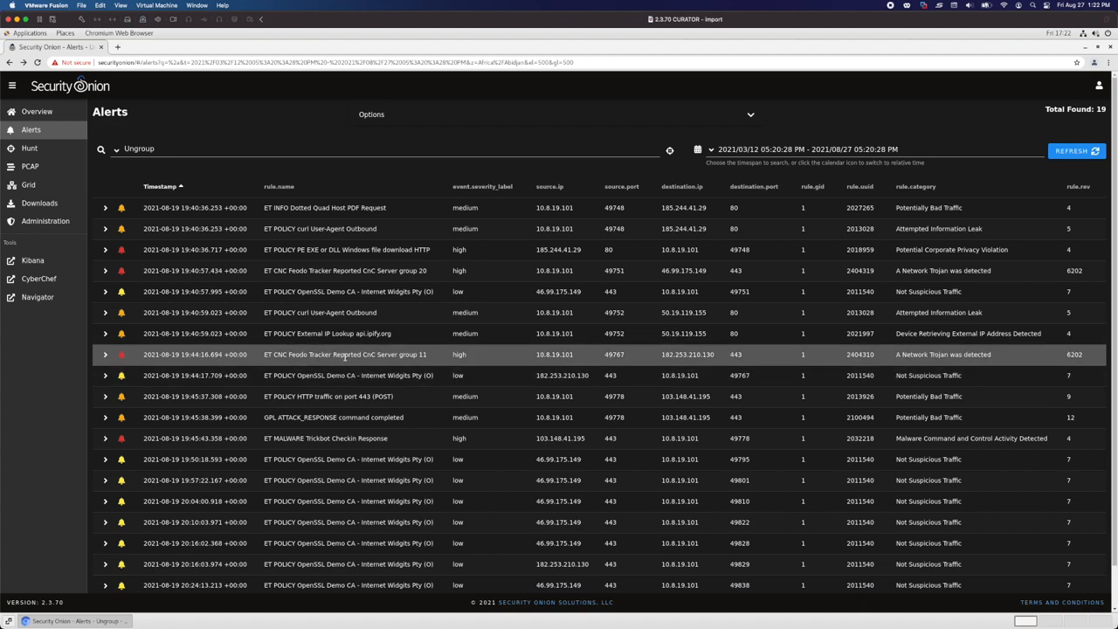
{"action": "mouse_move", "coordinate": [363, 354]}
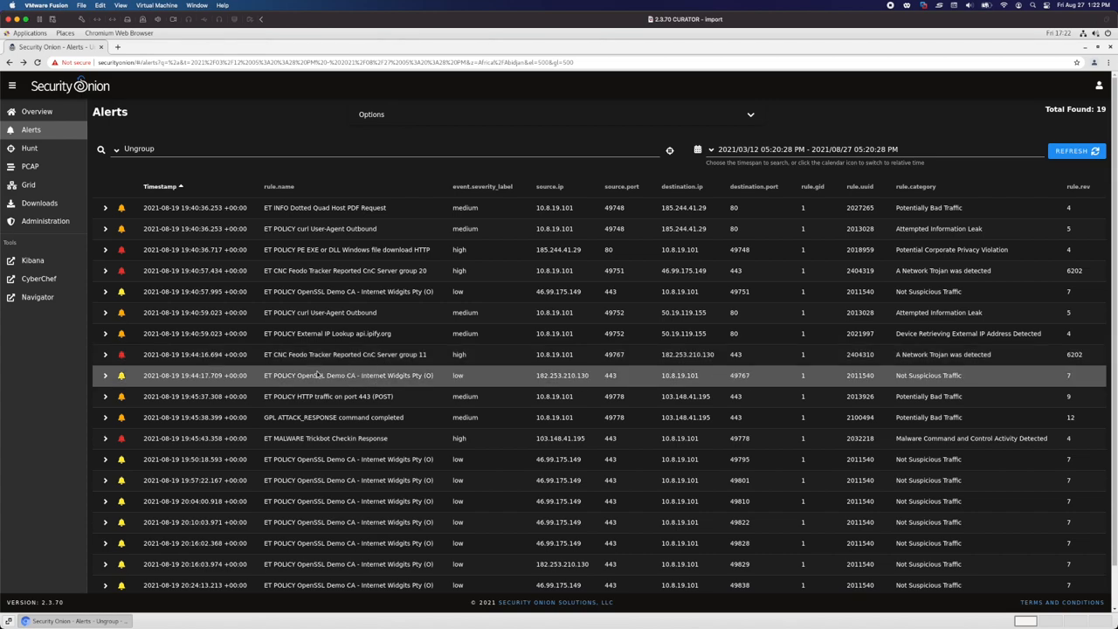
{"action": "mouse_move", "coordinate": [420, 370]}
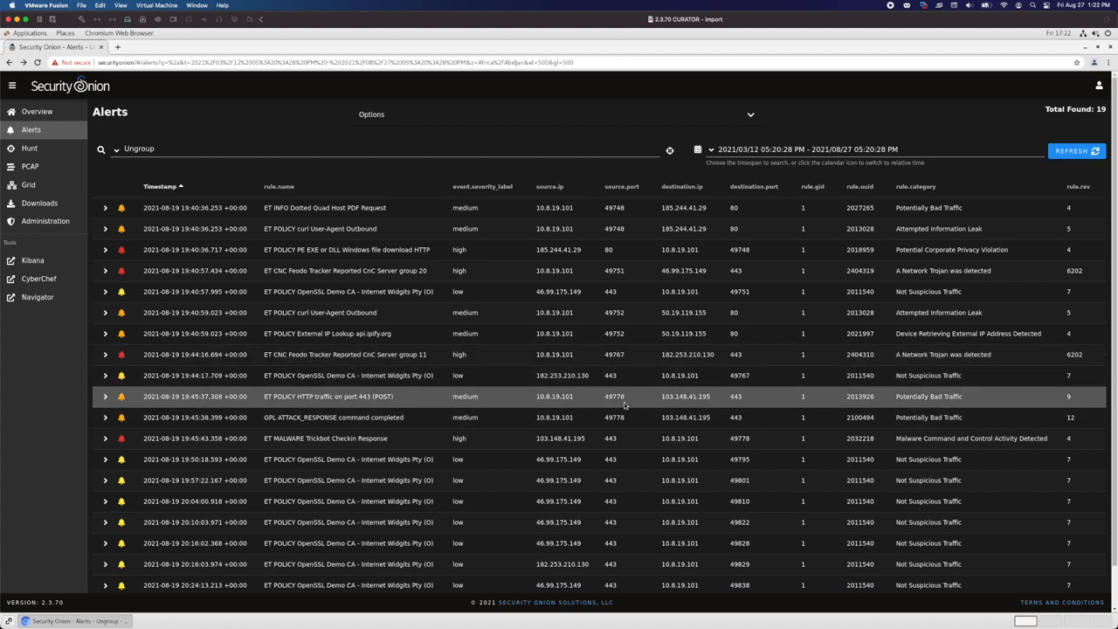
{"action": "mouse_move", "coordinate": [618, 399]}
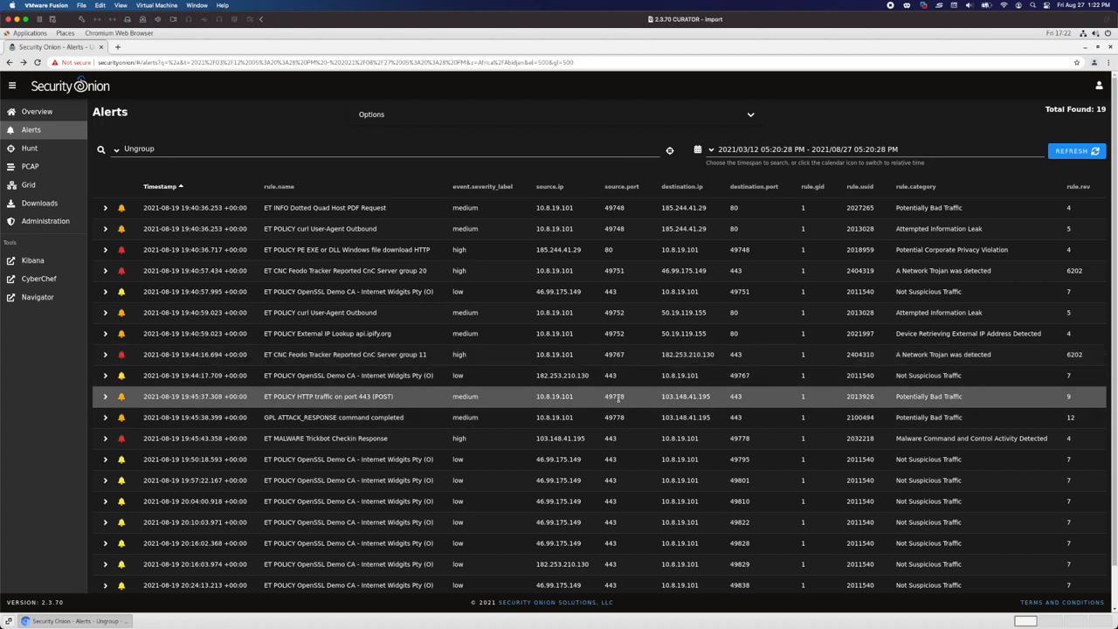
{"action": "mouse_move", "coordinate": [620, 396]}
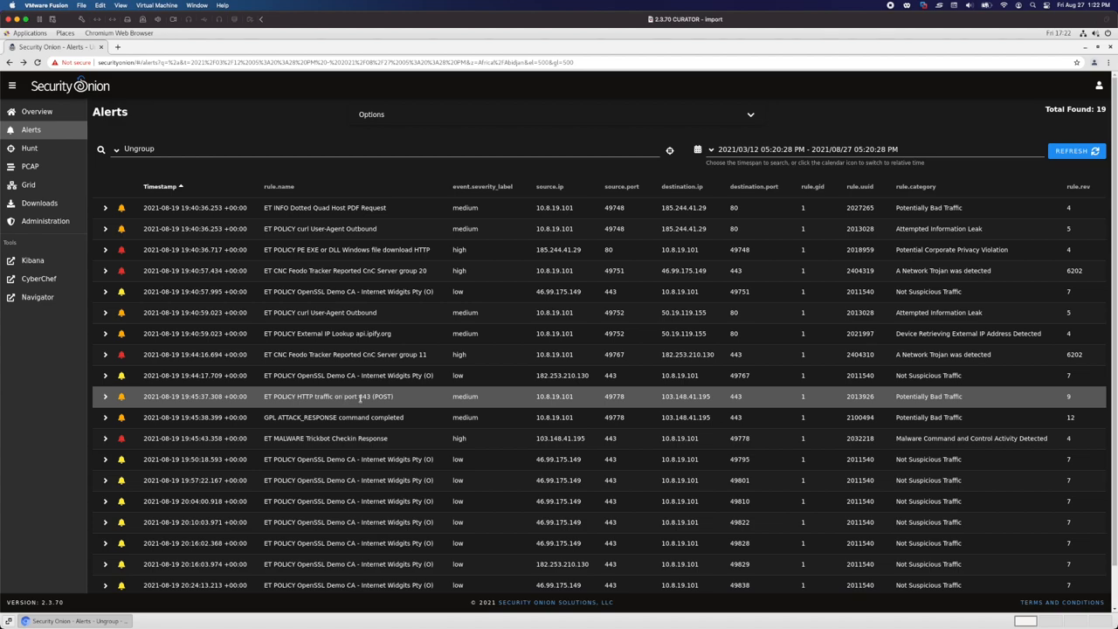
{"action": "mouse_move", "coordinate": [403, 400]}
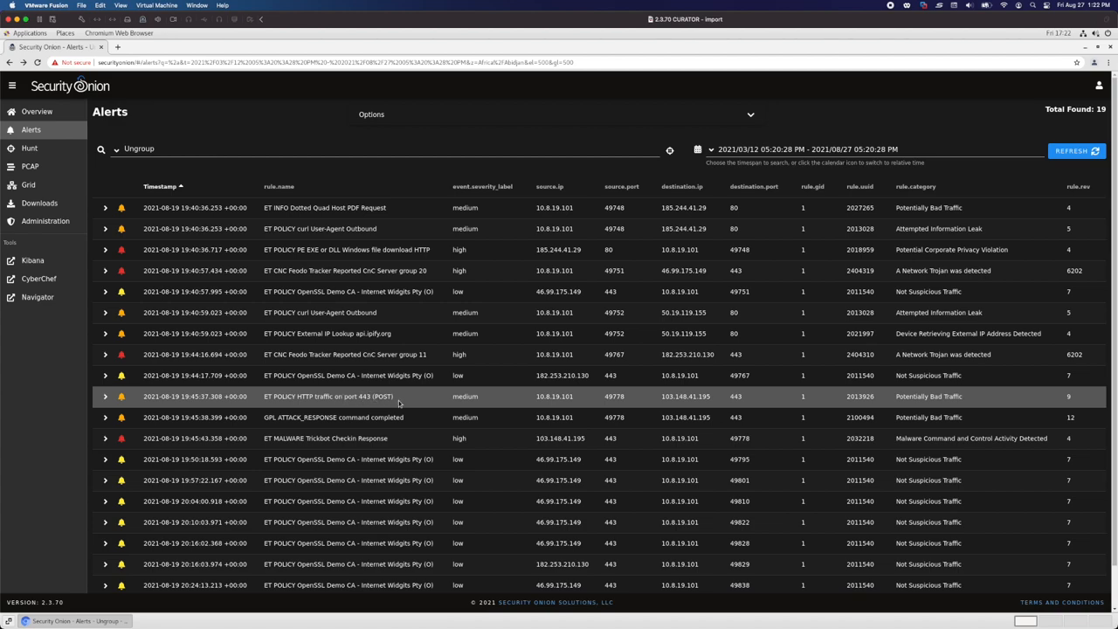
{"action": "mouse_move", "coordinate": [386, 417]}
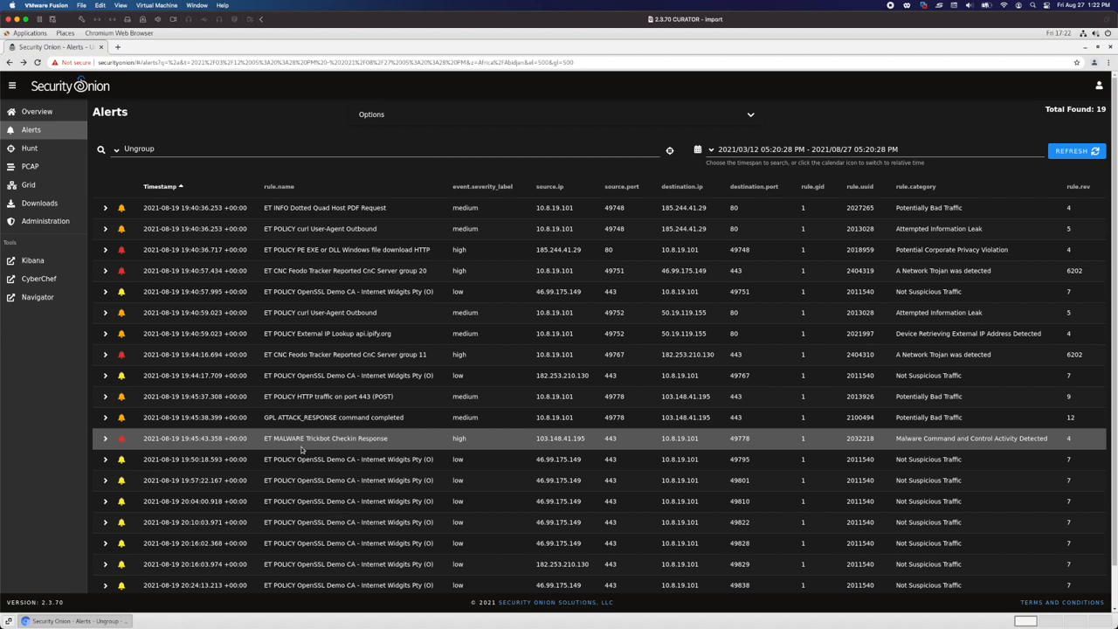
{"action": "mouse_move", "coordinate": [353, 440]}
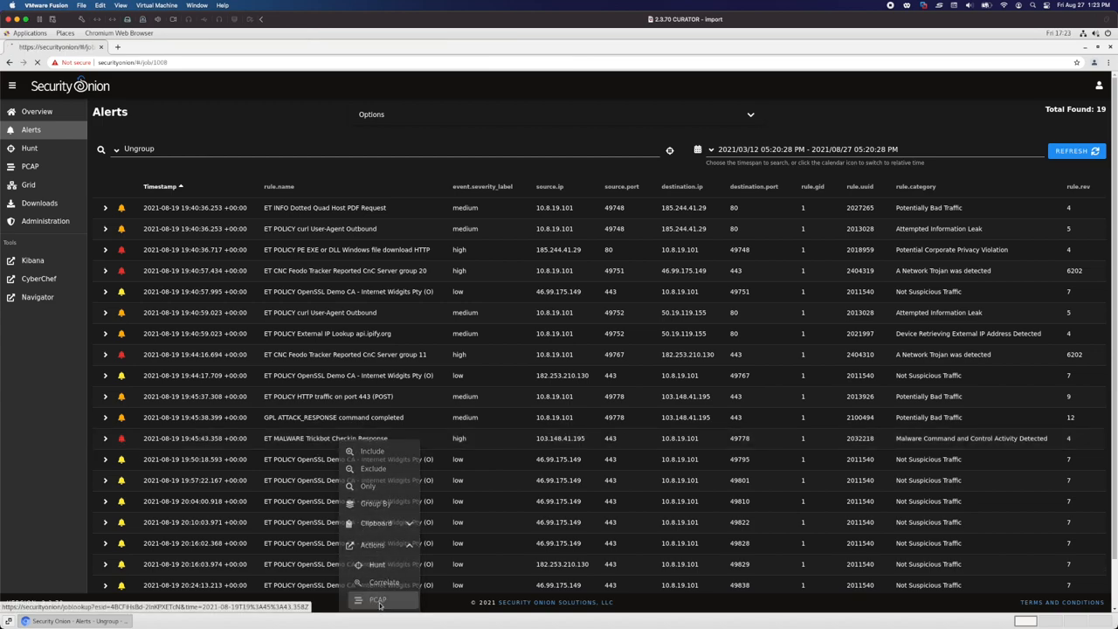
{"action": "left_click", "coordinate": [377, 600]}
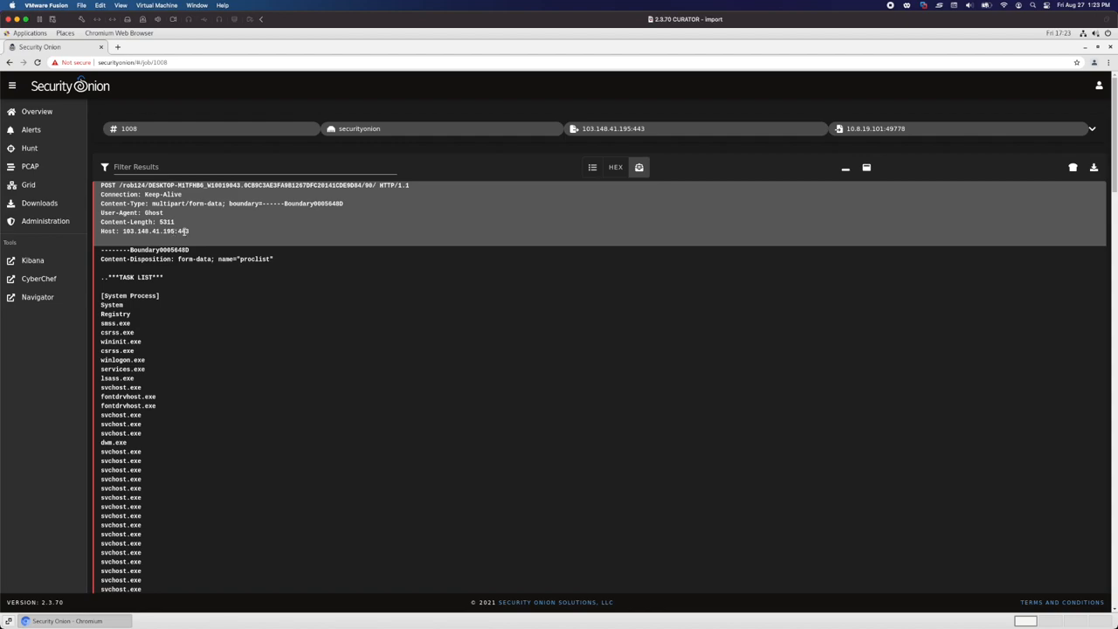
{"action": "mouse_move", "coordinate": [199, 230]}
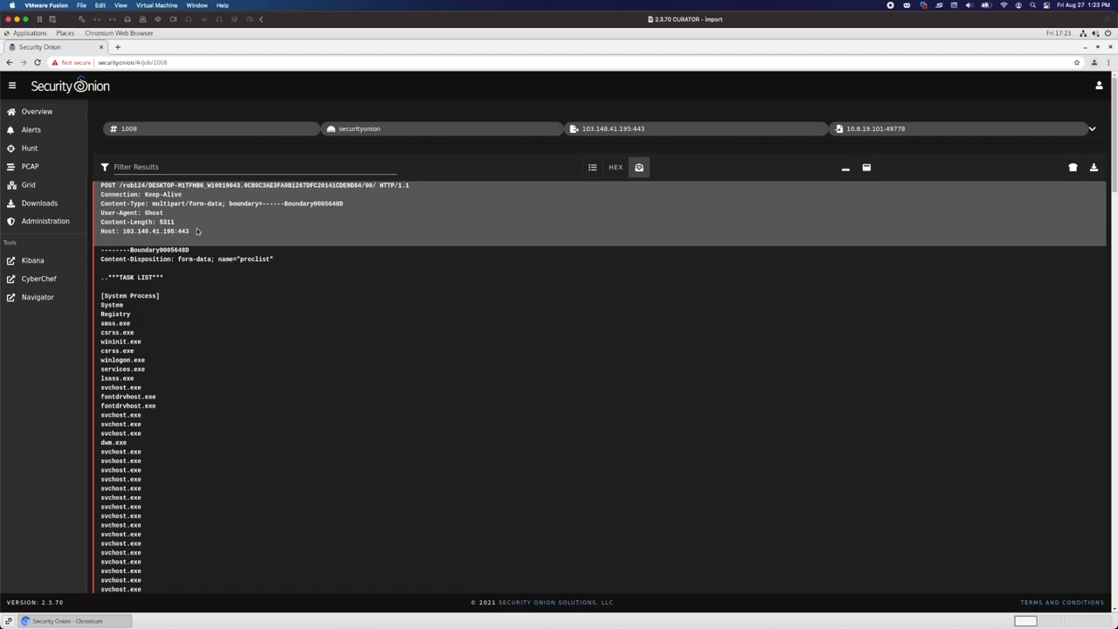
{"action": "mouse_move", "coordinate": [191, 230]}
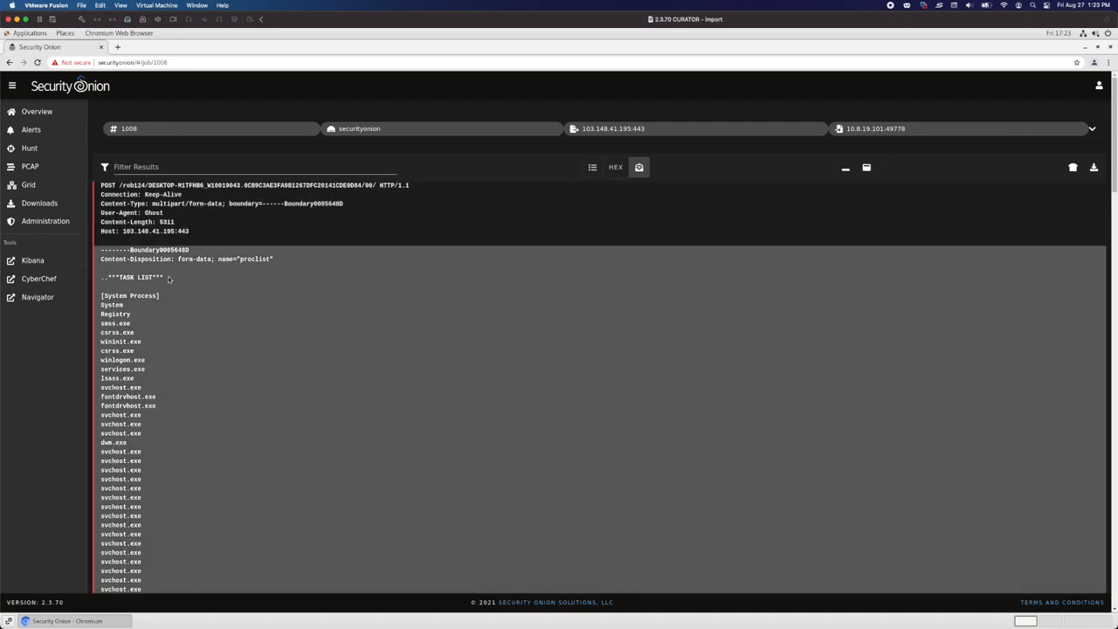
{"action": "mouse_move", "coordinate": [178, 300]}
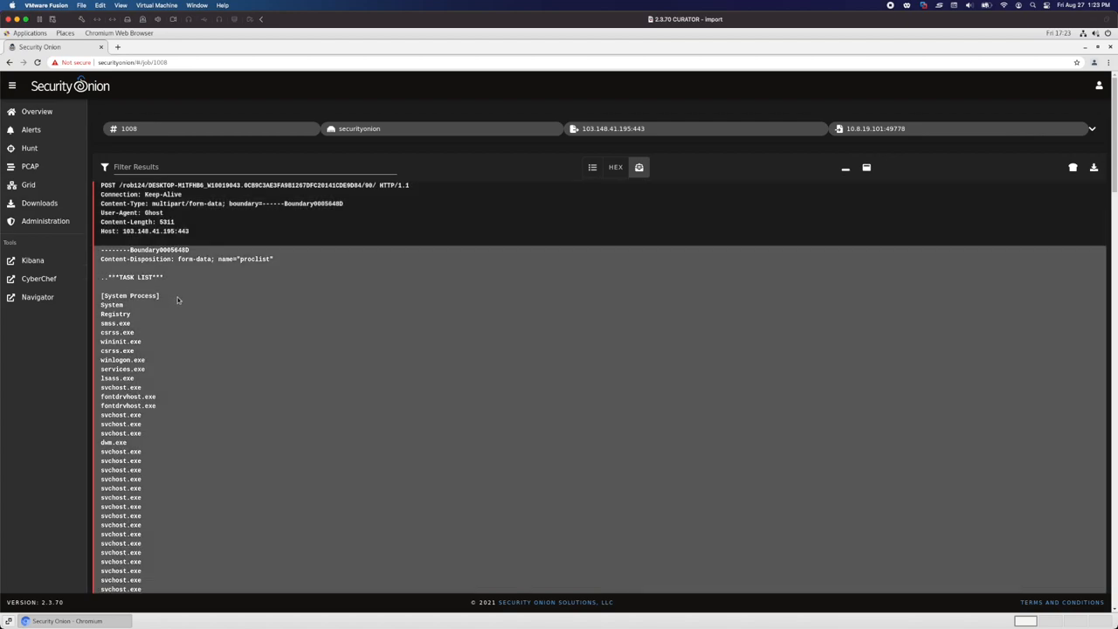
{"action": "scroll", "scroll_direction": "down", "scroll_amount": 3}
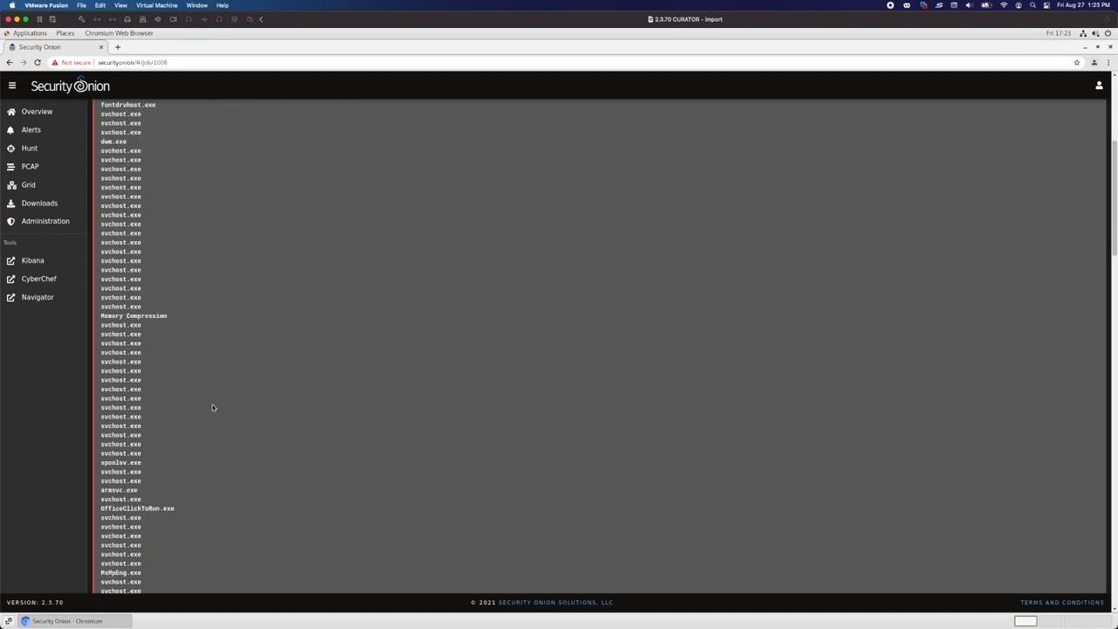
{"action": "scroll", "scroll_direction": "down", "scroll_amount": 3}
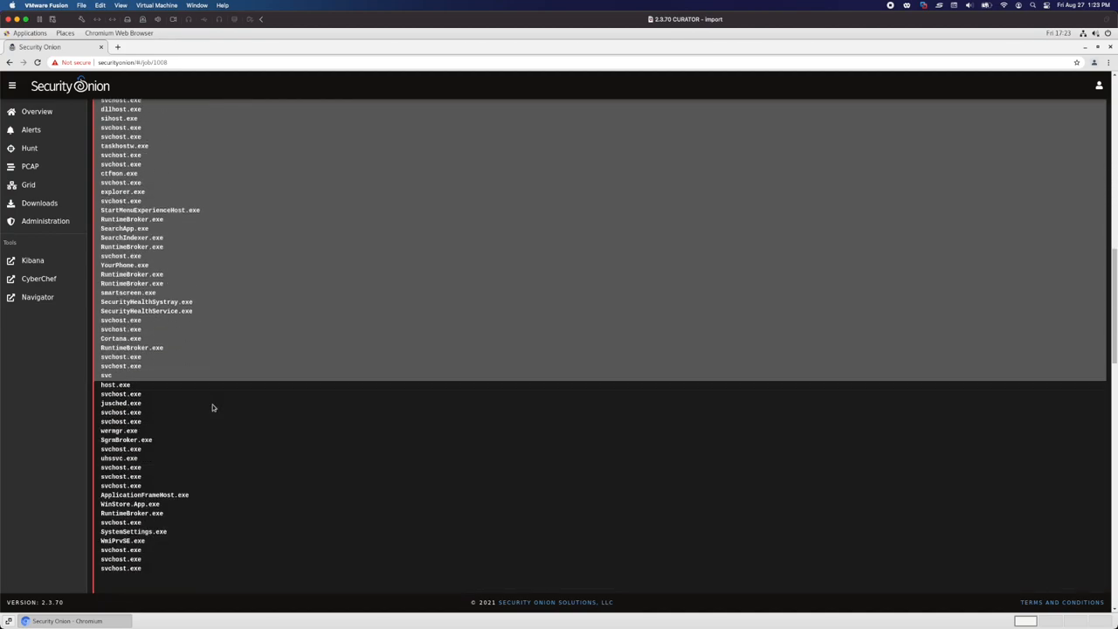
{"action": "scroll", "scroll_direction": "down", "scroll_amount": 3}
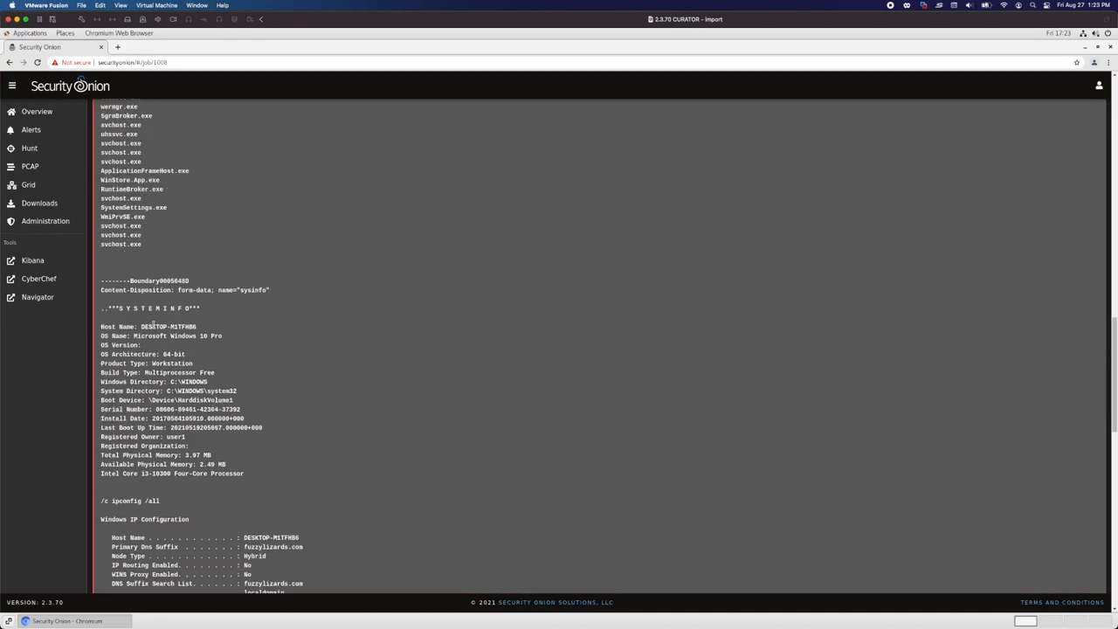
{"action": "mouse_move", "coordinate": [222, 346]}
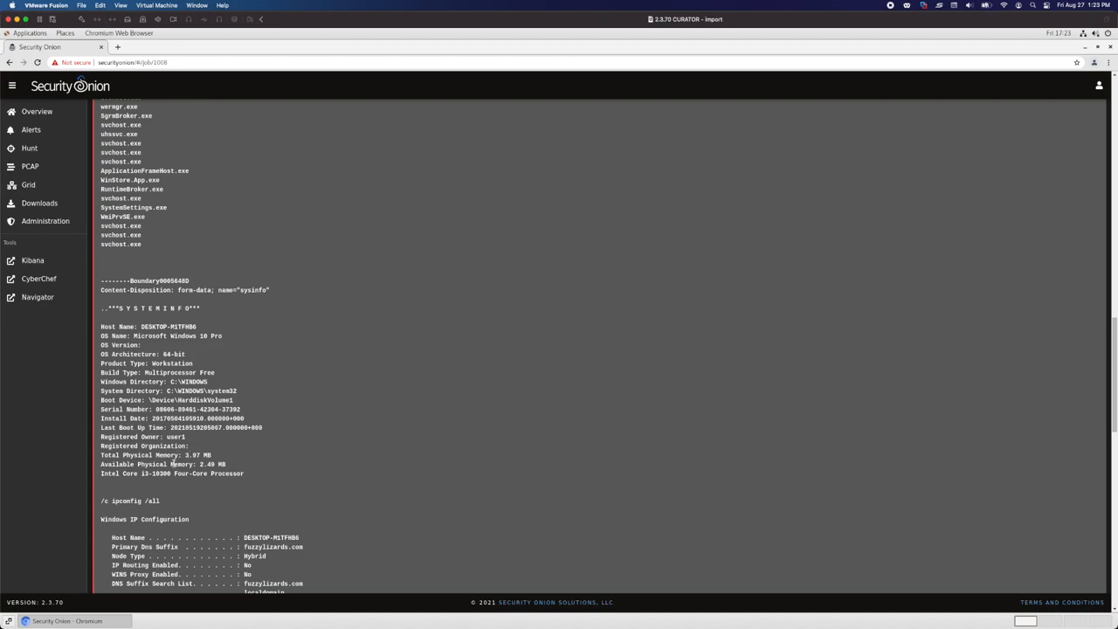
{"action": "scroll", "scroll_direction": "down", "scroll_amount": 3}
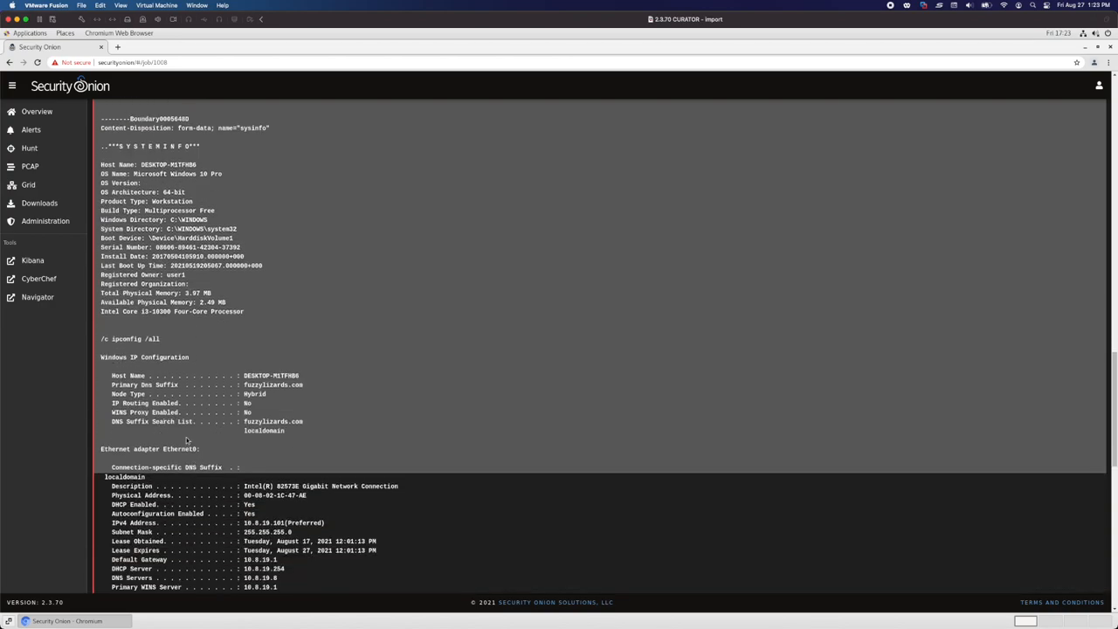
{"action": "mouse_move", "coordinate": [206, 410]}
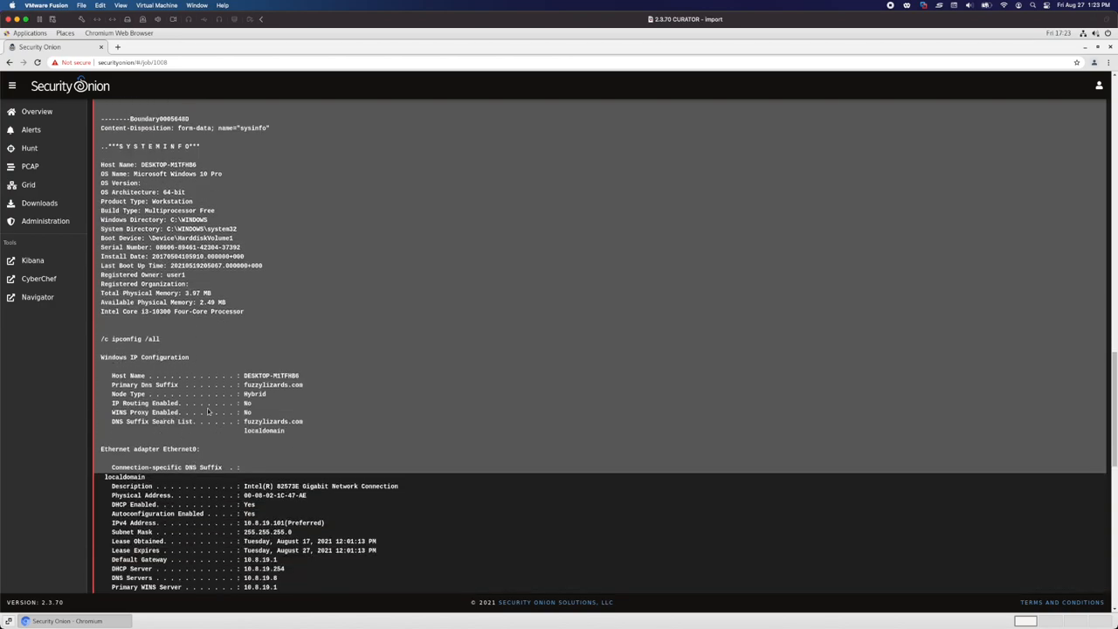
{"action": "scroll", "scroll_direction": "down", "scroll_amount": 3}
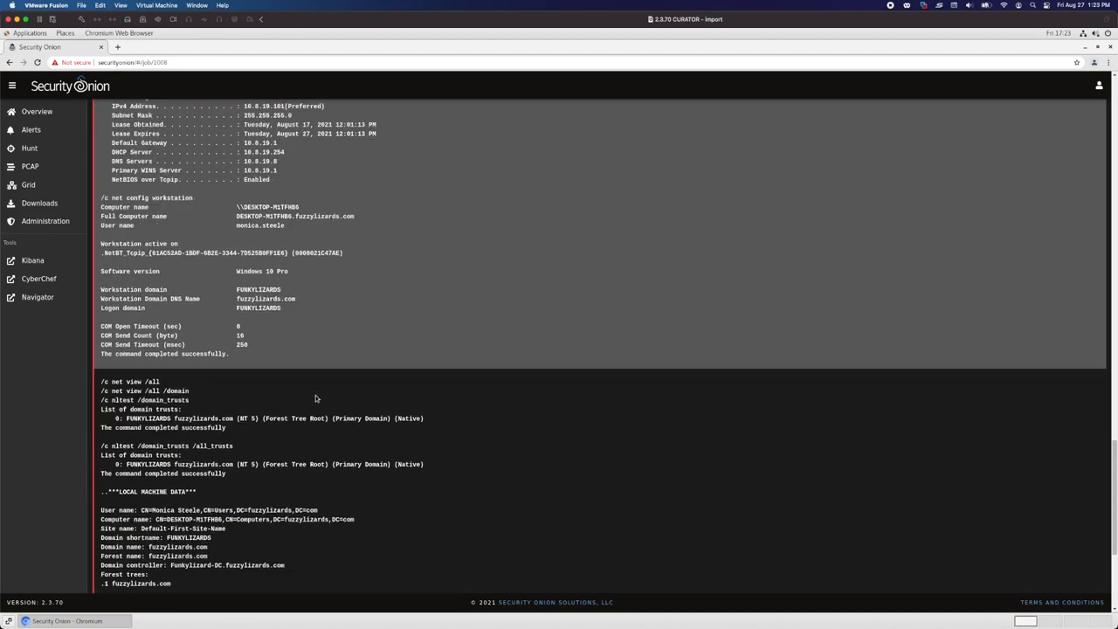
{"action": "scroll", "scroll_direction": "down", "scroll_amount": 3}
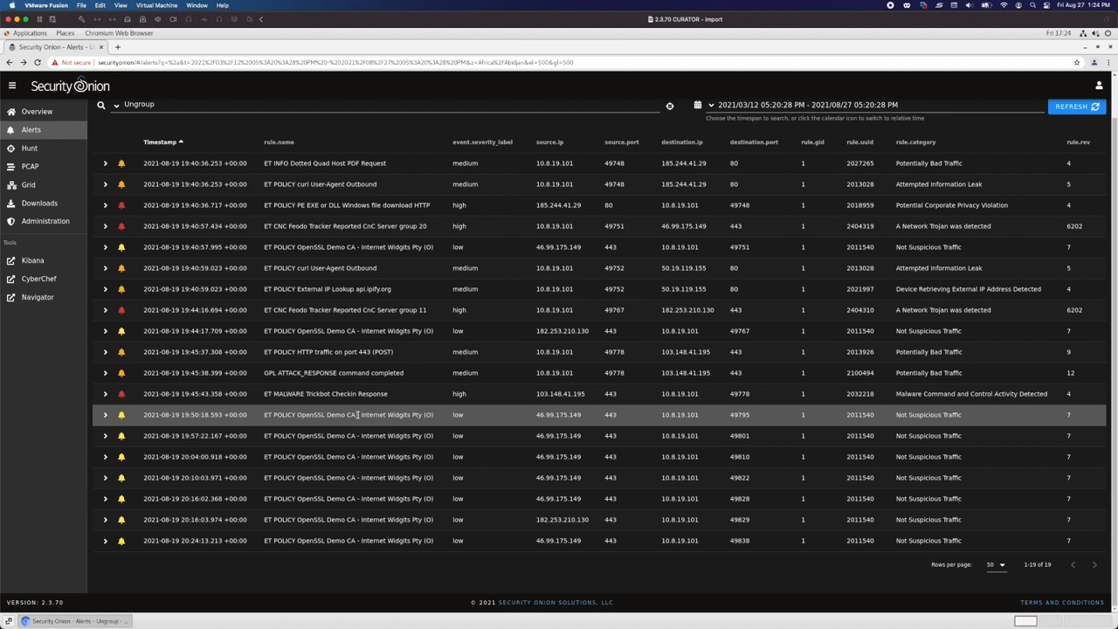
{"action": "mouse_move", "coordinate": [422, 416]}
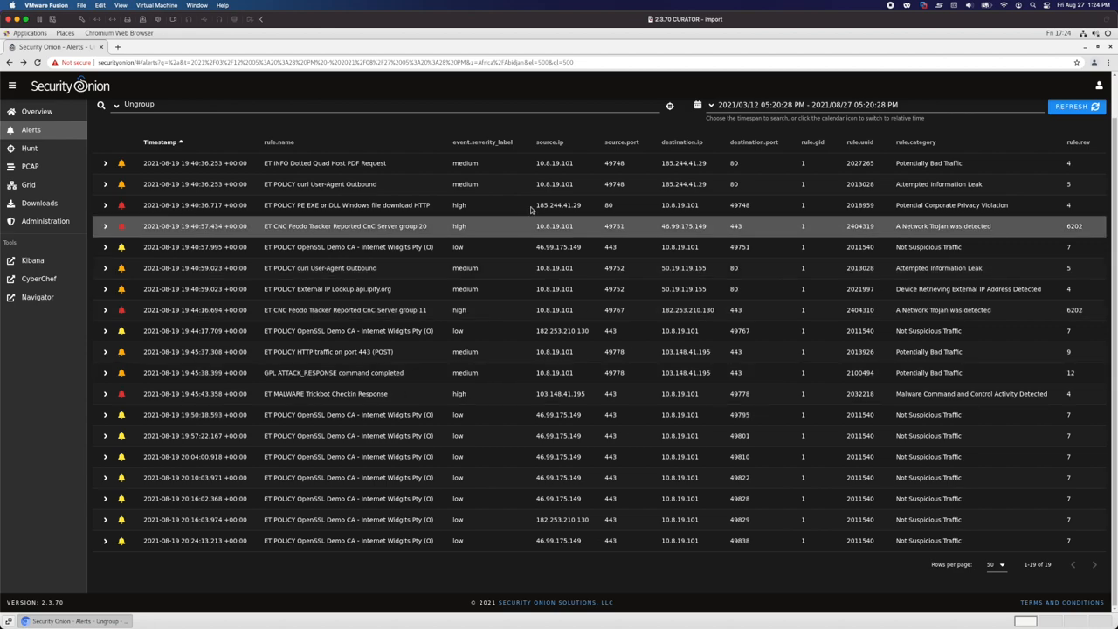
Step: Show HTTP events grouped by destination.port on the Hunt page
{"action": "left_click", "coordinate": [30, 147]}
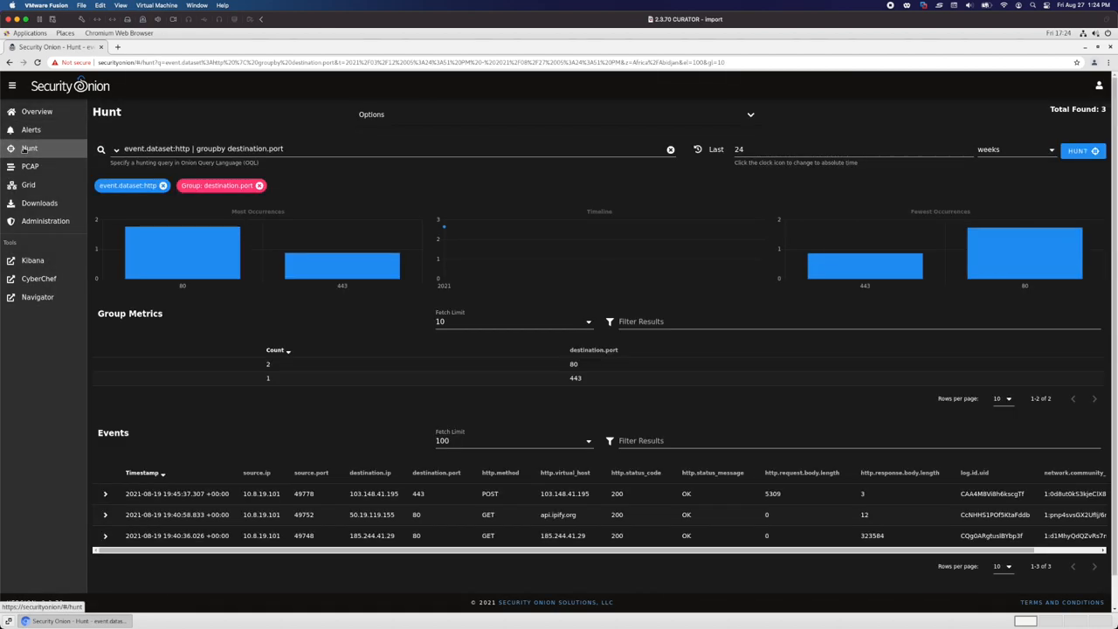
Step: Run '* | groupby event.module event.dataset' and show 25 grouped rows per page
{"action": "left_click", "coordinate": [102, 149]}
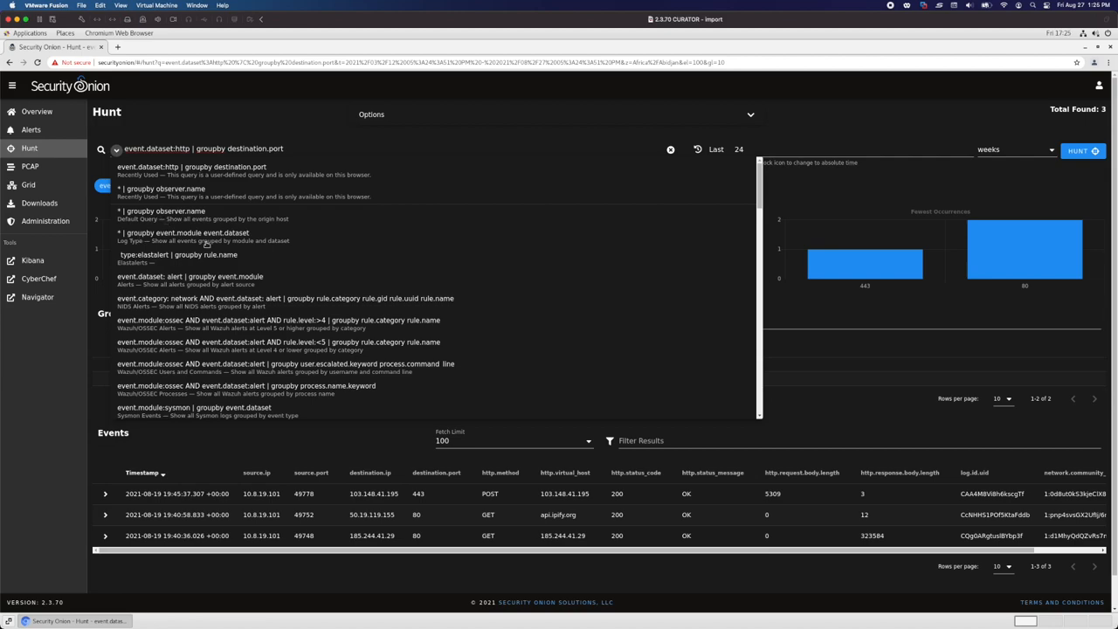
{"action": "left_click", "coordinate": [182, 233]}
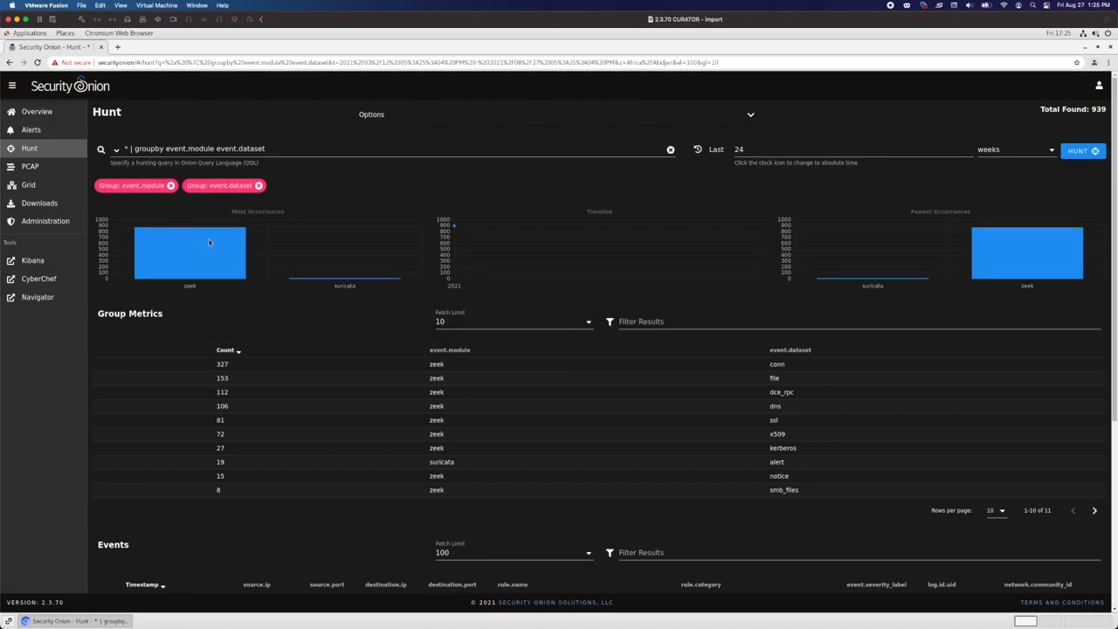
{"action": "mouse_move", "coordinate": [885, 457]}
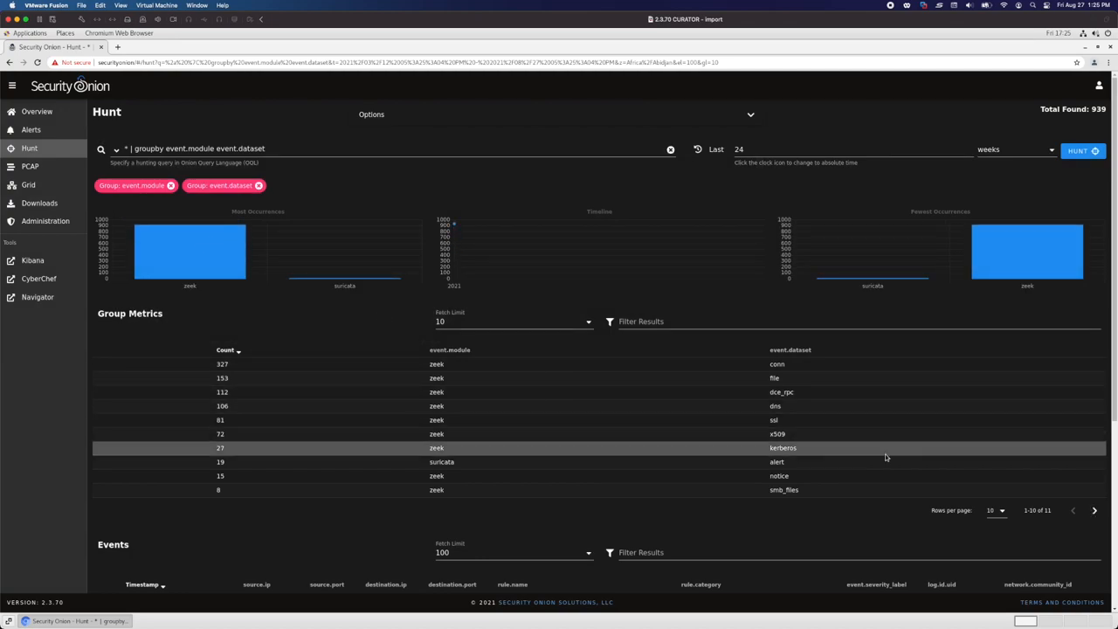
{"action": "left_click", "coordinate": [993, 509]}
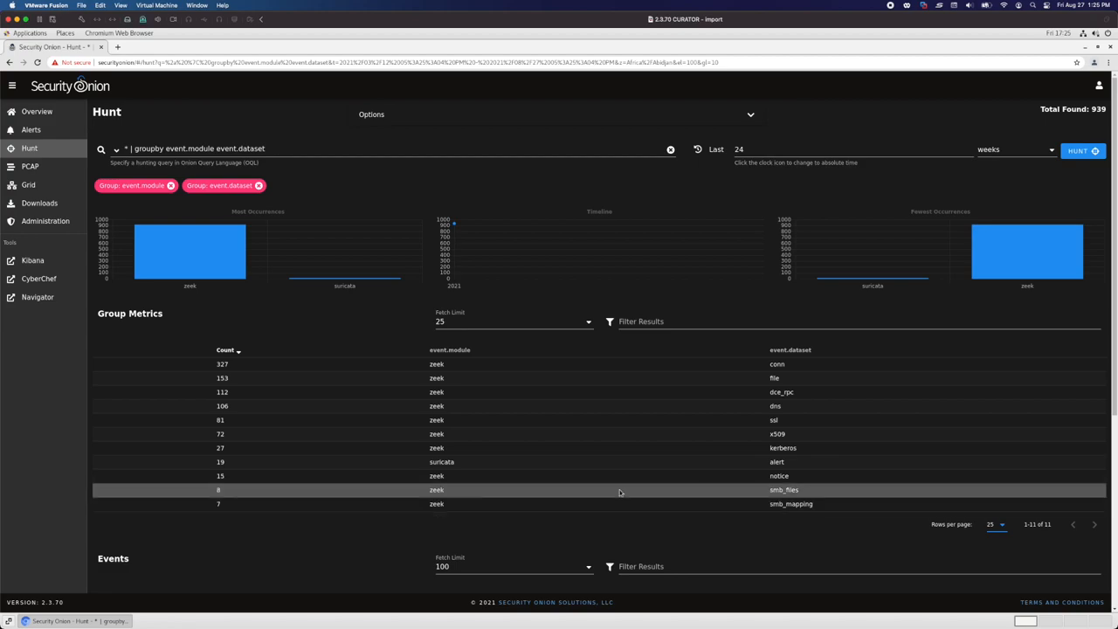
{"action": "mouse_move", "coordinate": [436, 461]}
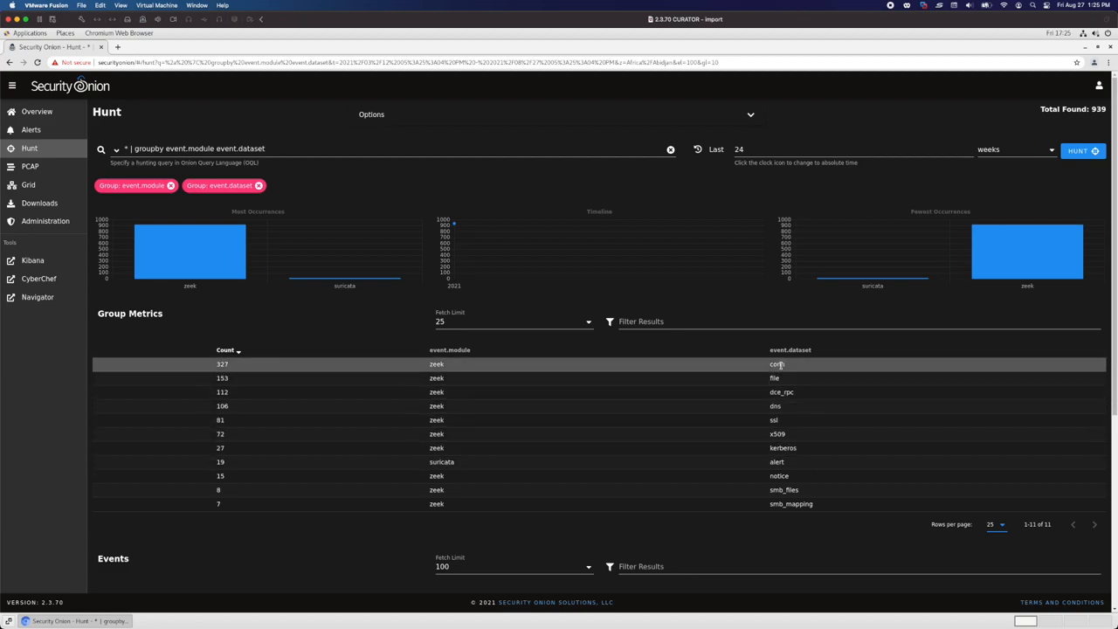
{"action": "mouse_move", "coordinate": [782, 377]}
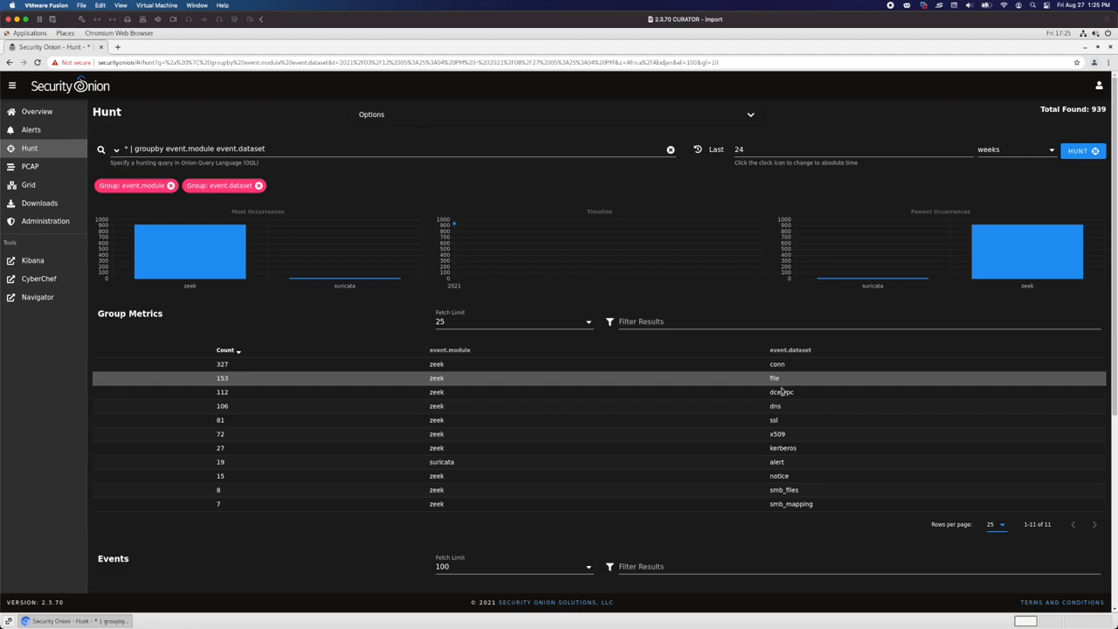
{"action": "mouse_move", "coordinate": [783, 419]}
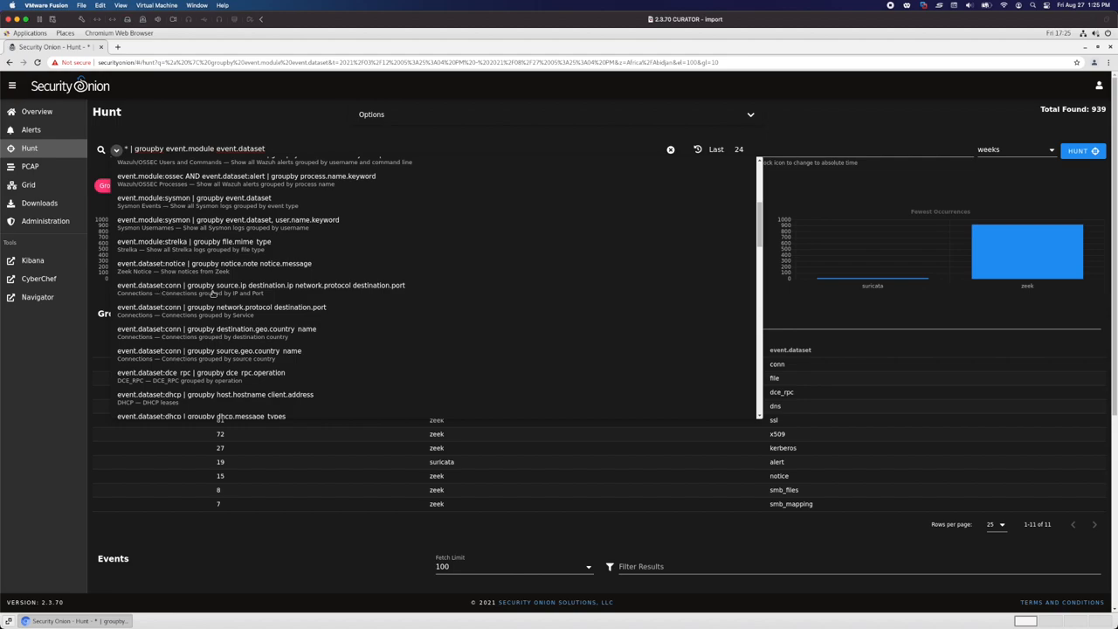
Step: Run the conn query grouped by source.ip, destination.ip, network.protocol and destination.port and review the results
{"action": "left_click", "coordinate": [260, 285]}
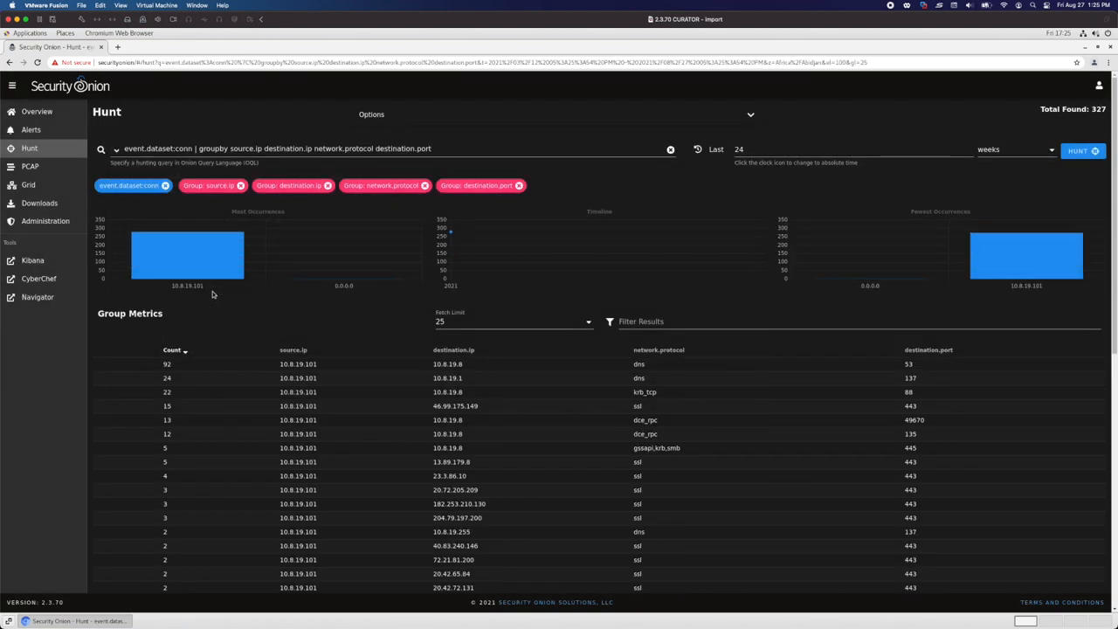
{"action": "scroll", "scroll_direction": "down", "scroll_amount": 3}
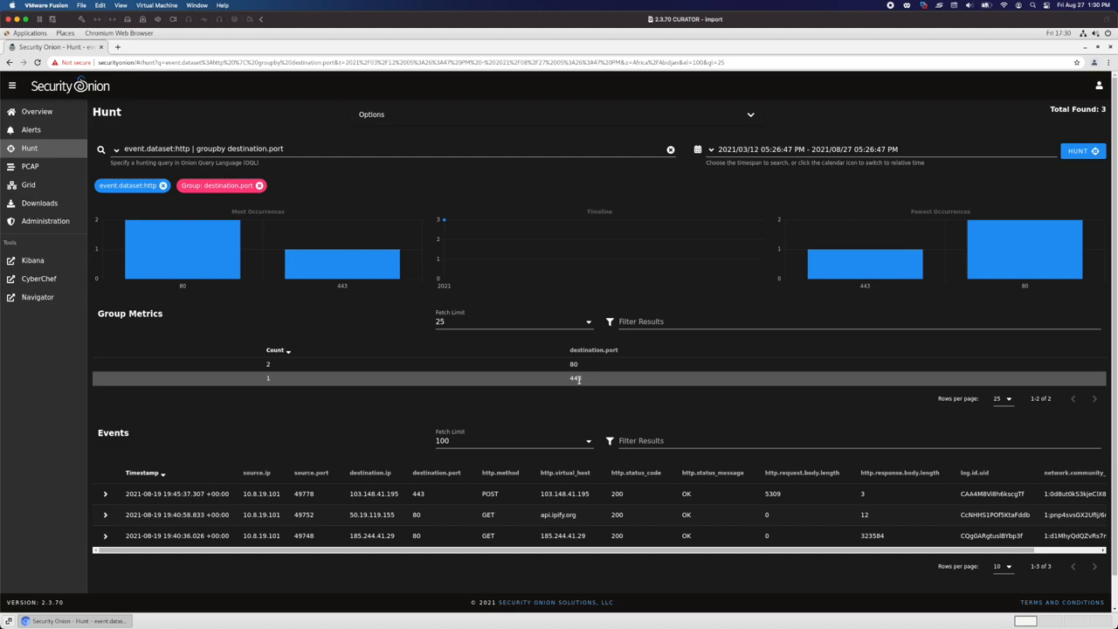
Step: Include destination port 443, view the POST session's PCAP, then return to Hunt
{"action": "left_click", "coordinate": [576, 377]}
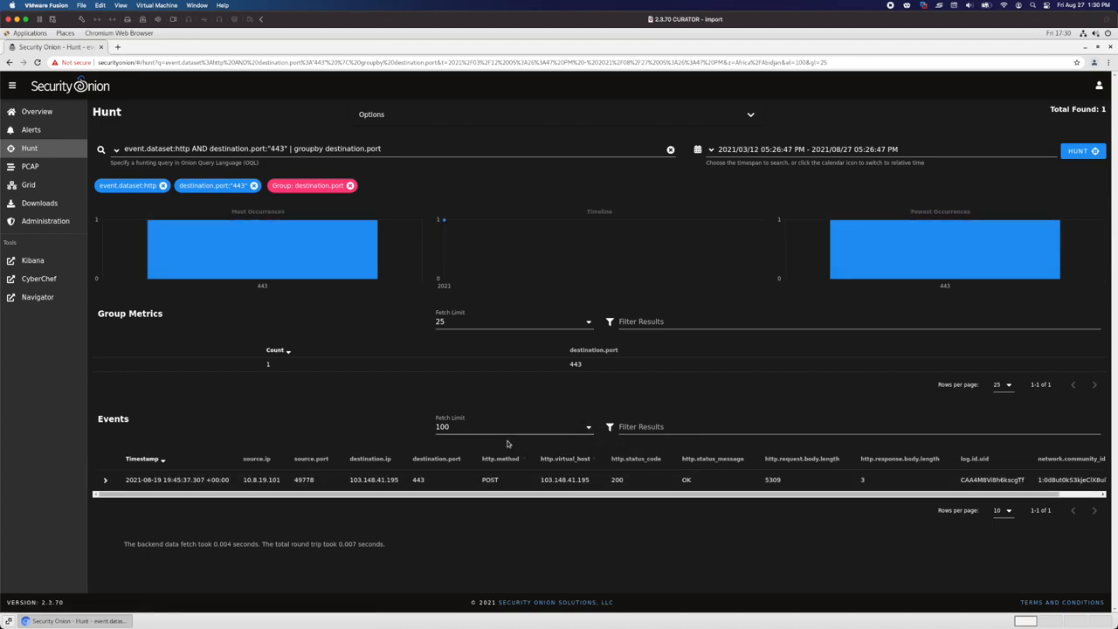
{"action": "left_click", "coordinate": [492, 479]}
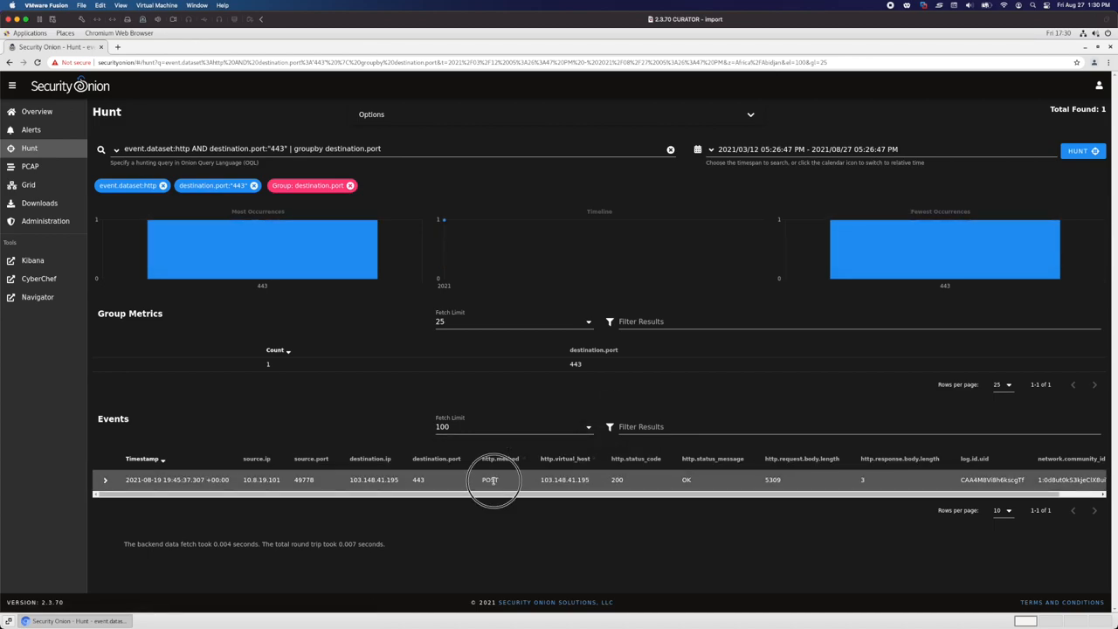
{"action": "left_click", "coordinate": [490, 478]}
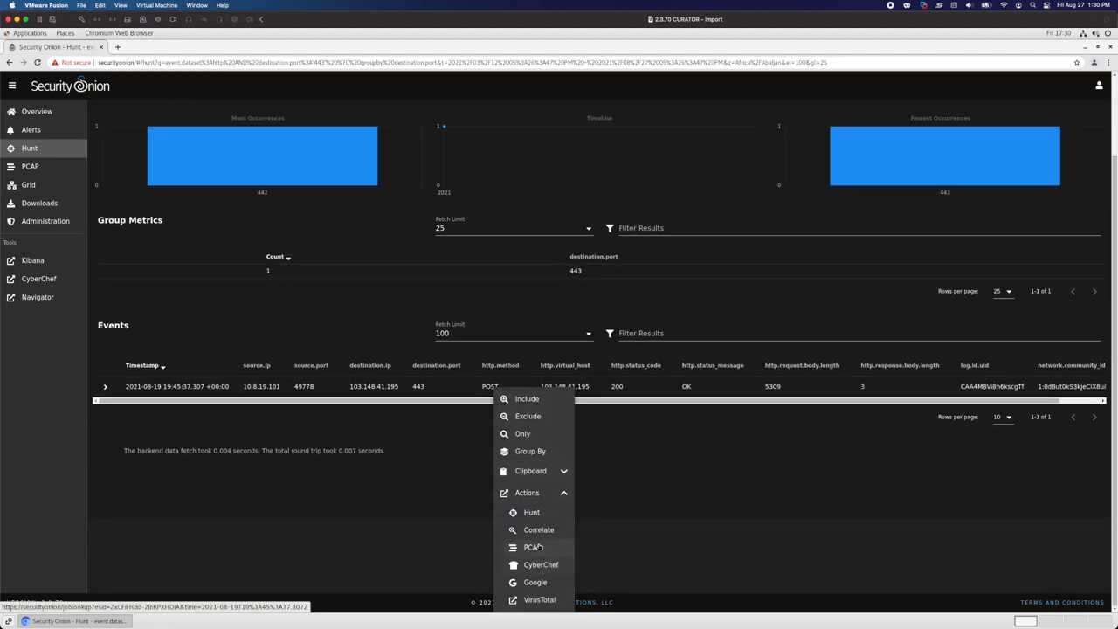
{"action": "left_click", "coordinate": [527, 549]}
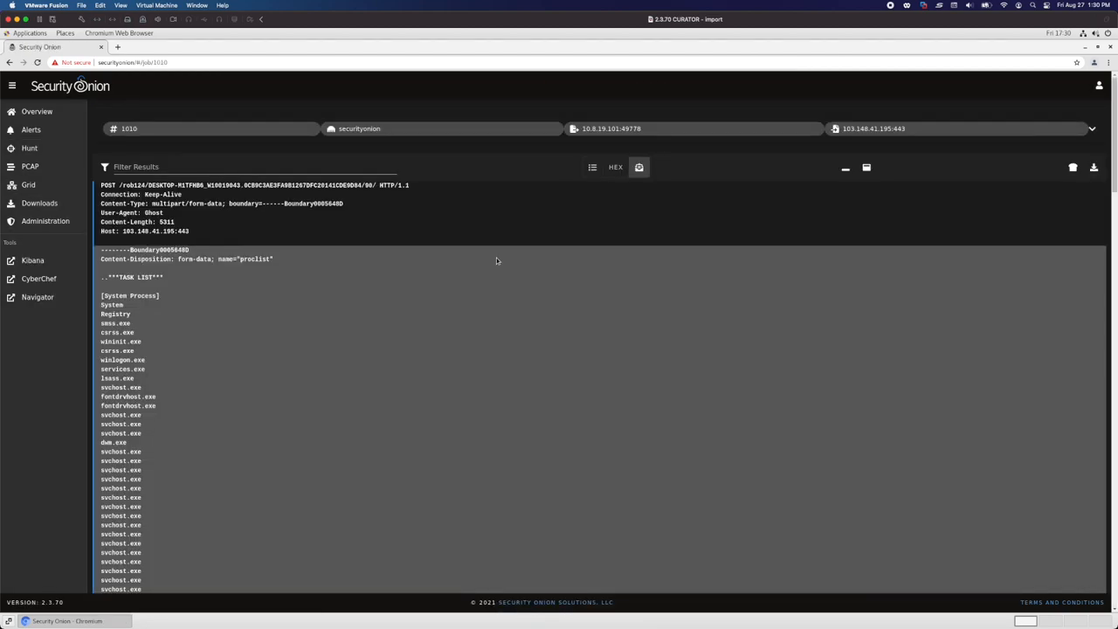
{"action": "mouse_move", "coordinate": [241, 379]}
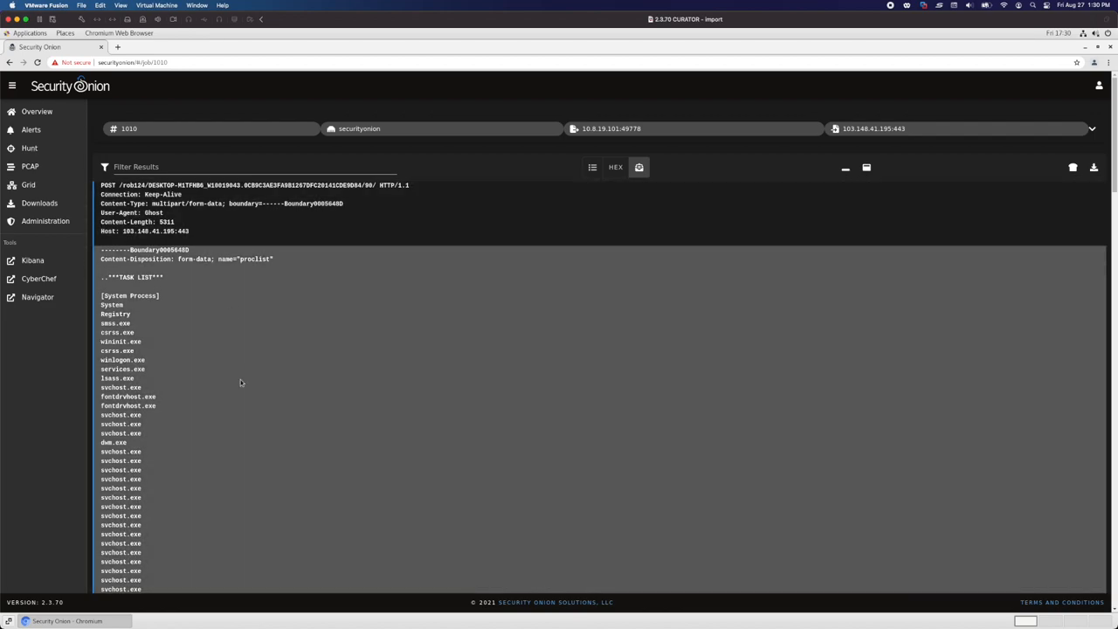
{"action": "mouse_move", "coordinate": [50, 142]}
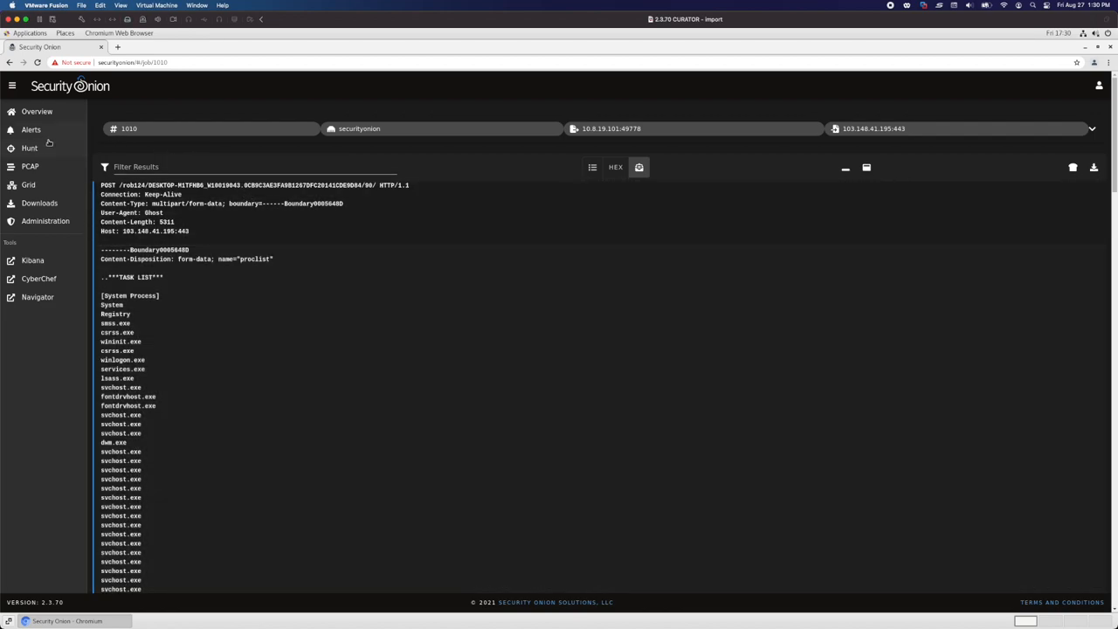
{"action": "left_click", "coordinate": [28, 147]}
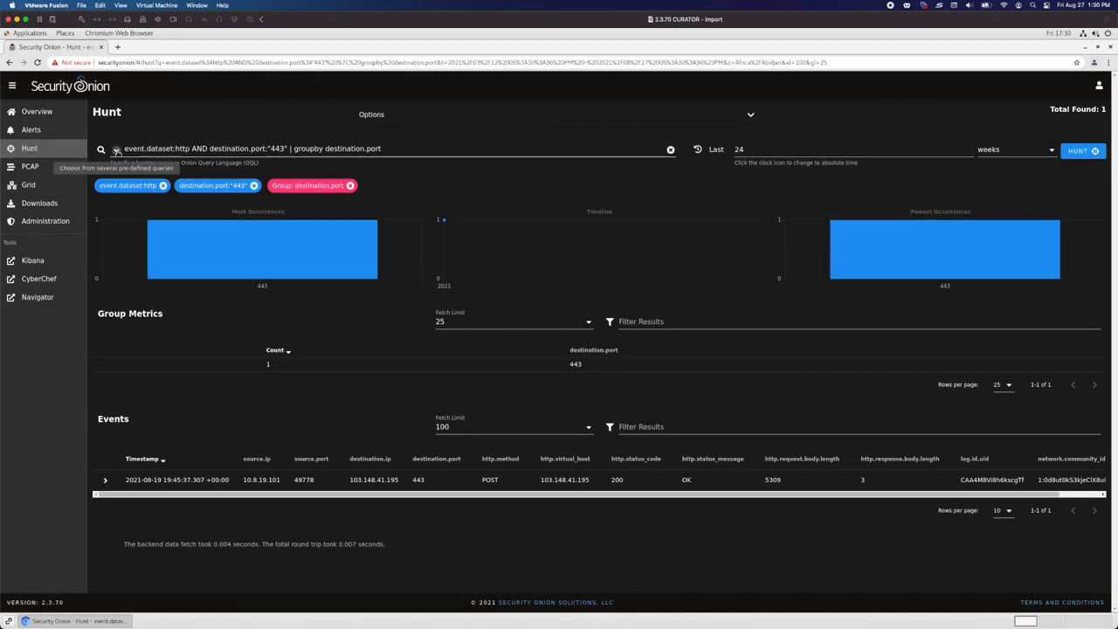
Step: Run 'event.dataset:http | groupby http.method http.useragent' and review the curl and Ghost agents
{"action": "left_click", "coordinate": [101, 147]}
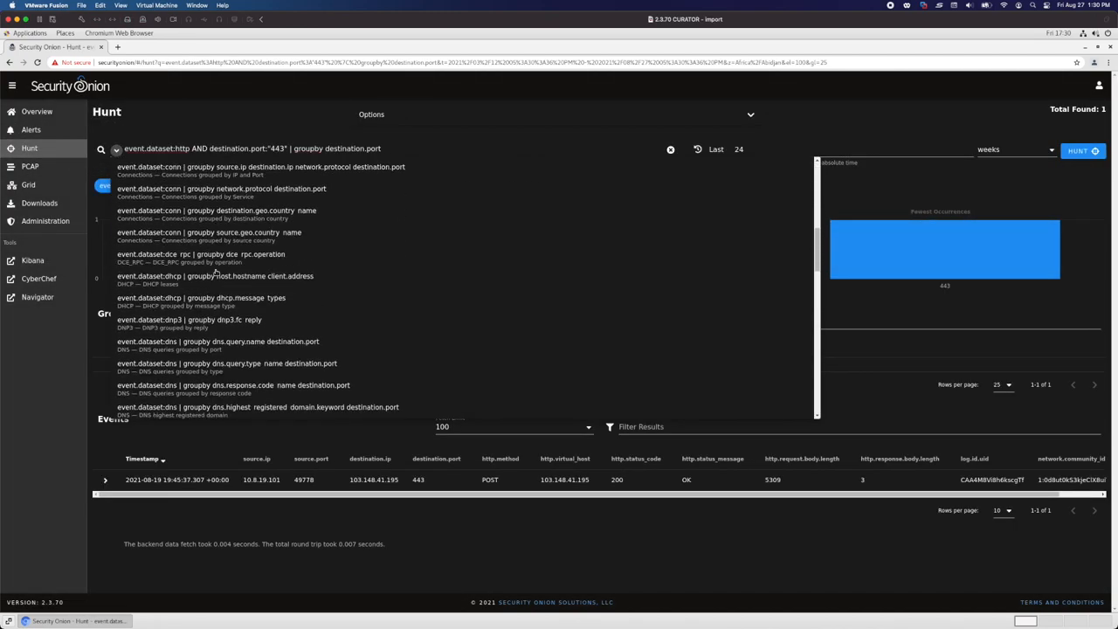
{"action": "scroll", "scroll_direction": "down", "scroll_amount": 3}
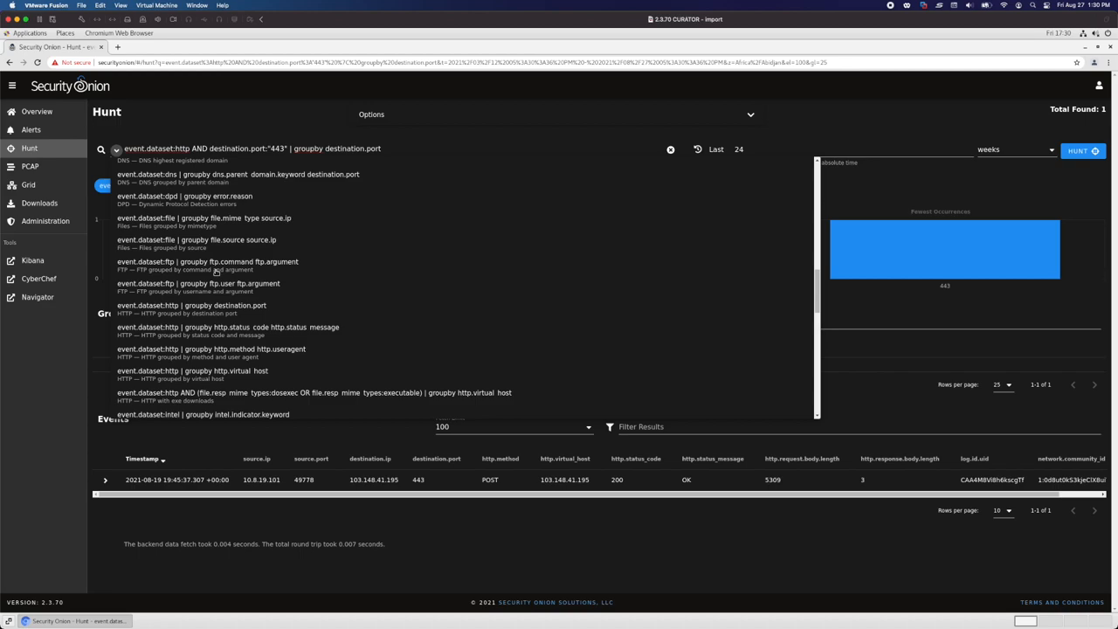
{"action": "mouse_move", "coordinate": [230, 286]}
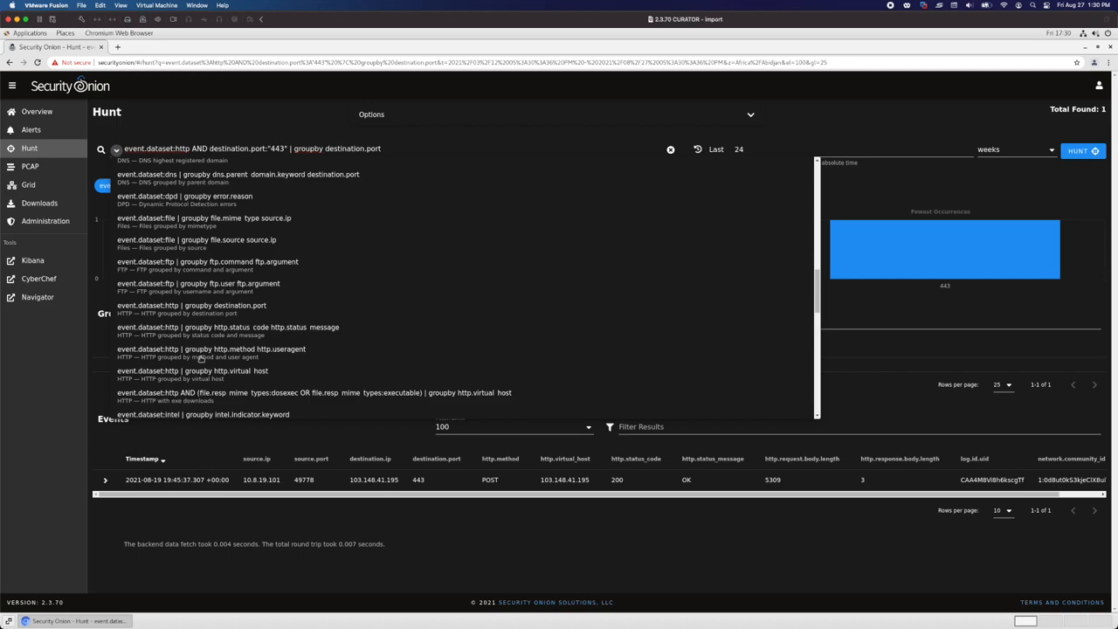
{"action": "left_click", "coordinate": [209, 349]}
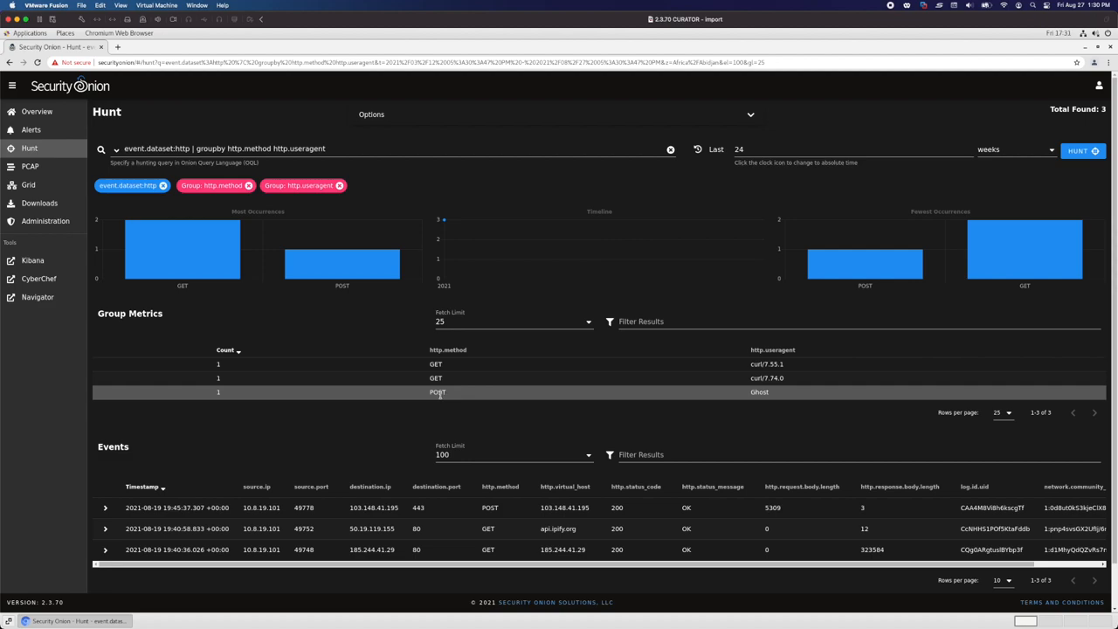
{"action": "mouse_move", "coordinate": [772, 405]}
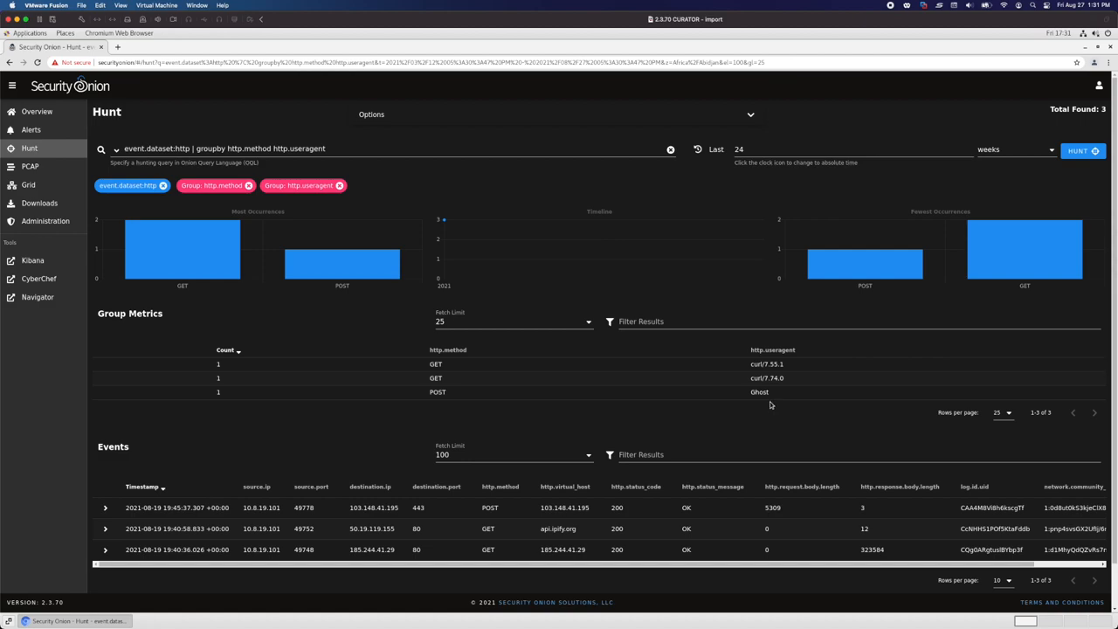
{"action": "mouse_move", "coordinate": [760, 391]}
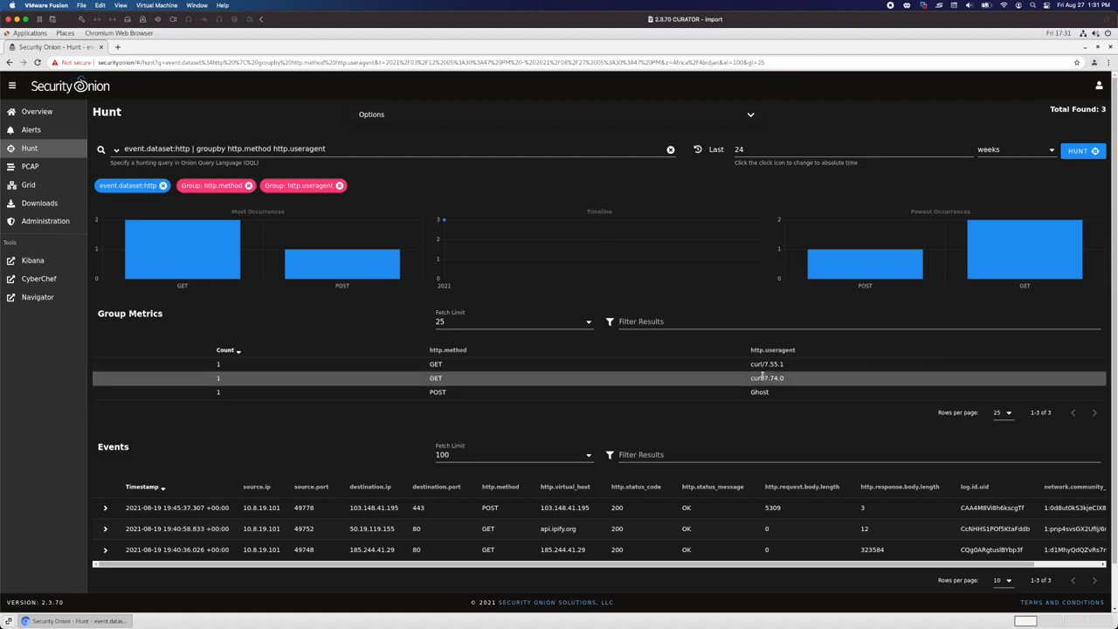
{"action": "mouse_move", "coordinate": [758, 365]}
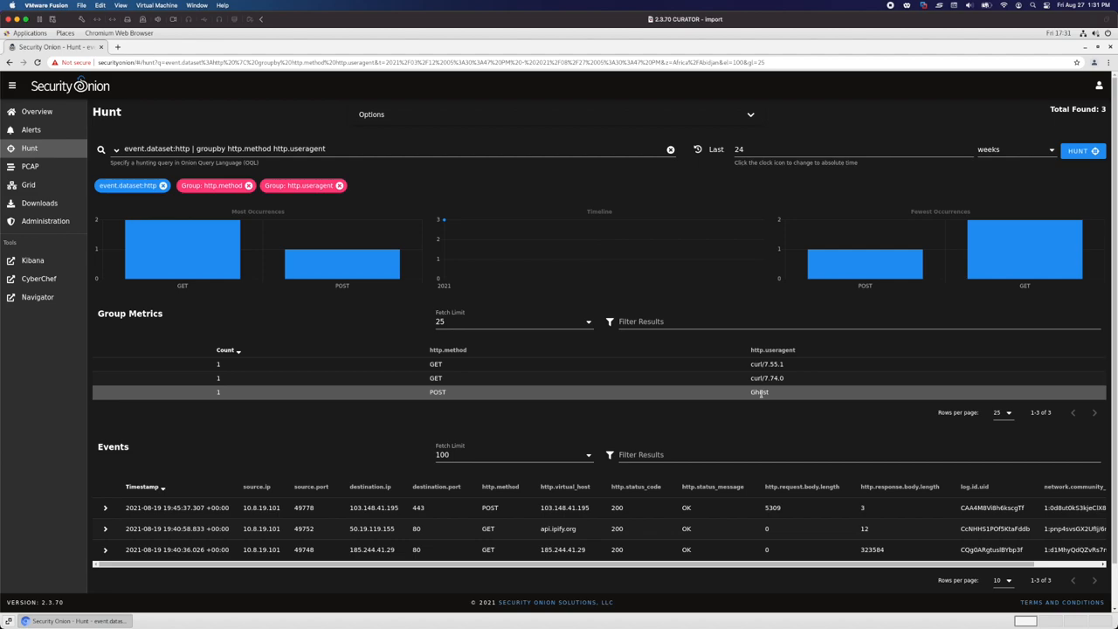
{"action": "mouse_move", "coordinate": [761, 365]}
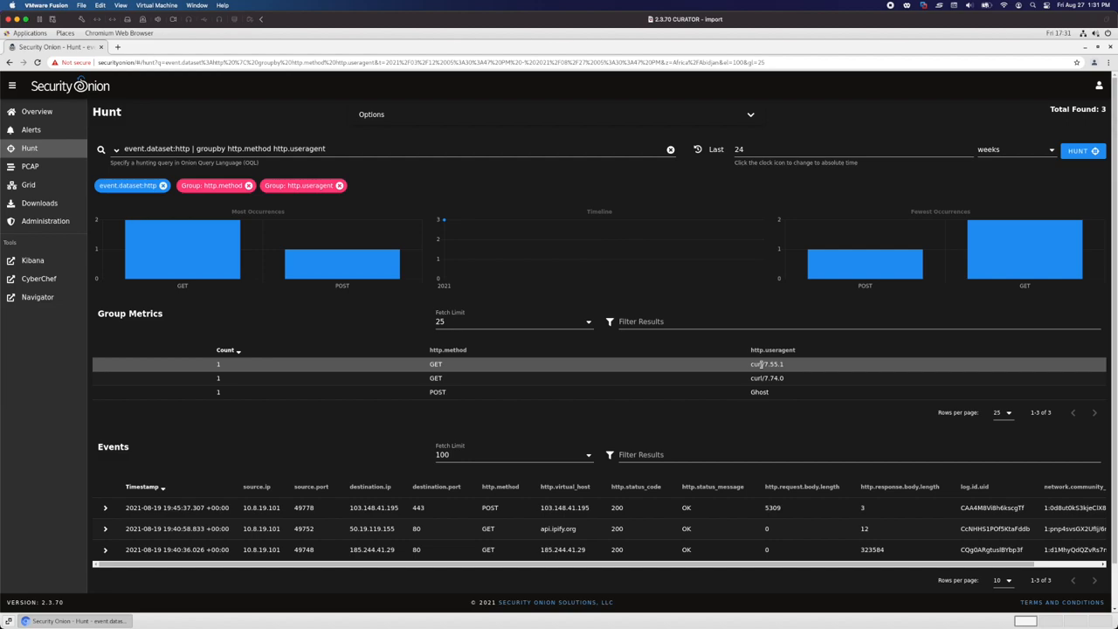
{"action": "mouse_move", "coordinate": [754, 363]}
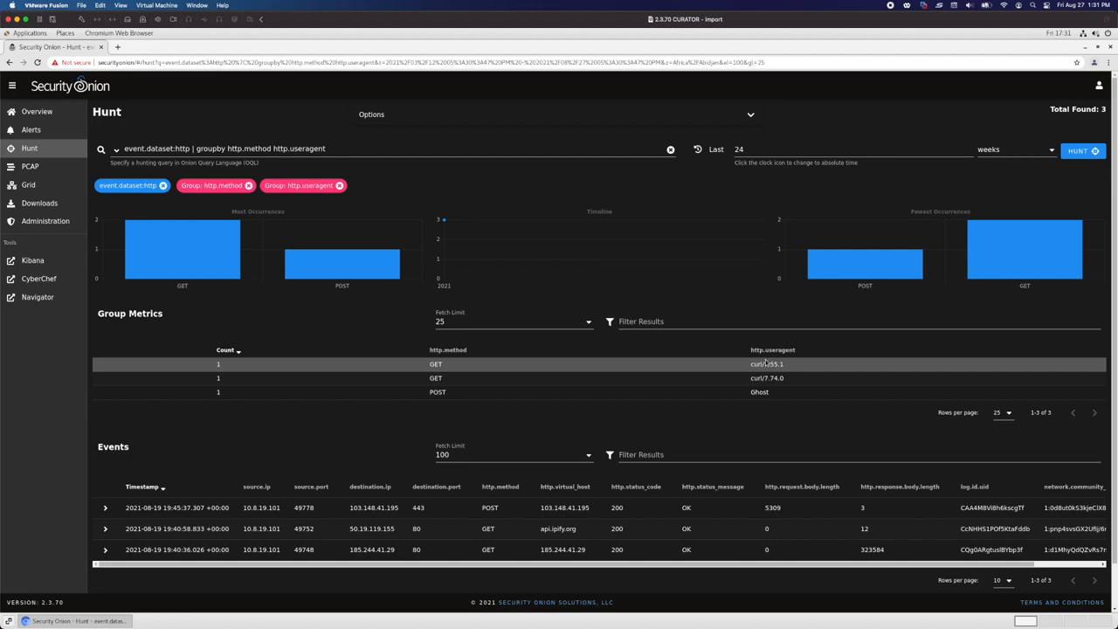
{"action": "left_click", "coordinate": [117, 148]}
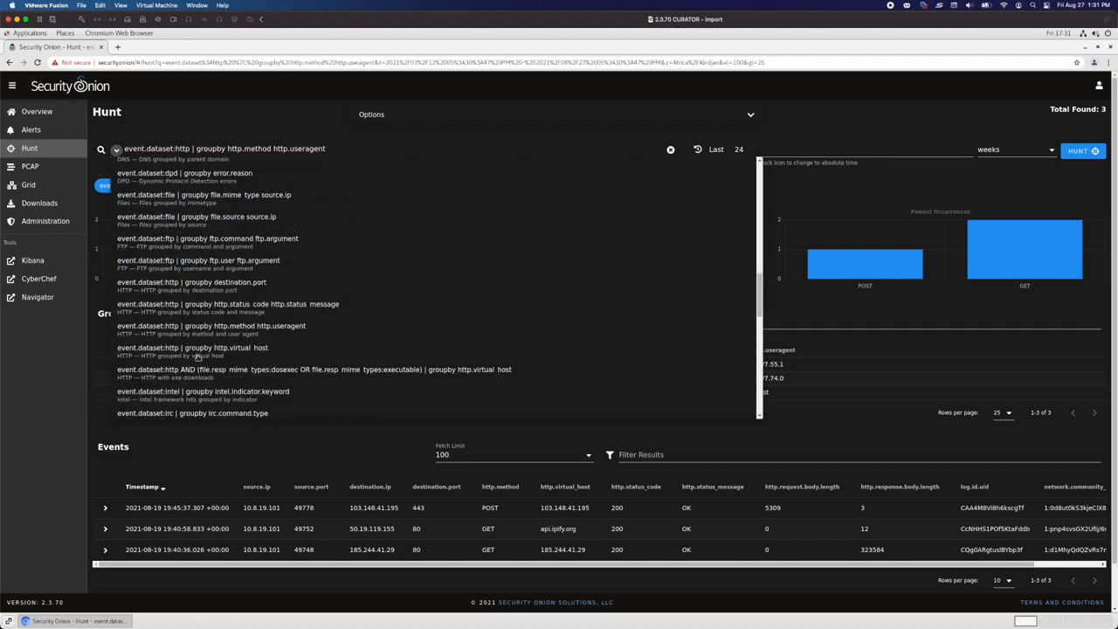
Step: Run the HTTP query grouped by http.virtual_host, then the notice query grouped by note and message
{"action": "left_click", "coordinate": [192, 348]}
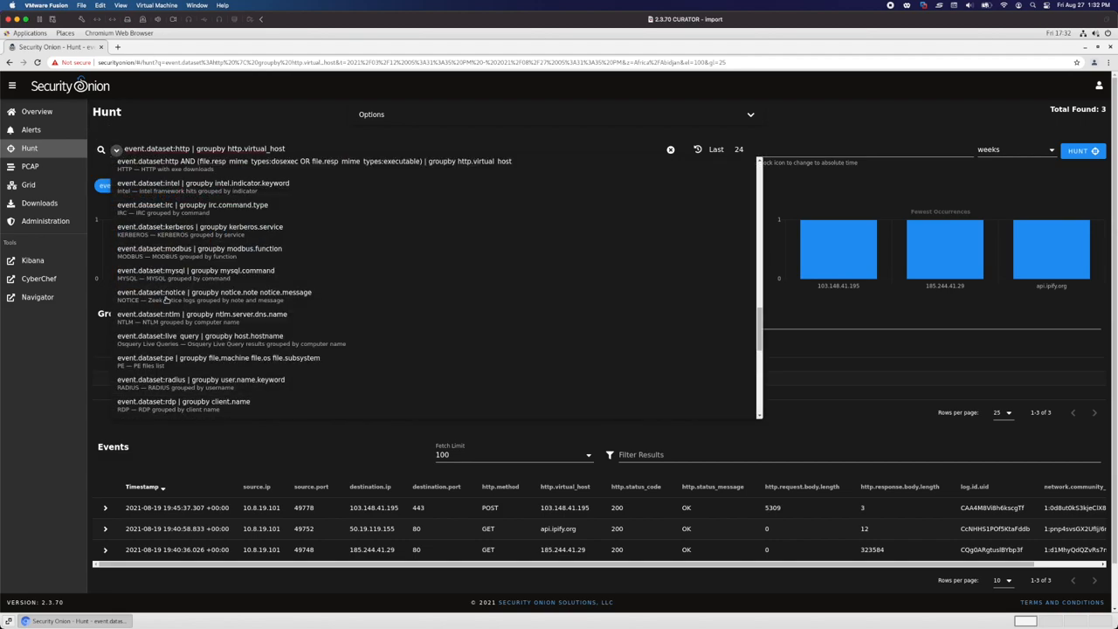
{"action": "left_click", "coordinate": [213, 291]}
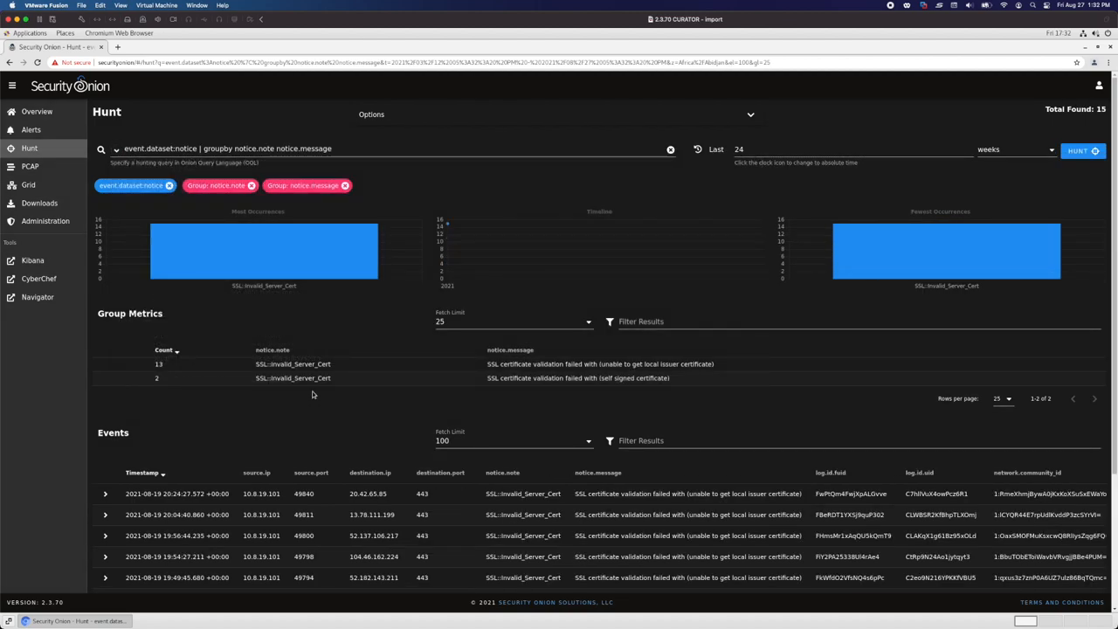
{"action": "mouse_move", "coordinate": [597, 398]}
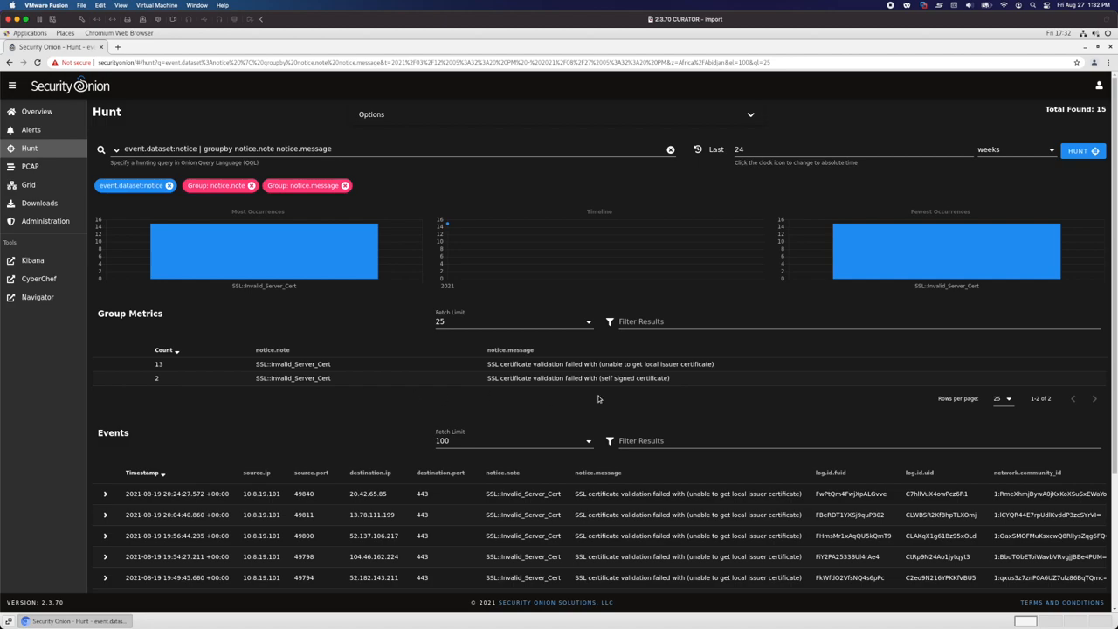
{"action": "mouse_move", "coordinate": [563, 377]}
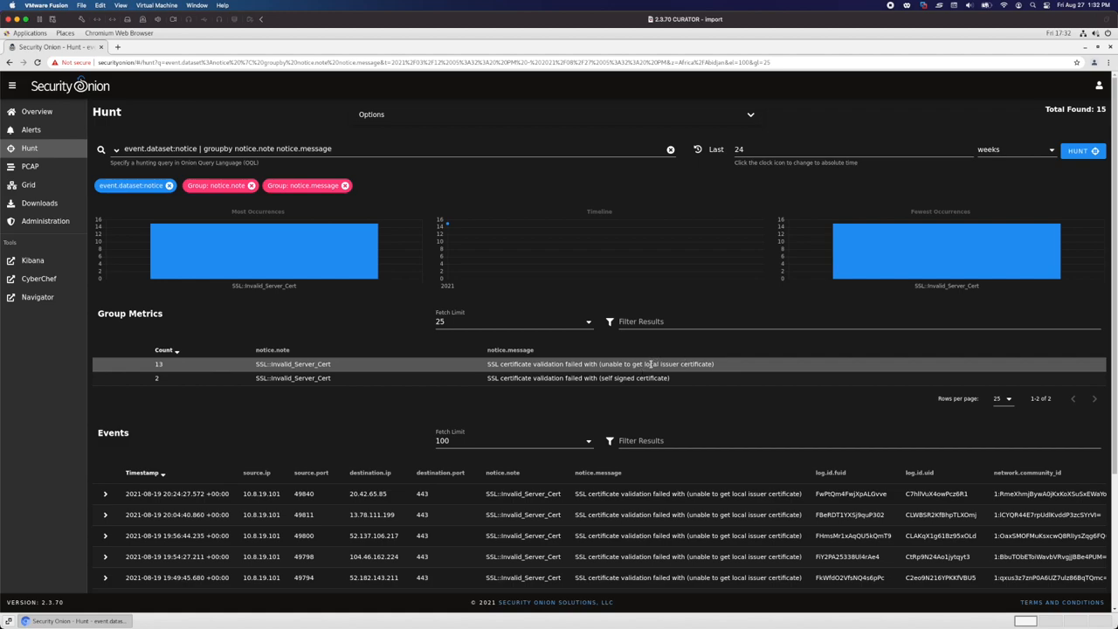
Step: Scroll the SSL::Invalid_Server_Cert notice groups and expand the first notice's full details
{"action": "scroll", "scroll_direction": "down", "scroll_amount": 3}
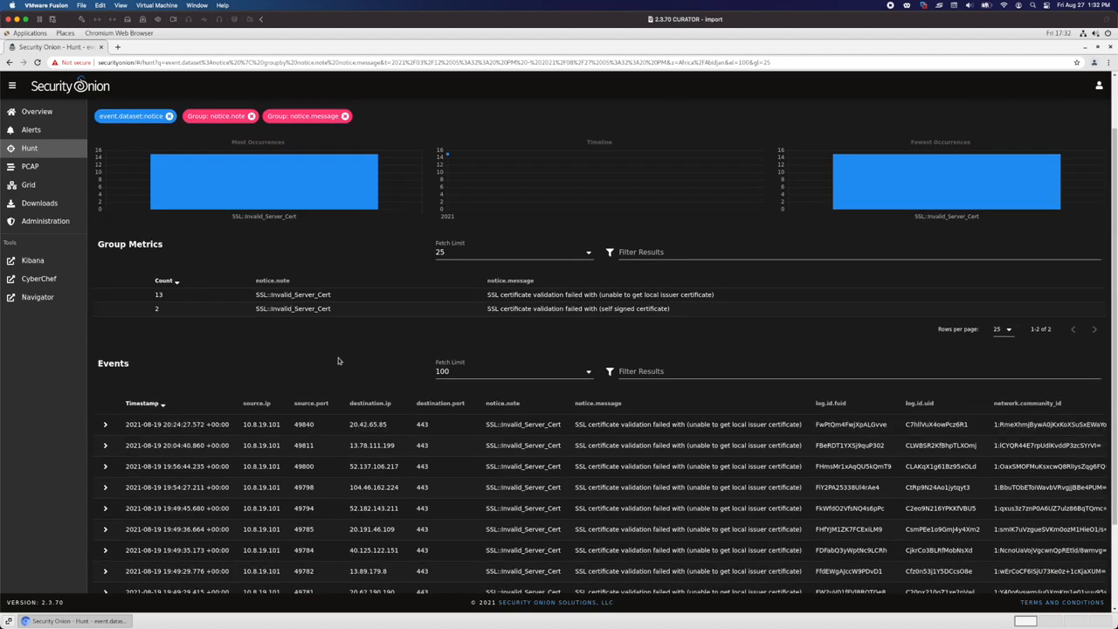
{"action": "left_click", "coordinate": [105, 425]}
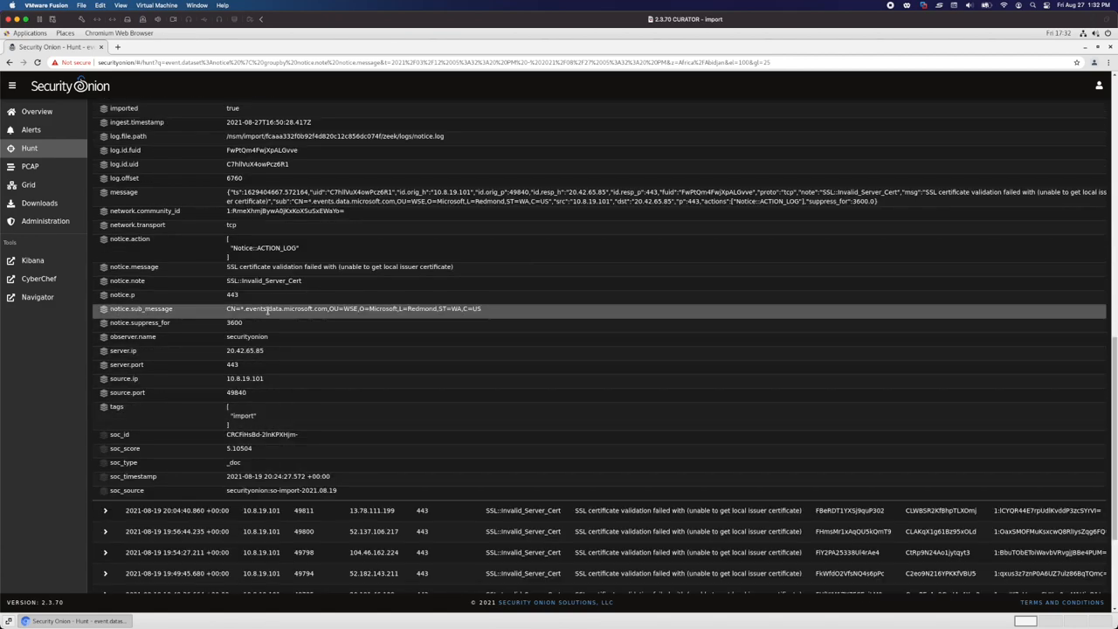
Step: Add notice.sub_message as a Group By field to list the certificate subjects per failure
{"action": "left_click", "coordinate": [265, 307]}
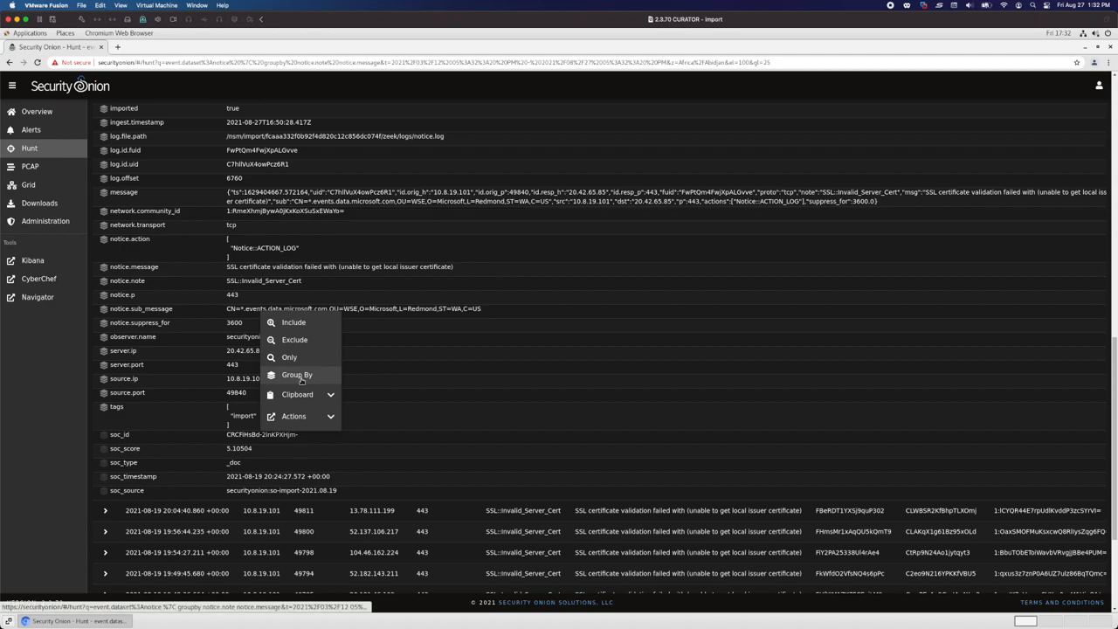
{"action": "left_click", "coordinate": [297, 373]}
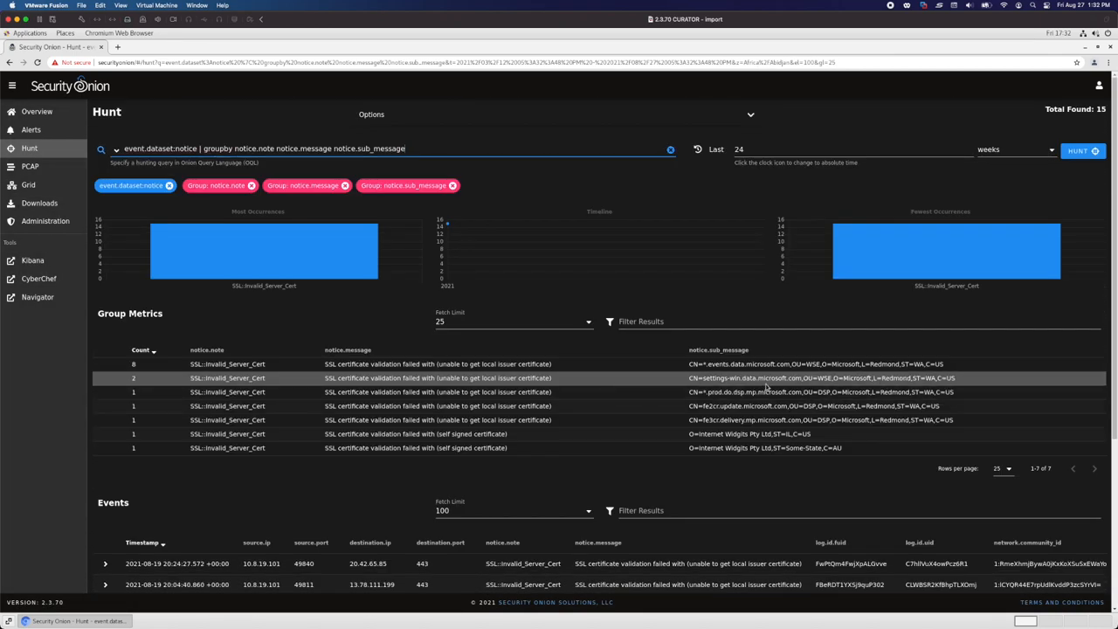
{"action": "left_click", "coordinate": [719, 349]}
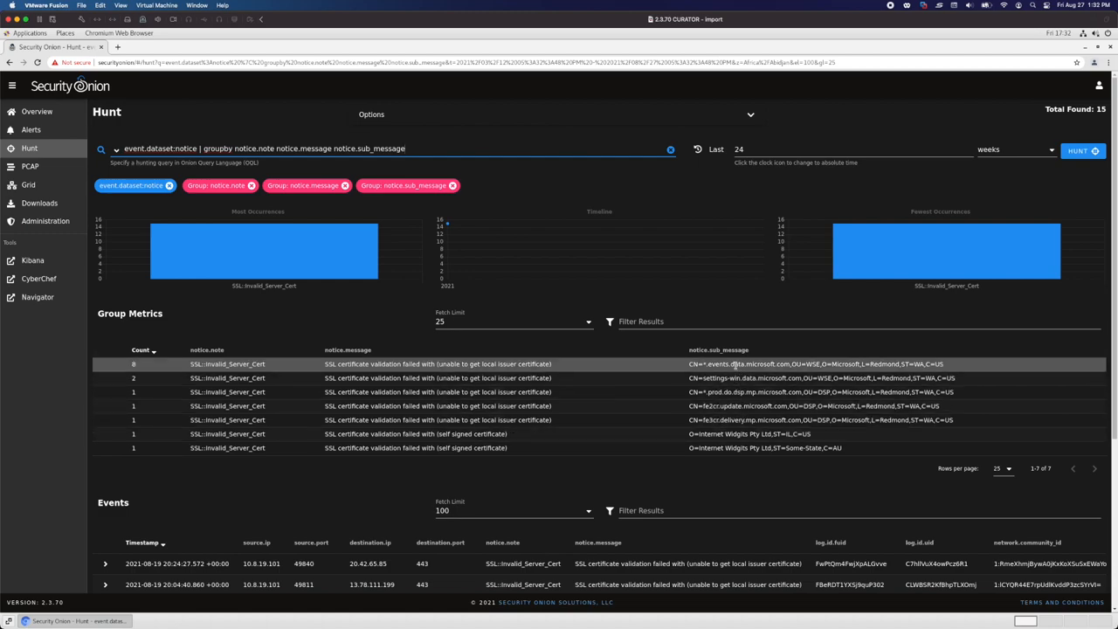
{"action": "mouse_move", "coordinate": [782, 378]}
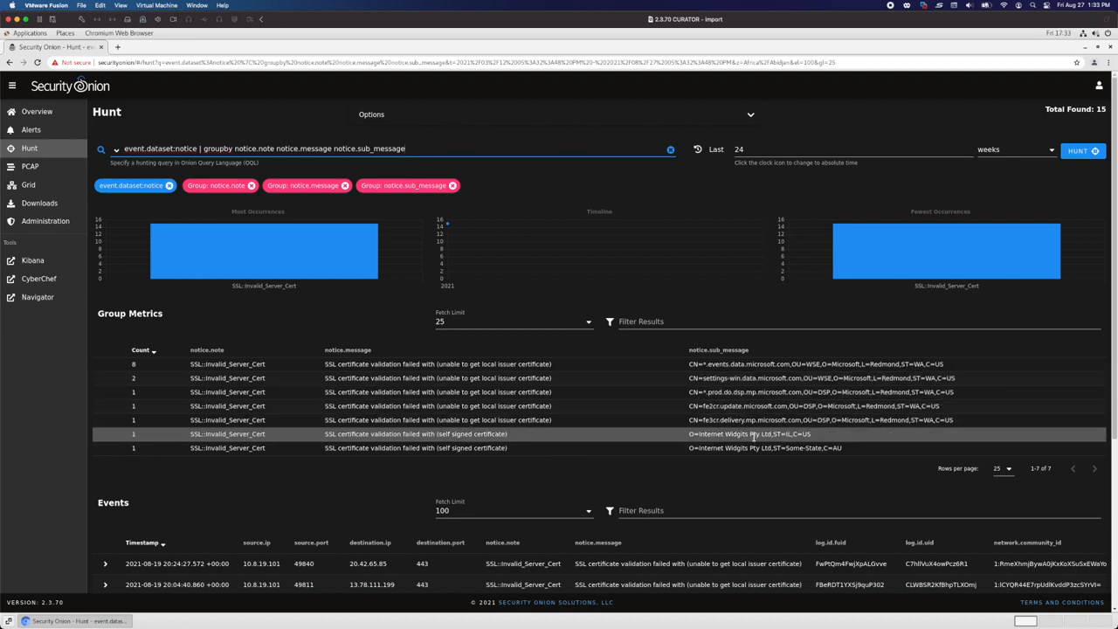
{"action": "mouse_move", "coordinate": [751, 433]}
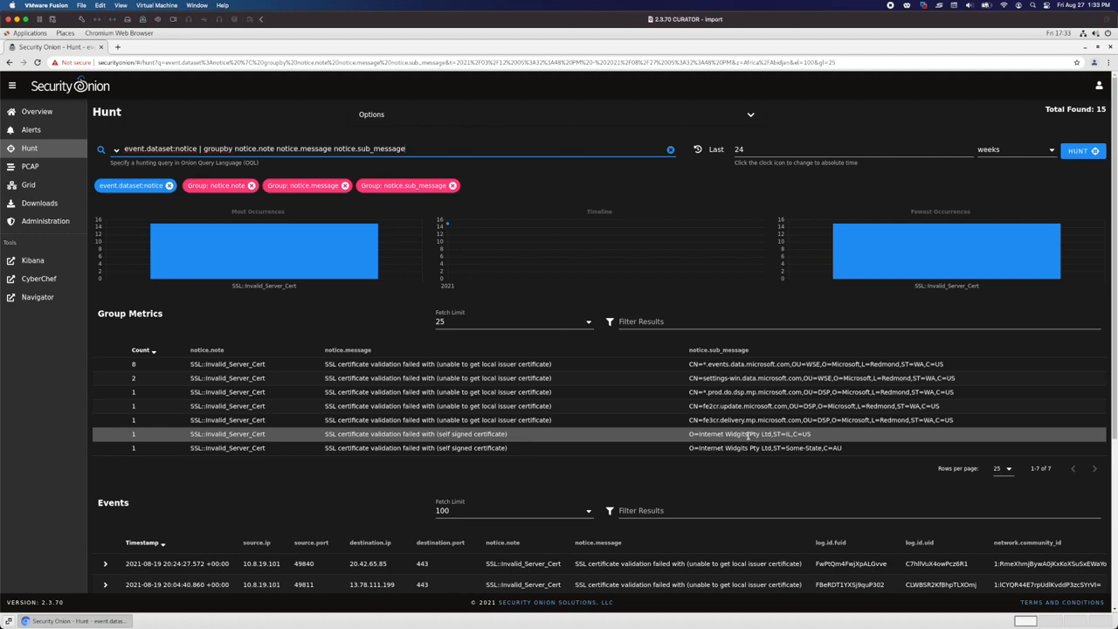
{"action": "mouse_move", "coordinate": [479, 437]}
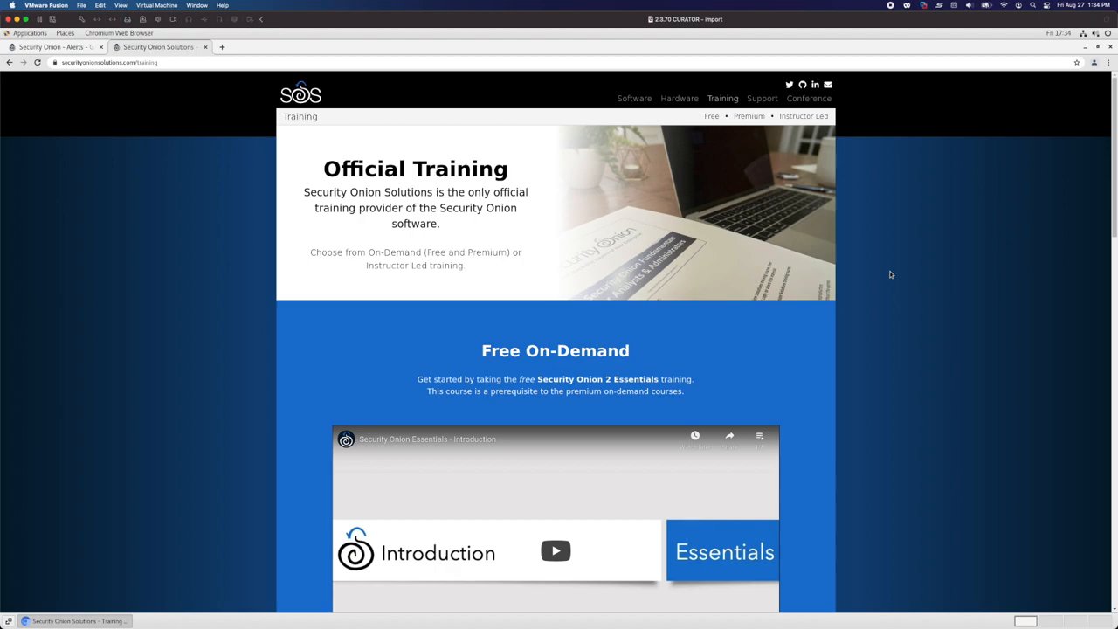
Step: Scroll the Security Onion Solutions Training page and go to the Hardware appliances page
{"action": "left_click", "coordinate": [113, 72]}
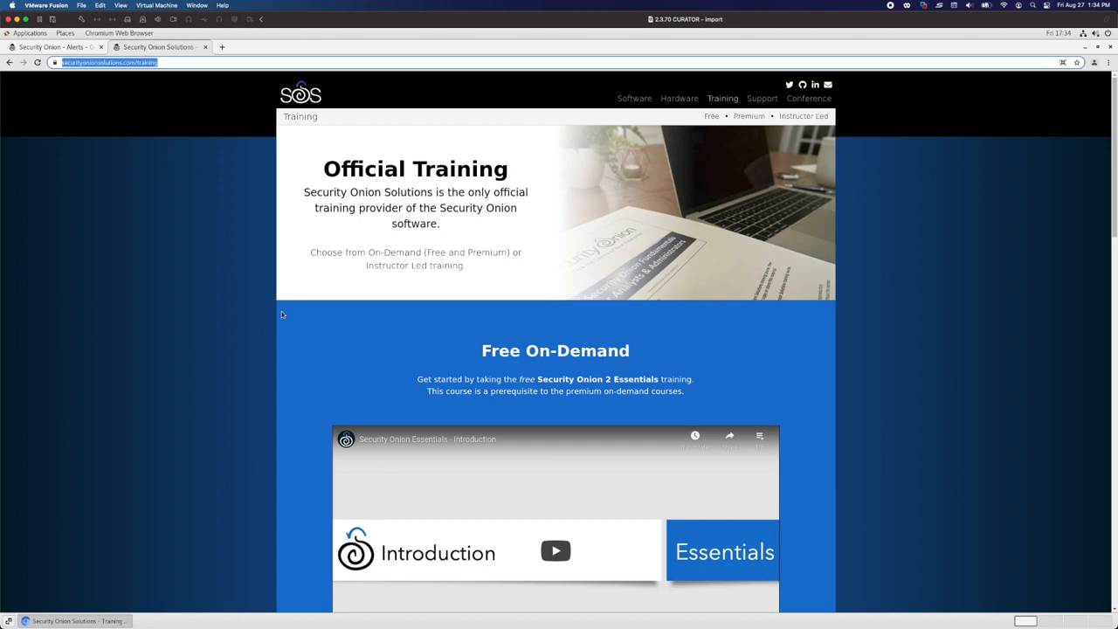
{"action": "scroll", "scroll_direction": "down", "scroll_amount": 3}
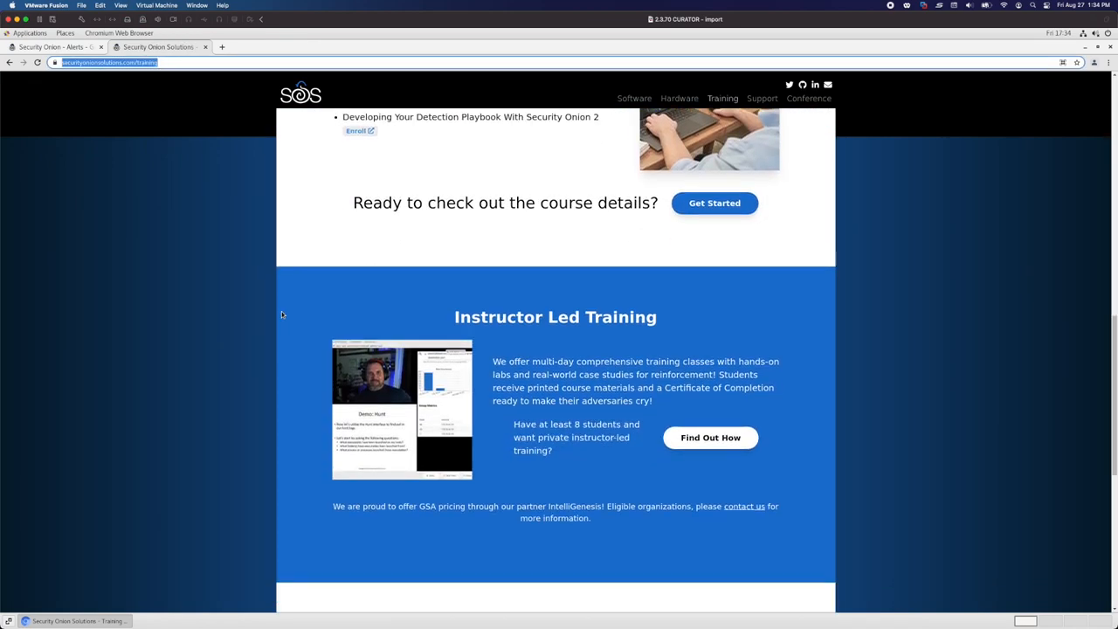
{"action": "scroll", "scroll_direction": "down", "scroll_amount": 3}
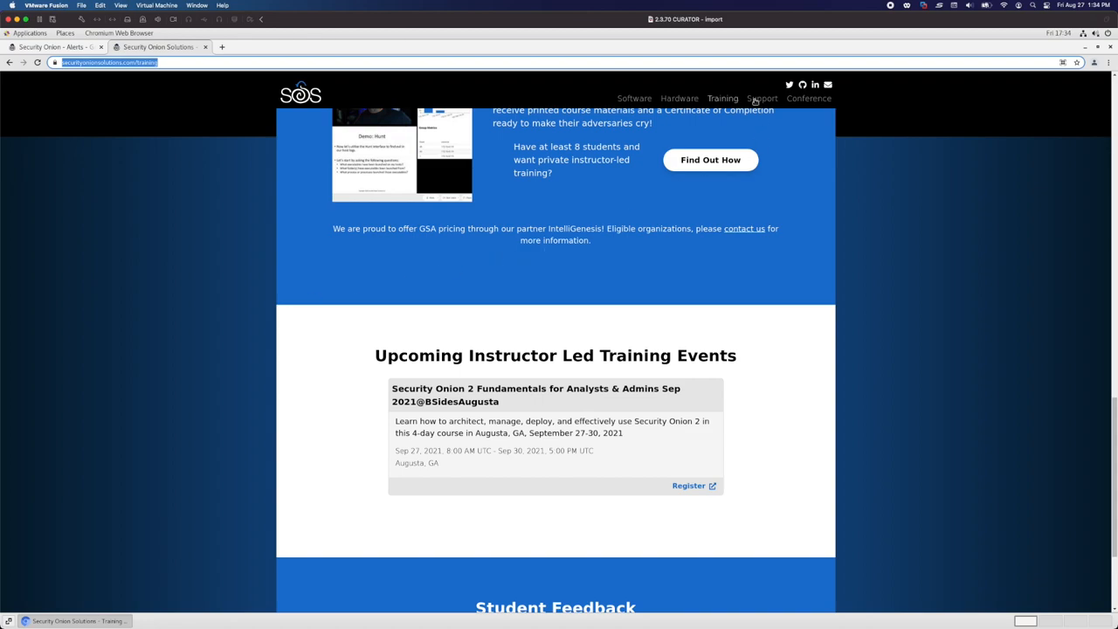
{"action": "left_click", "coordinate": [677, 98]}
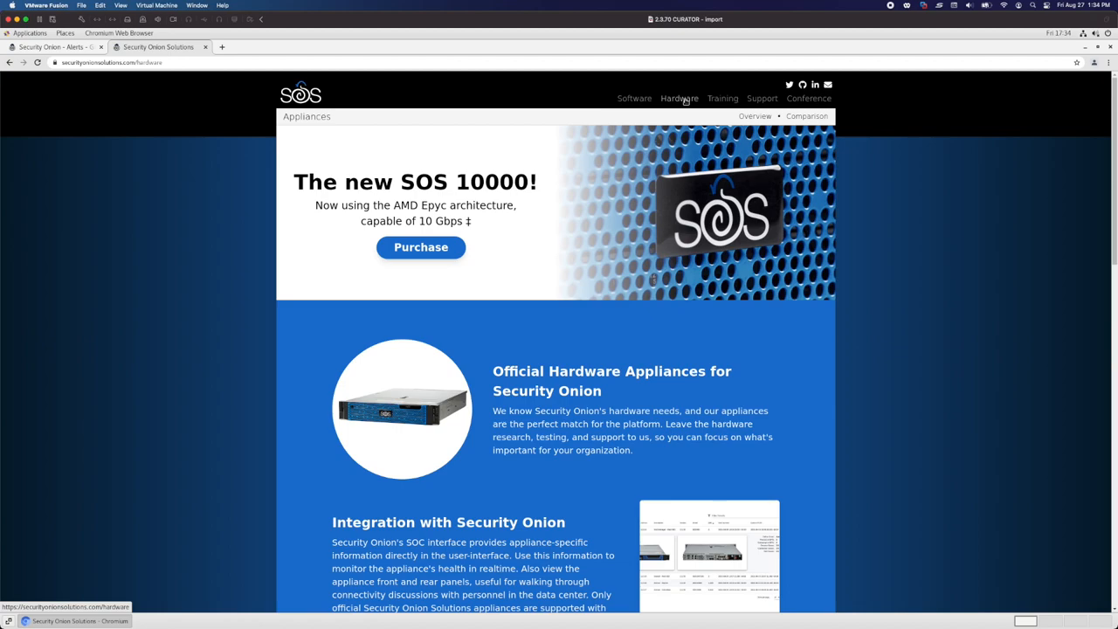
{"action": "mouse_move", "coordinate": [447, 82]}
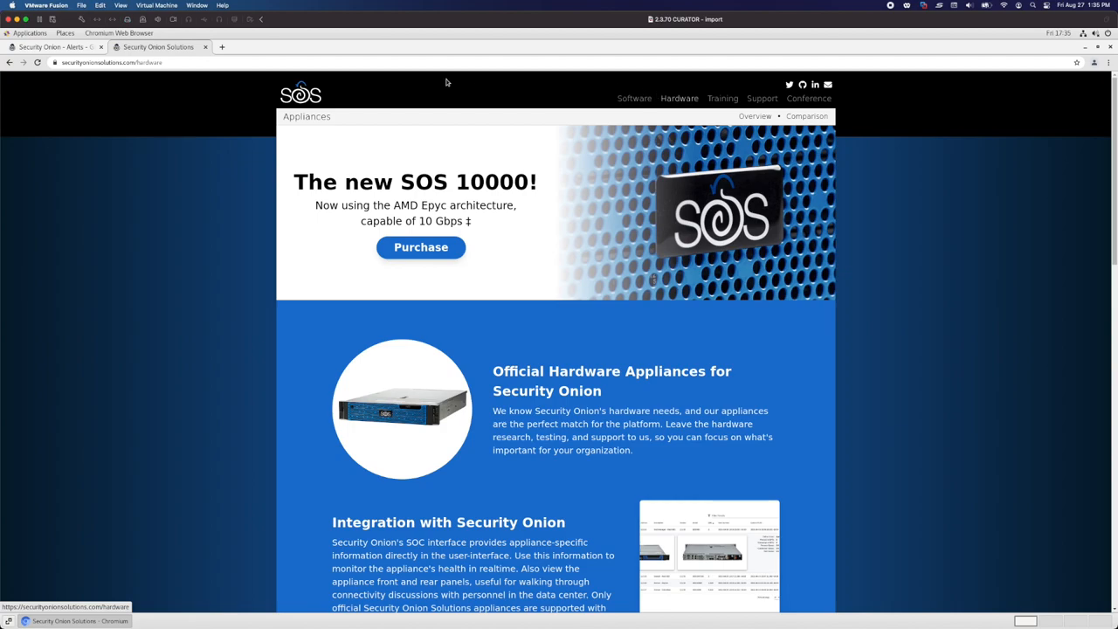
{"action": "left_click", "coordinate": [114, 63]}
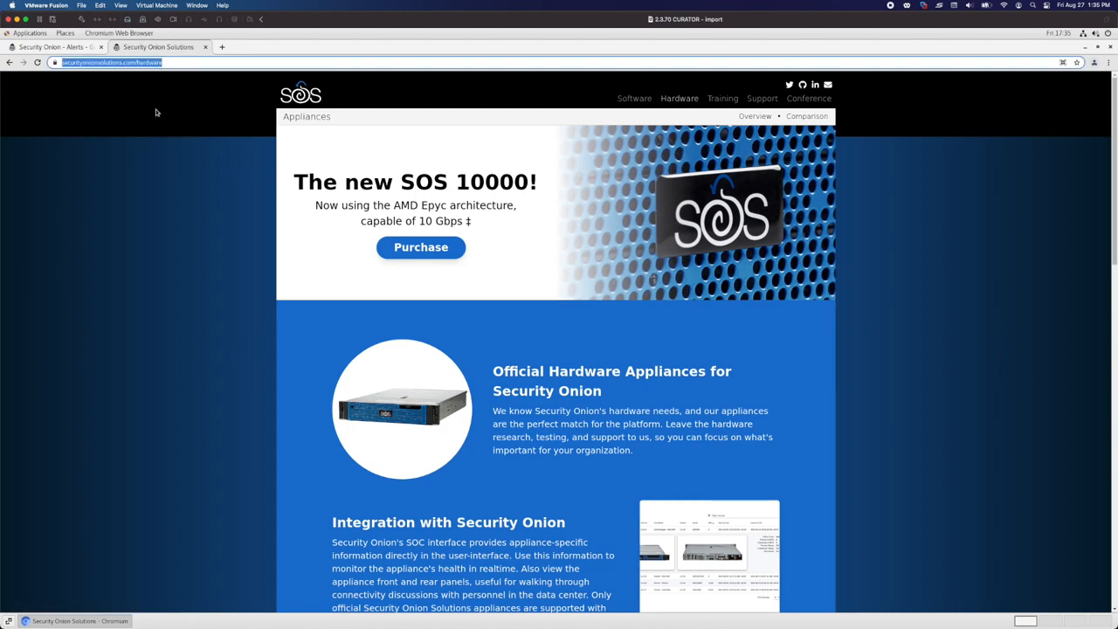